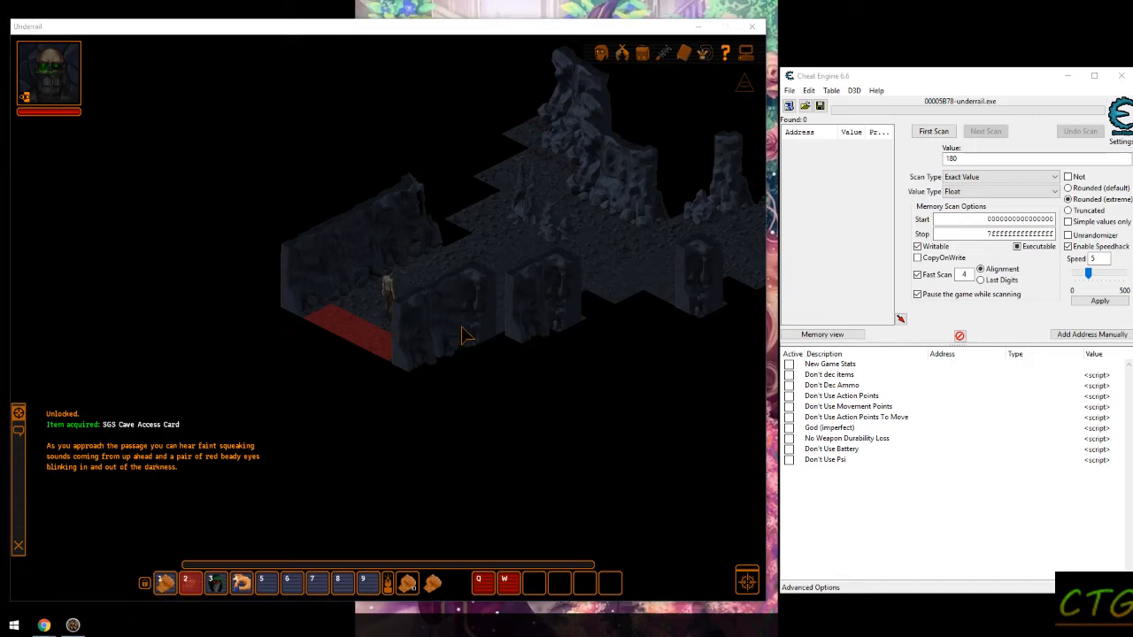
{"action": "mouse_move", "coordinate": [336, 173]}
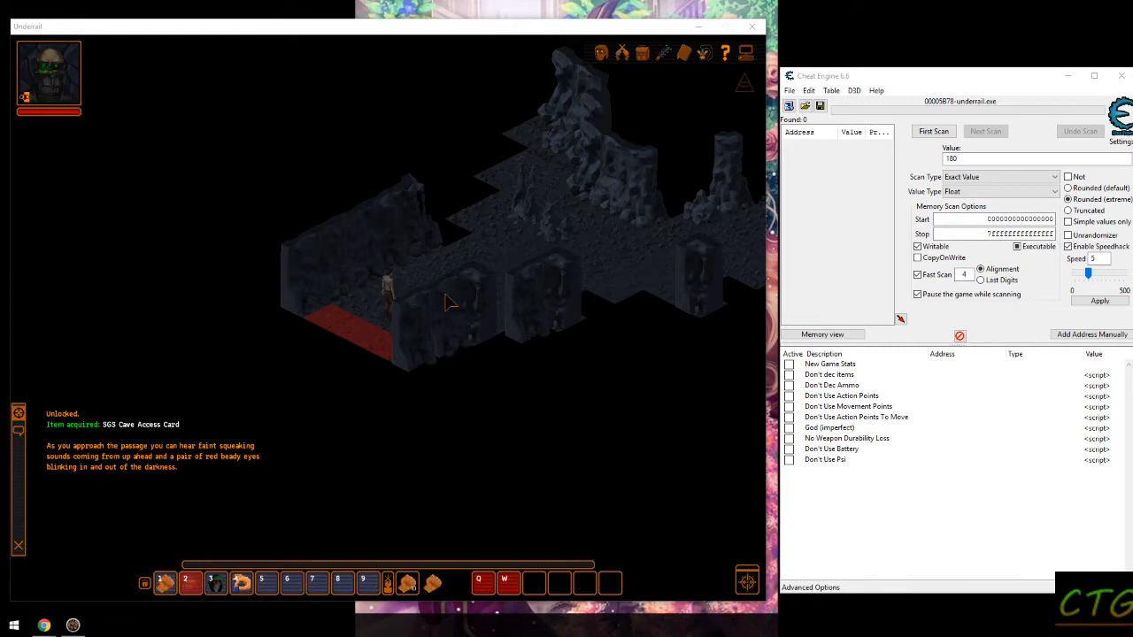
{"action": "mouse_move", "coordinate": [646, 390]}
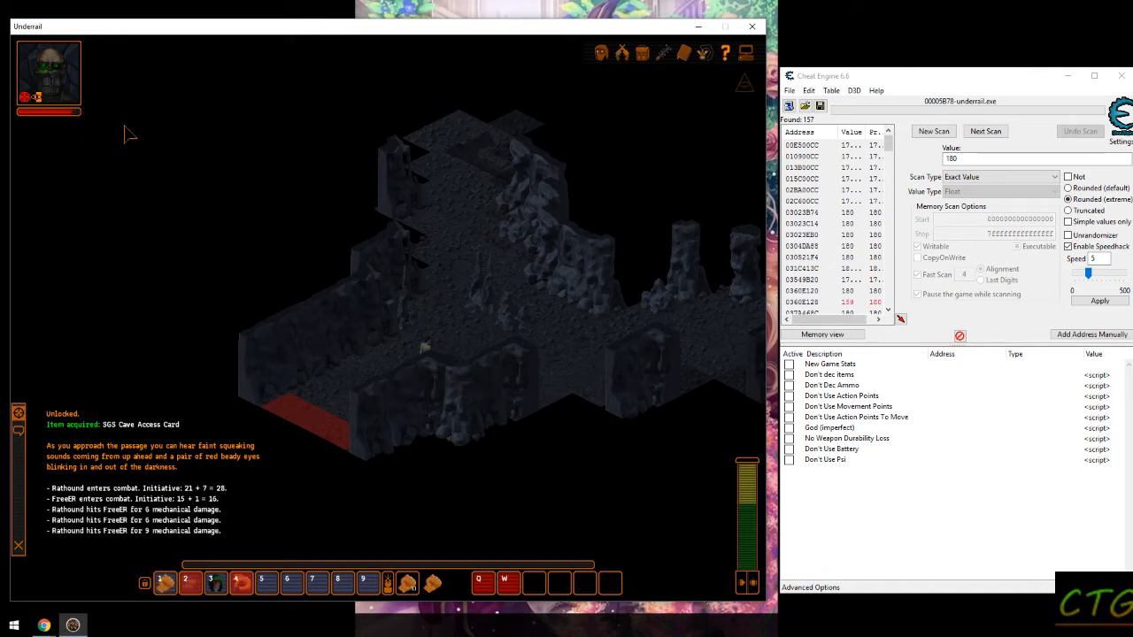
- Next-scan for the damaged health value 159 to isolate the single float address
{"action": "type", "text": "159"}
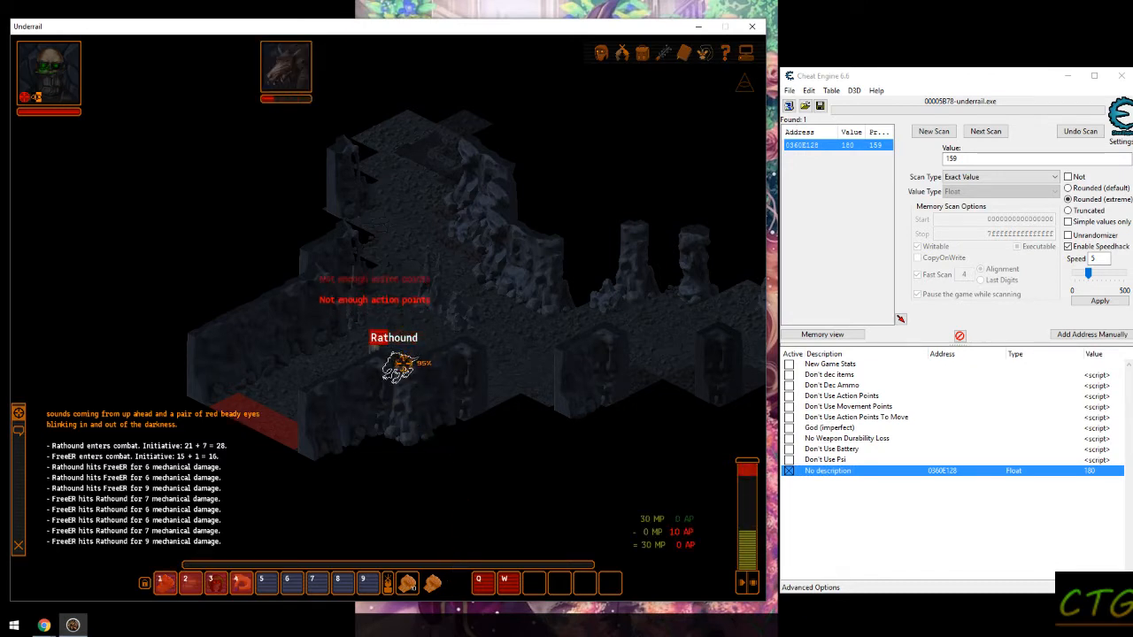
- Tick the Active box of the 'Don't Use Movement Points' entry so health stays frozen at 180
{"action": "left_click", "coordinate": [842, 396]}
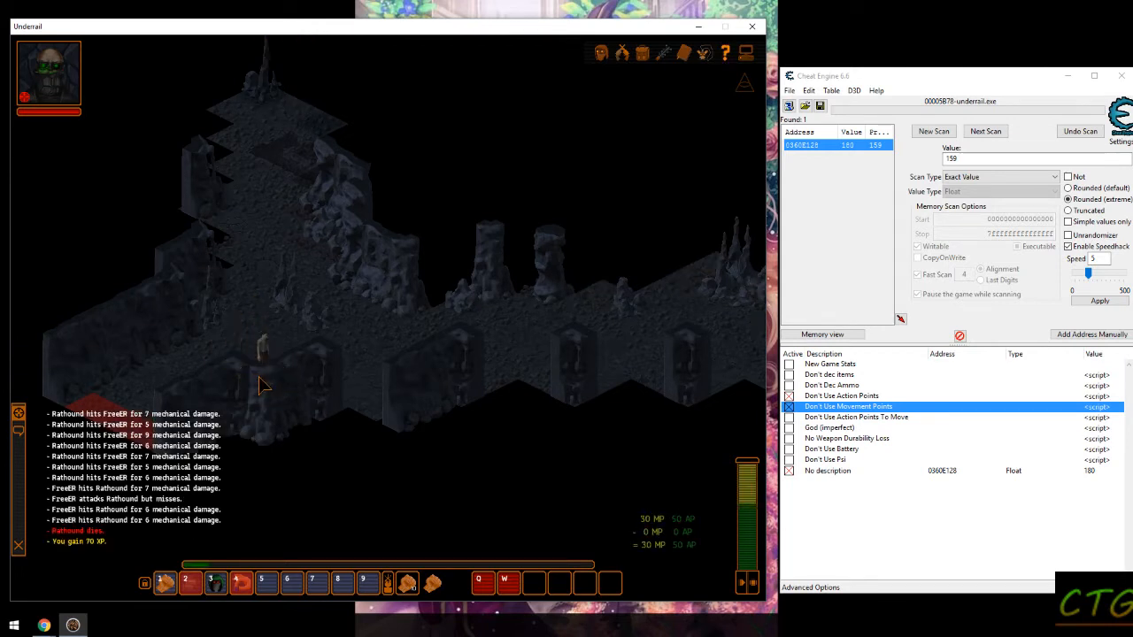
{"action": "left_click", "coordinate": [574, 343]}
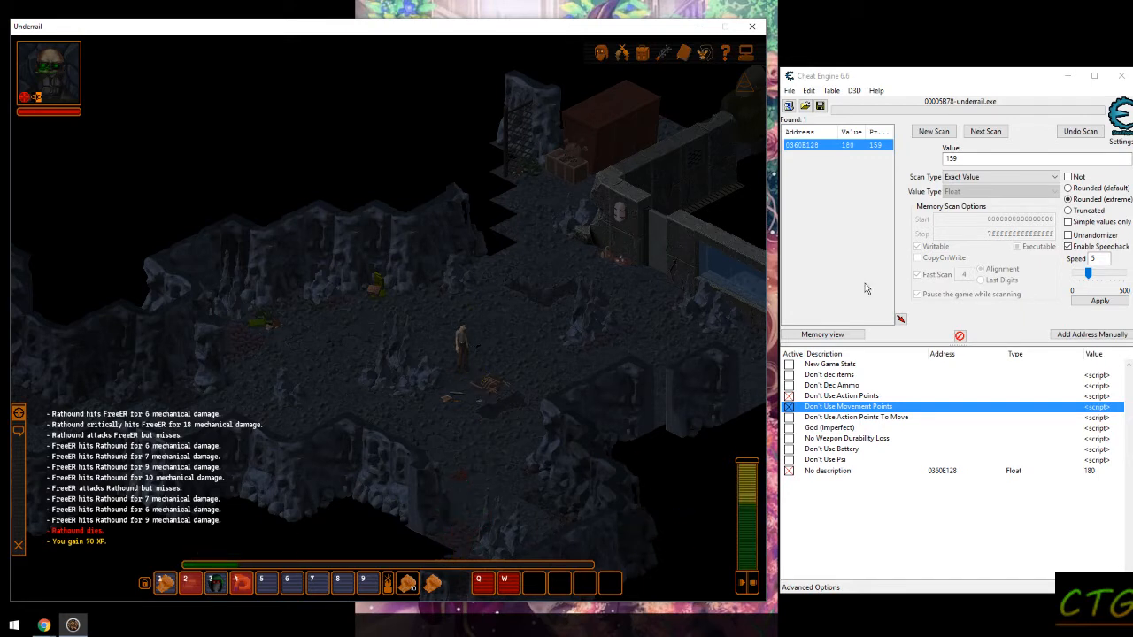
- Start a new 4-byte scan for the XP value, add the found address and set it to 7100
{"action": "left_click", "coordinate": [1000, 191]}
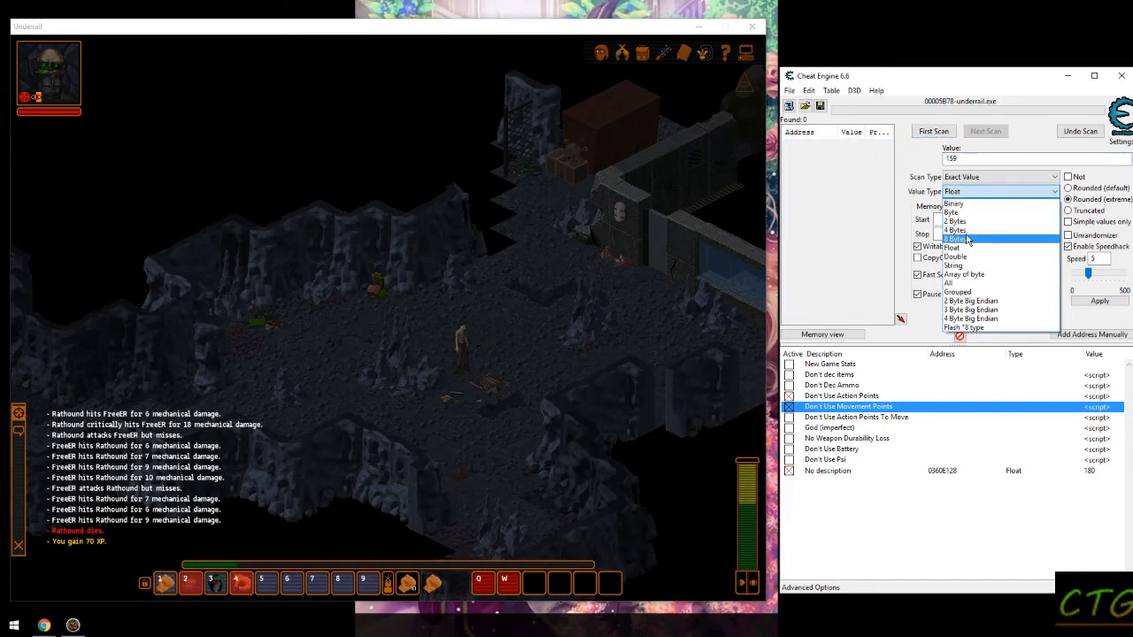
{"action": "left_click", "coordinate": [956, 230]}
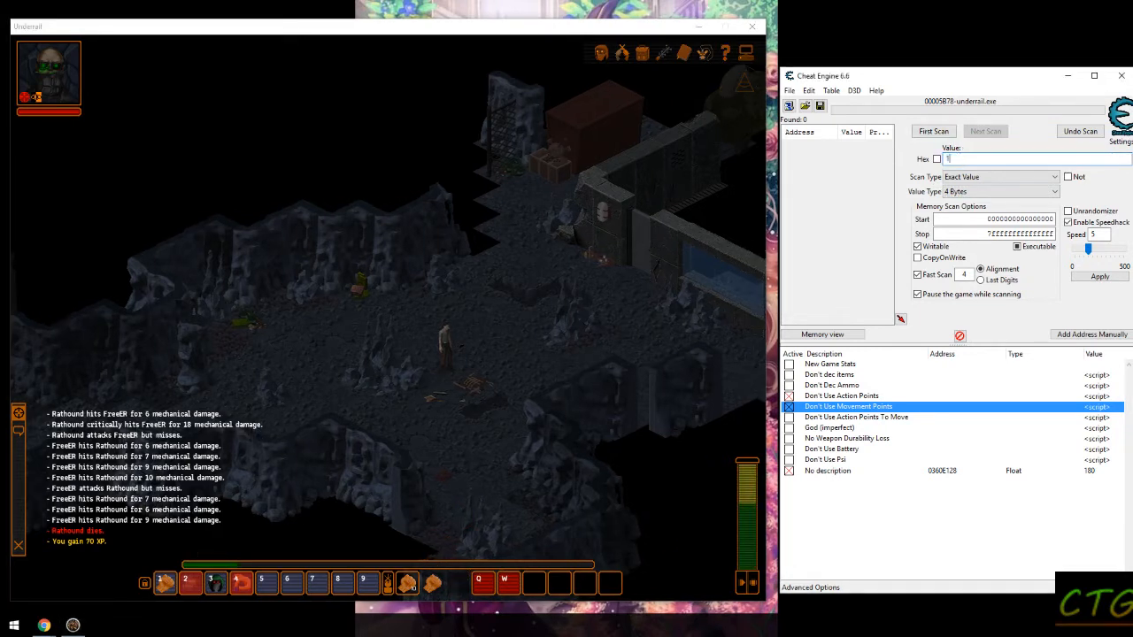
{"action": "left_click", "coordinate": [933, 131]}
{"action": "type", "text": "2100"}
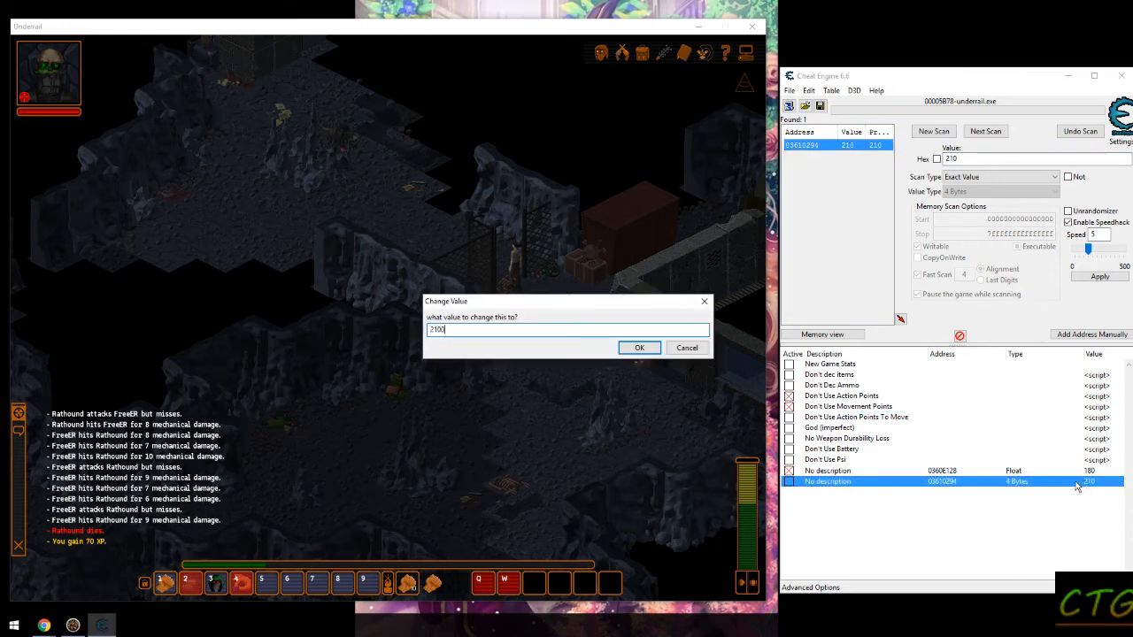
{"action": "left_click", "coordinate": [639, 347]}
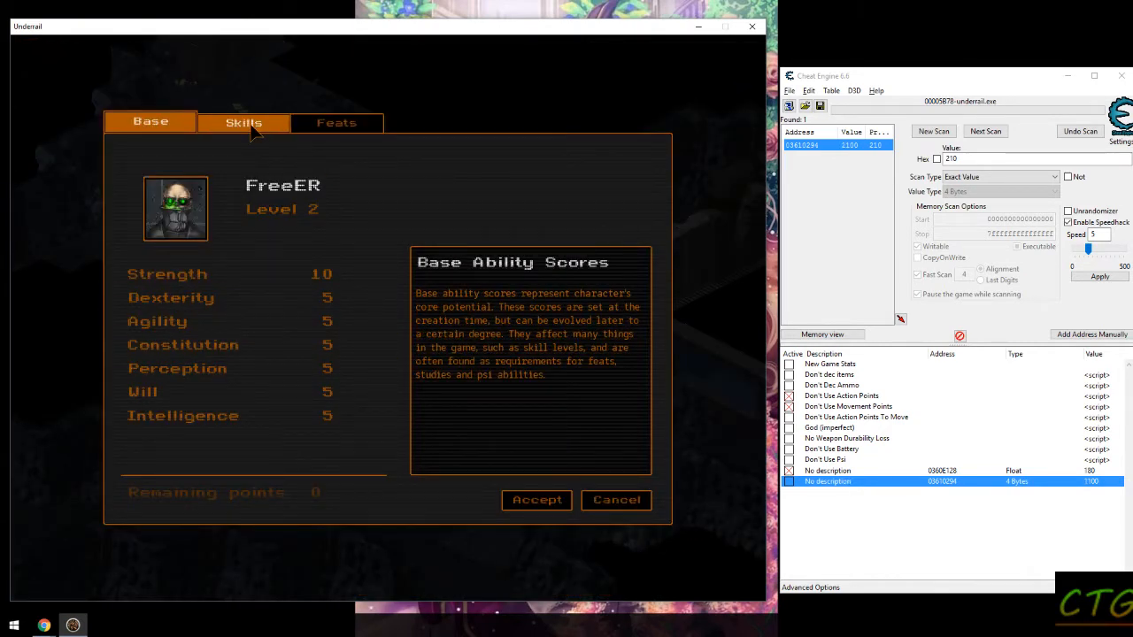
- Raise Crossbows, Melee, Dodge, Evasion, Stealth and Hacking (to 20), check Feats, then Accept
{"action": "left_click", "coordinate": [244, 122]}
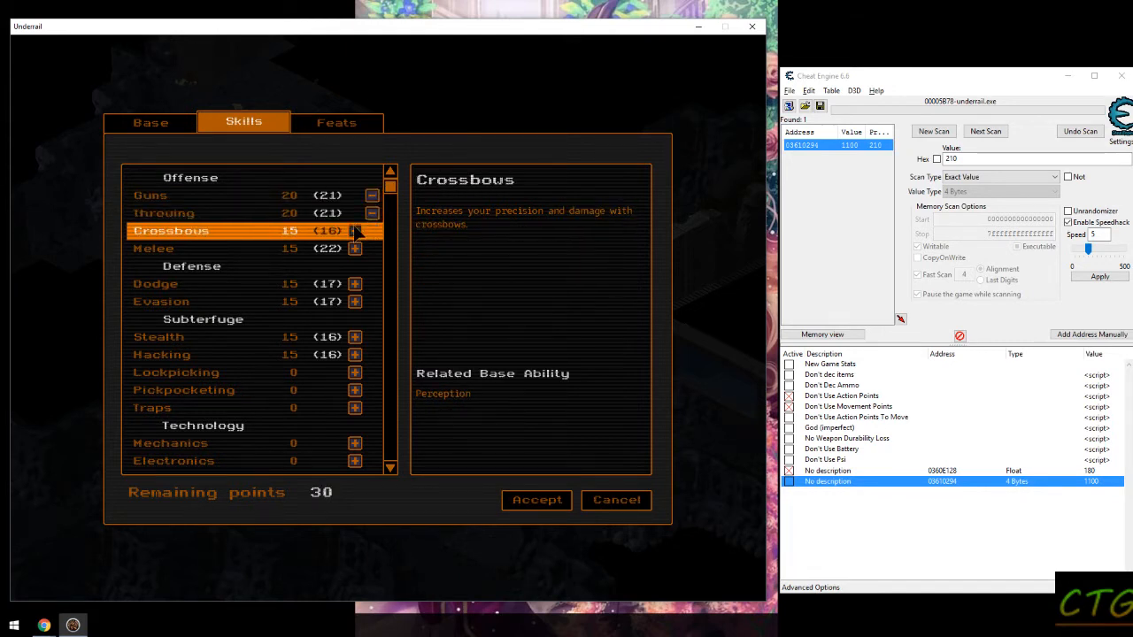
{"action": "left_click", "coordinate": [354, 248]}
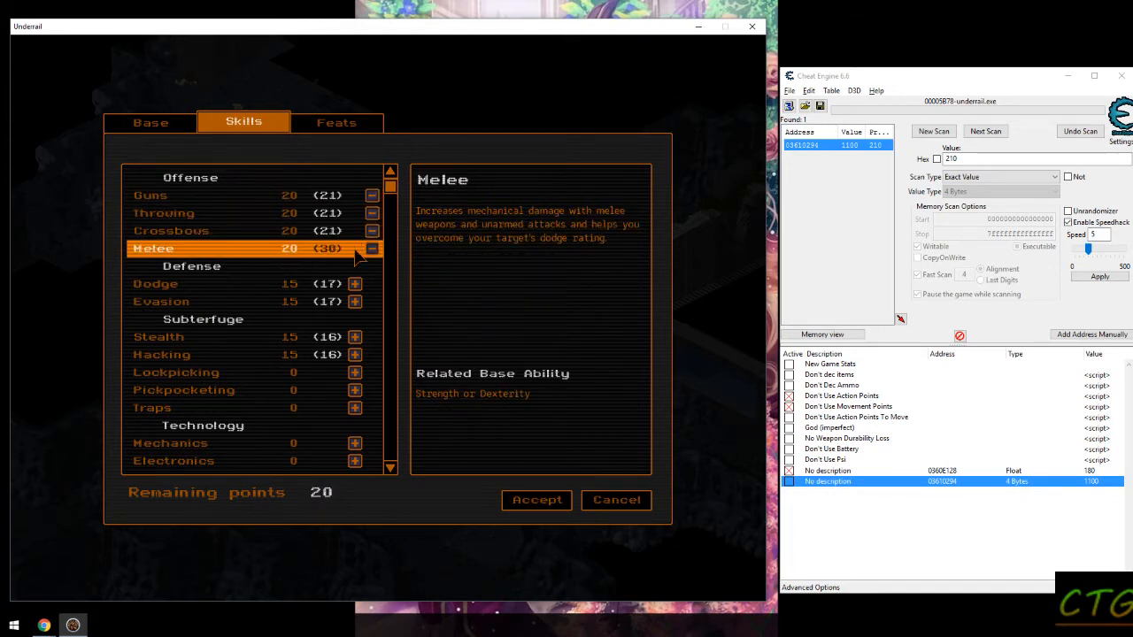
{"action": "left_click", "coordinate": [354, 301]}
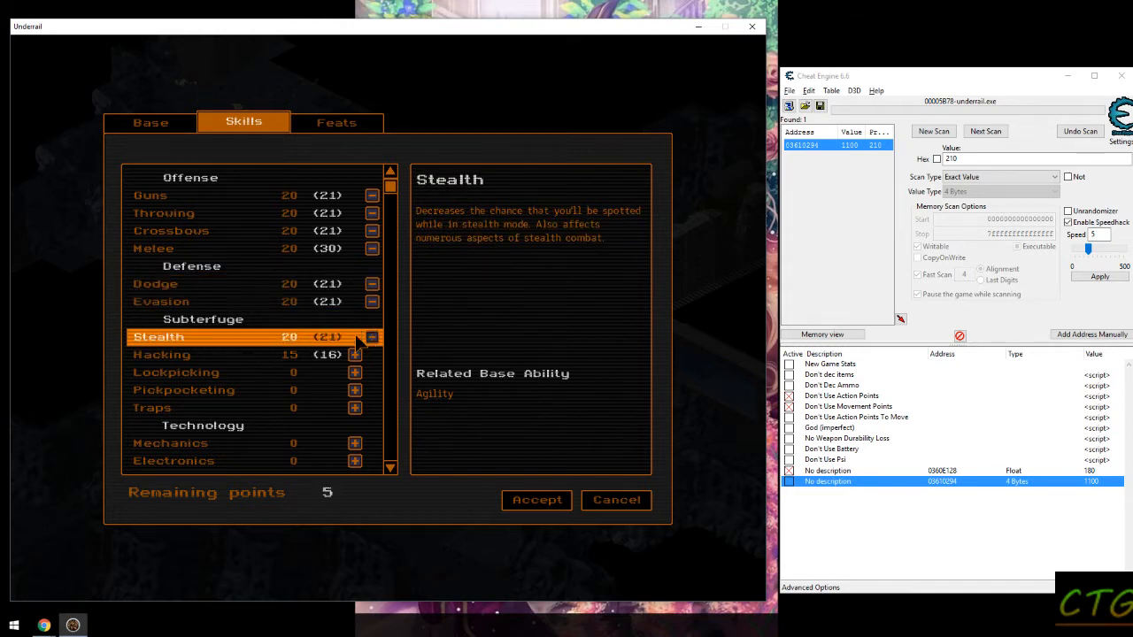
{"action": "left_click", "coordinate": [354, 354]}
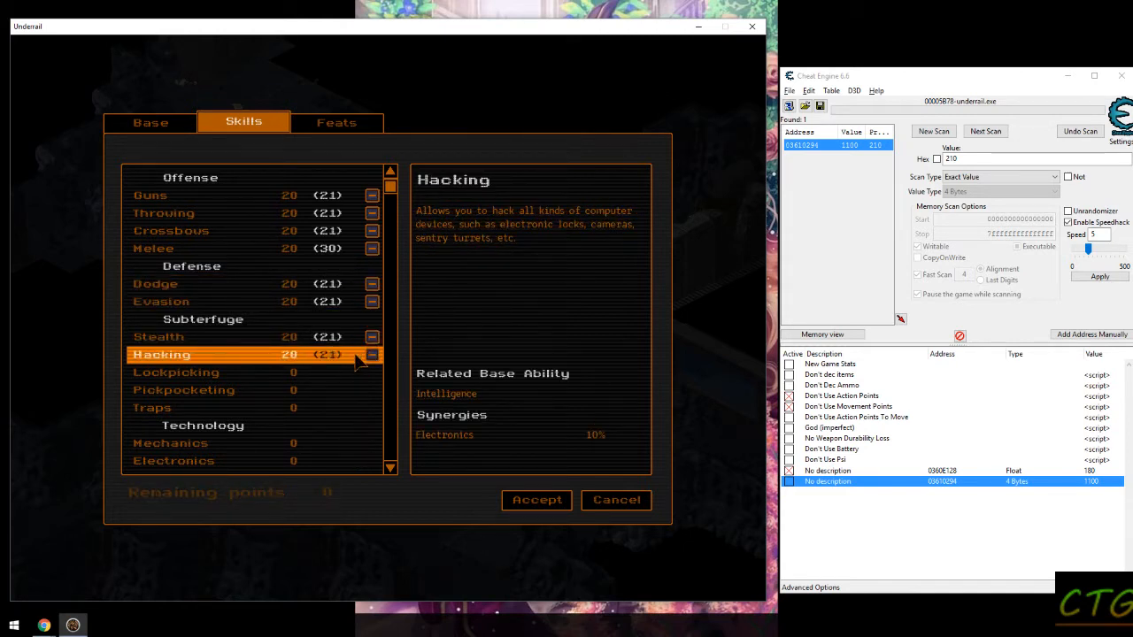
{"action": "left_click", "coordinate": [336, 122]}
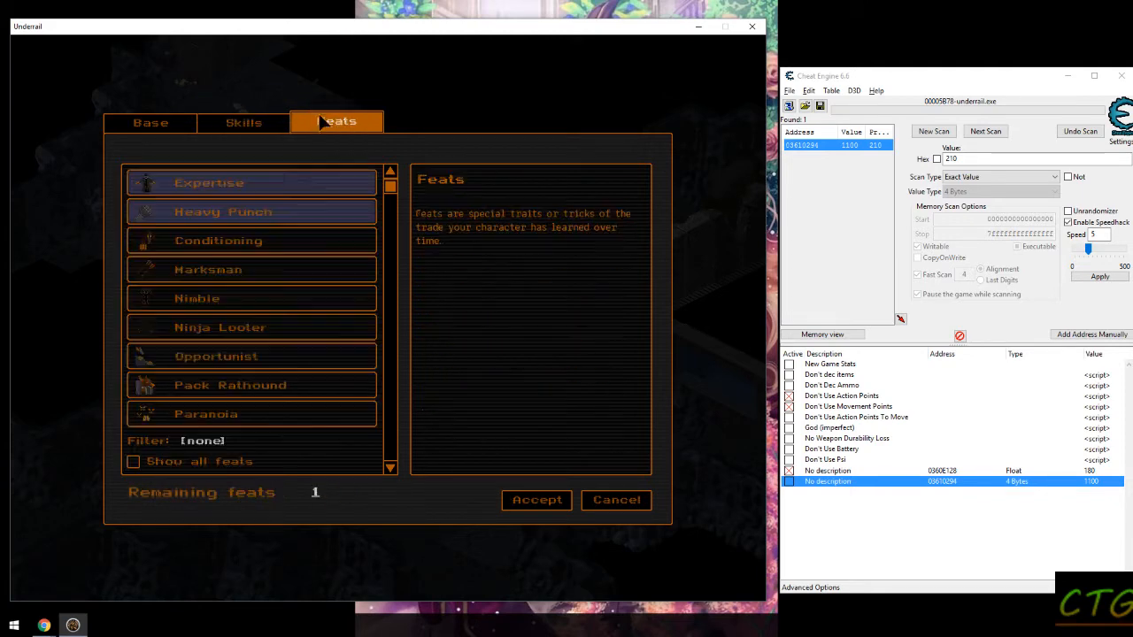
{"action": "left_click", "coordinate": [149, 122]}
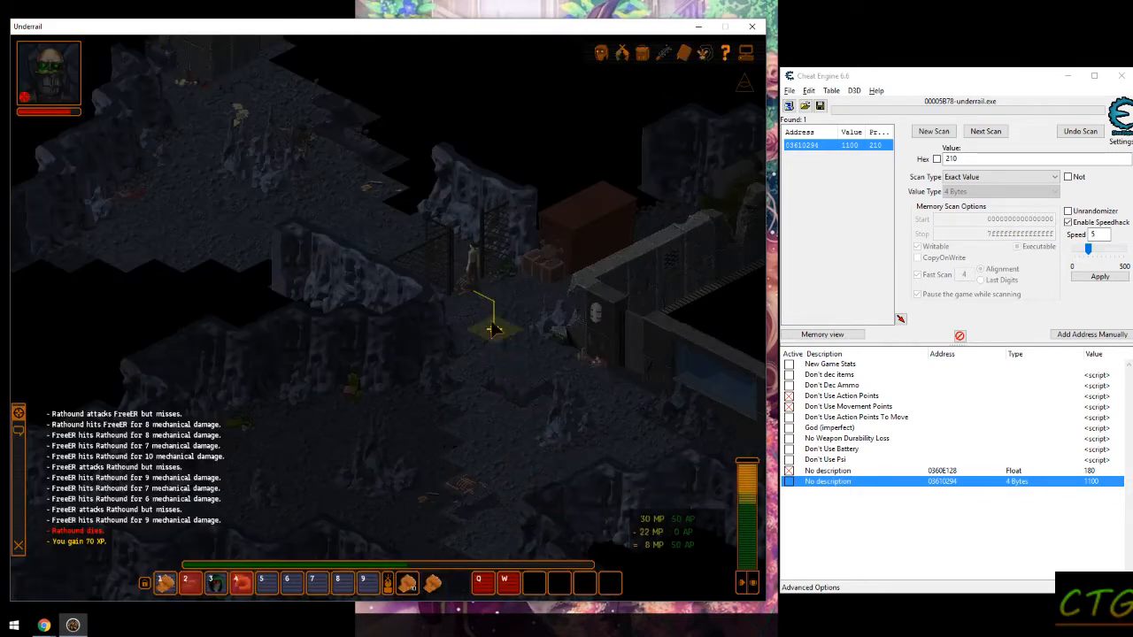
- Scan 4 Bytes for the level value 2, then raise the XP entry so the character reaches level 3
{"action": "left_click", "coordinate": [352, 175]}
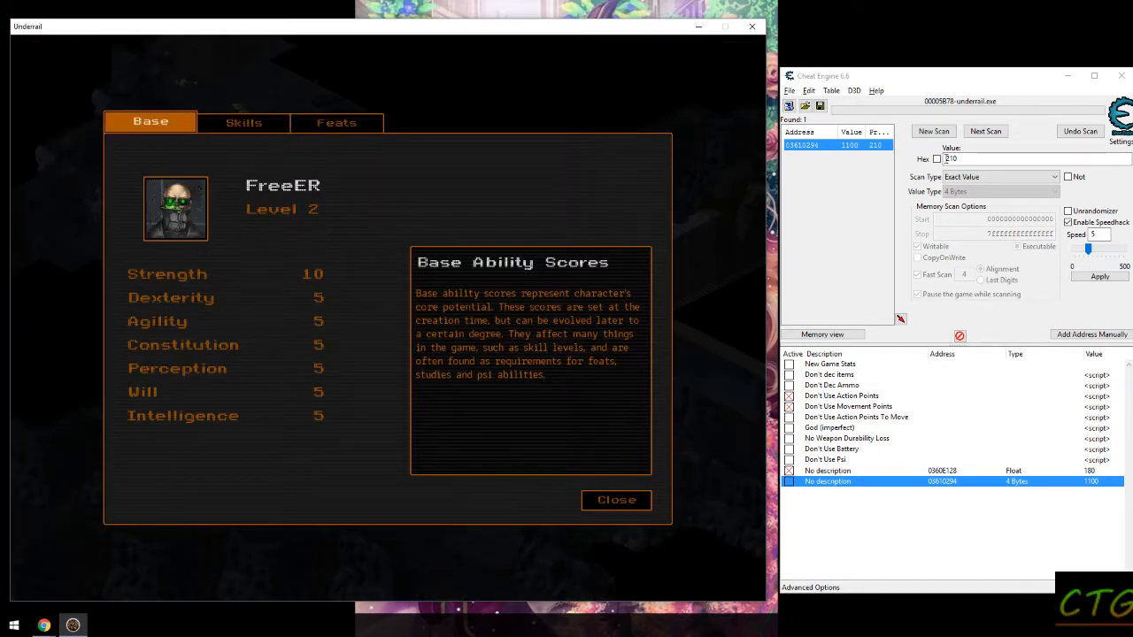
{"action": "left_click", "coordinate": [933, 131]}
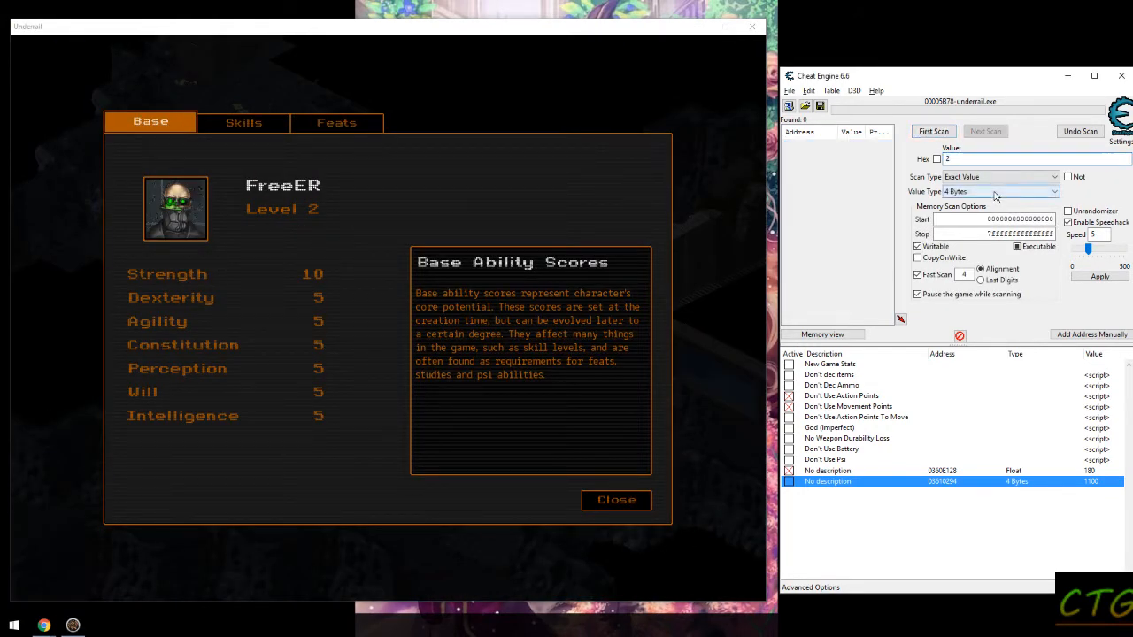
{"action": "left_click", "coordinate": [932, 131]}
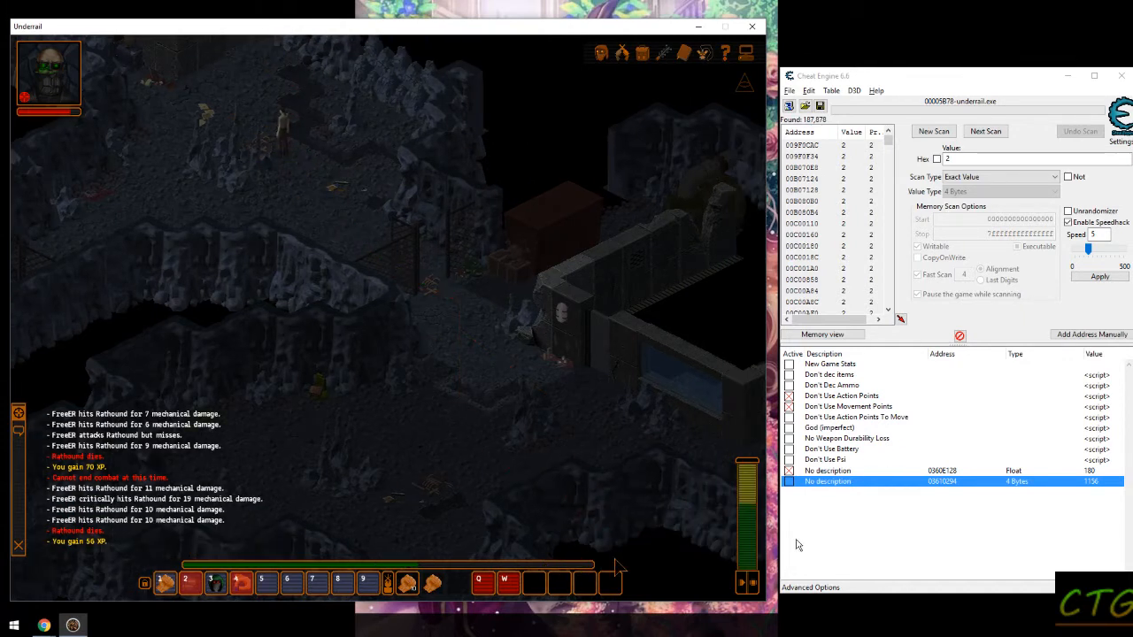
{"action": "double_click", "coordinate": [1091, 481]}
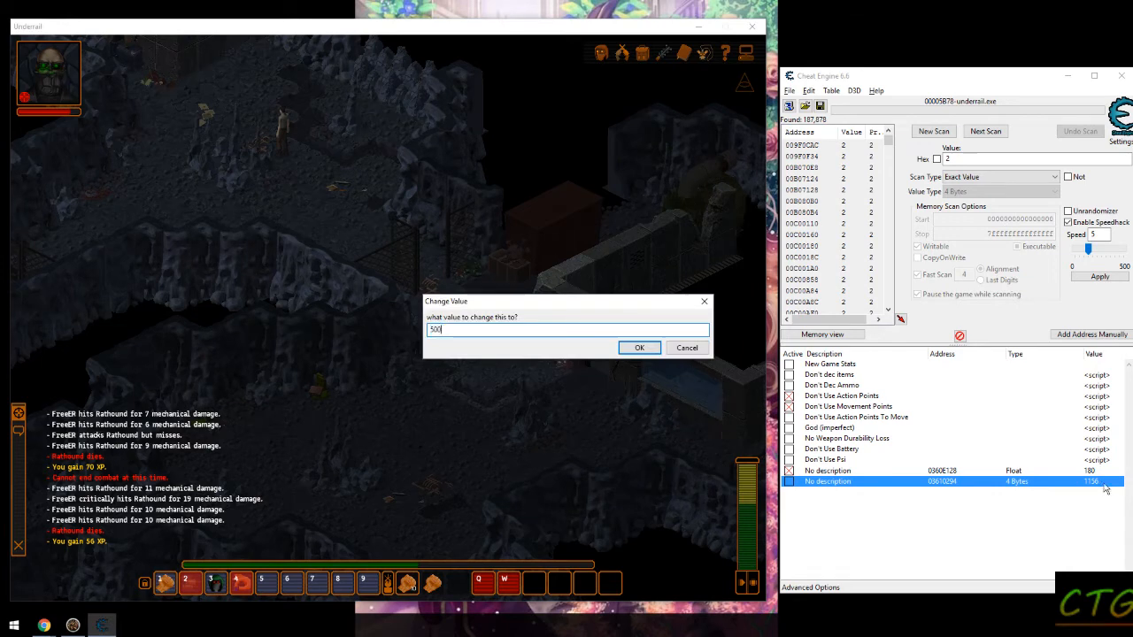
{"action": "left_click", "coordinate": [639, 347]}
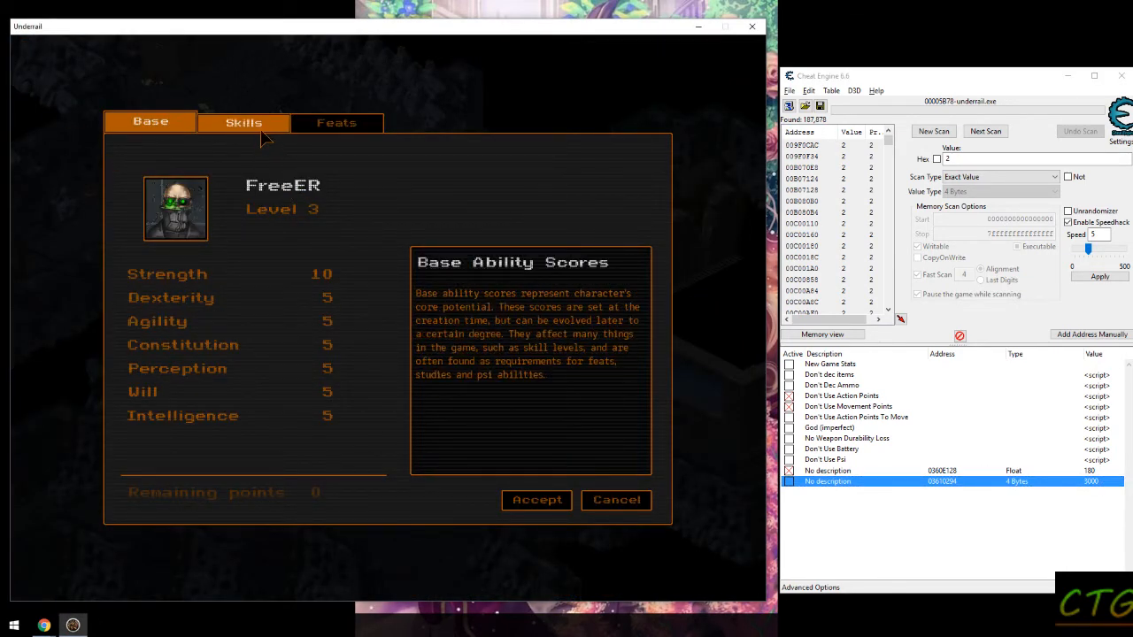
- Raise Guns and the other main skills to 25 until no points remain, then Accept
{"action": "left_click", "coordinate": [244, 120]}
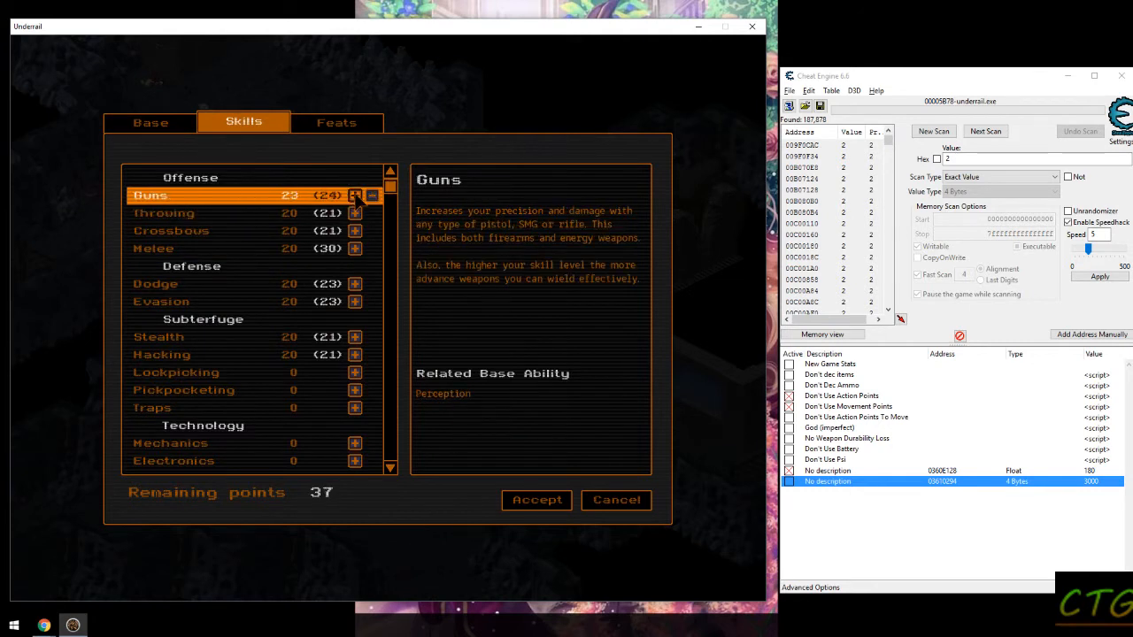
{"action": "left_click", "coordinate": [354, 212]}
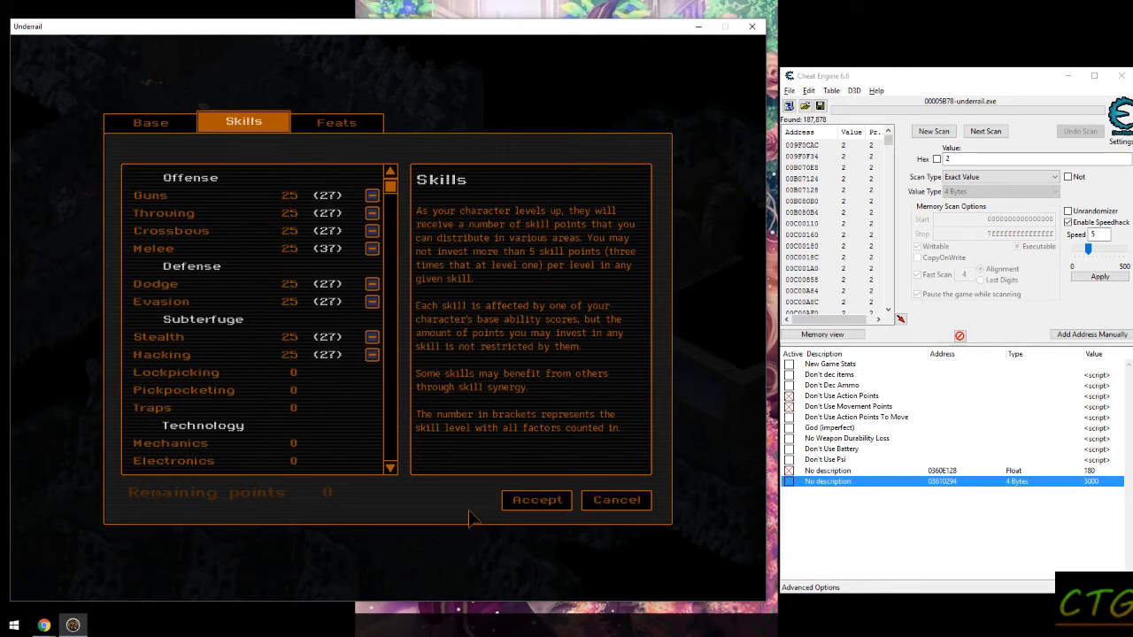
{"action": "left_click", "coordinate": [336, 122]}
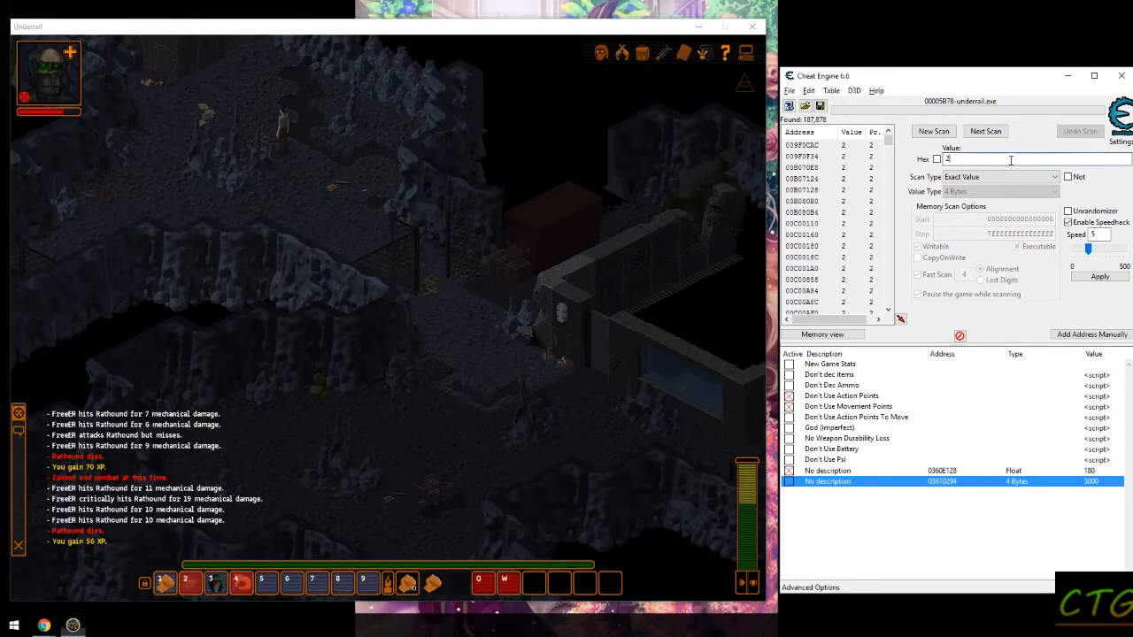
- Next-scan for the new level value, then raise Strength from 10 to 11
{"action": "left_click", "coordinate": [984, 131]}
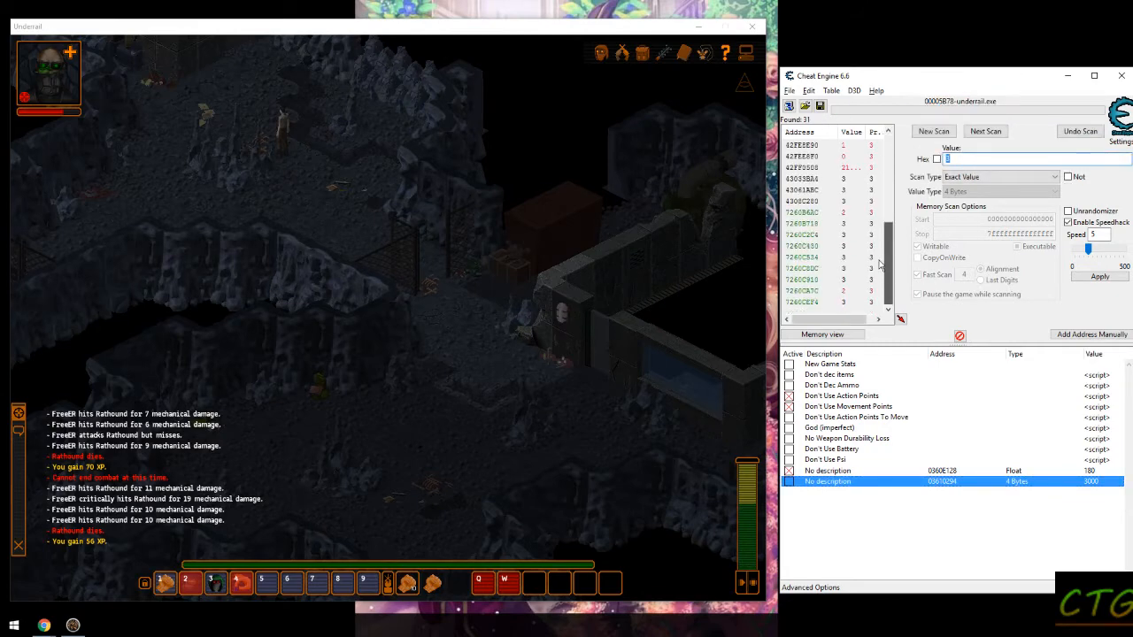
{"action": "left_click", "coordinate": [985, 131]}
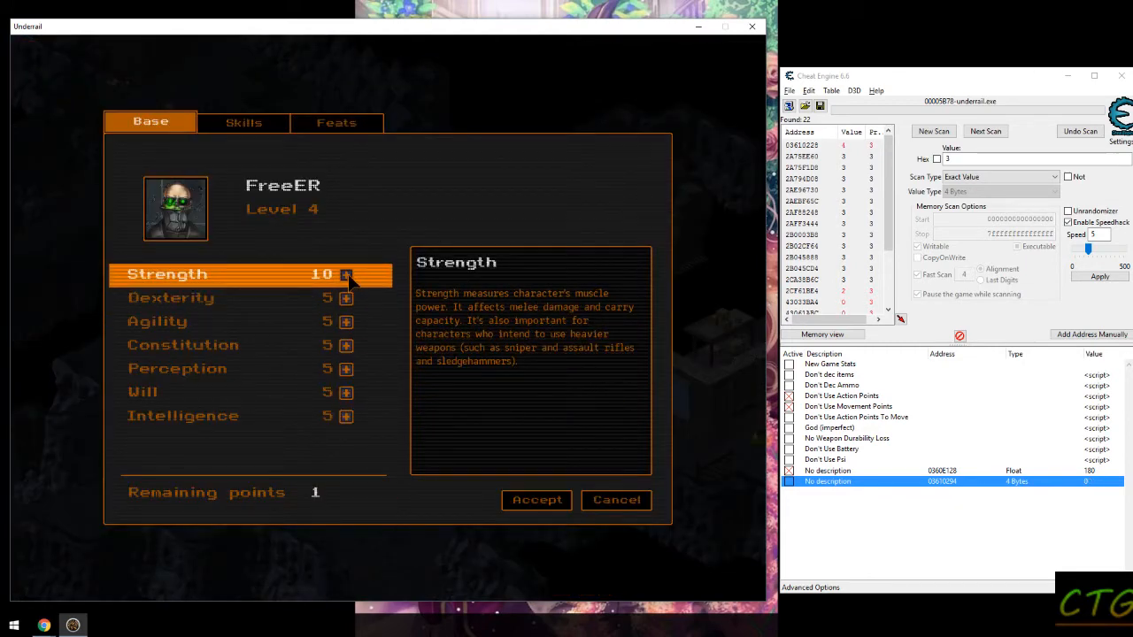
{"action": "left_click", "coordinate": [345, 275]}
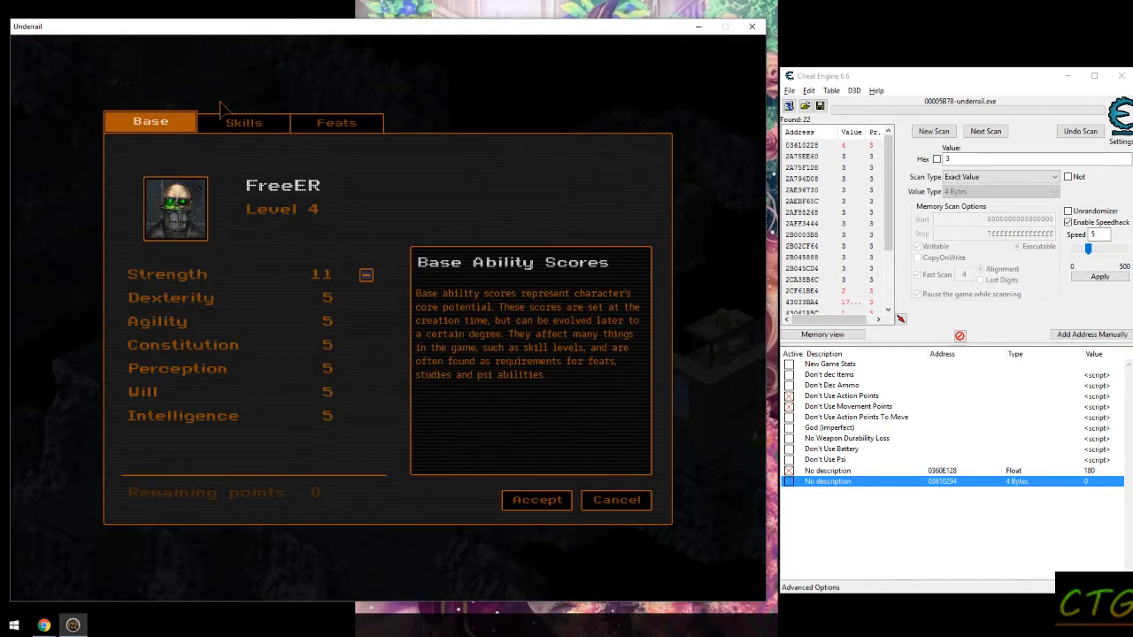
- Push Crossbows and the other combat skills to 30, raise Stealth, and Accept
{"action": "left_click", "coordinate": [245, 123]}
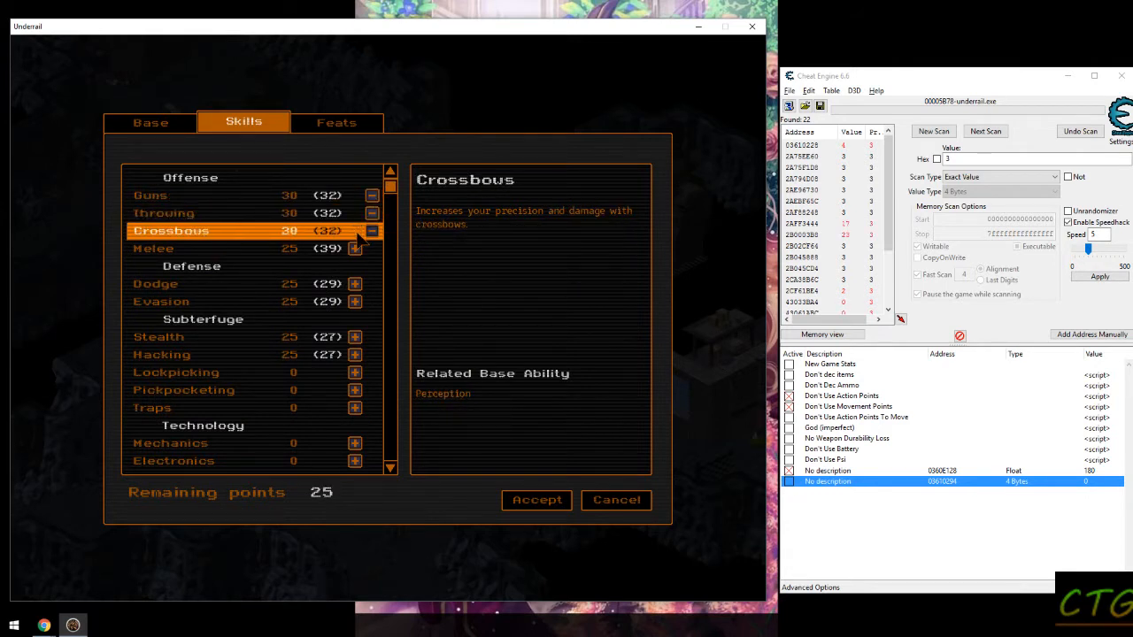
{"action": "left_click", "coordinate": [354, 284]}
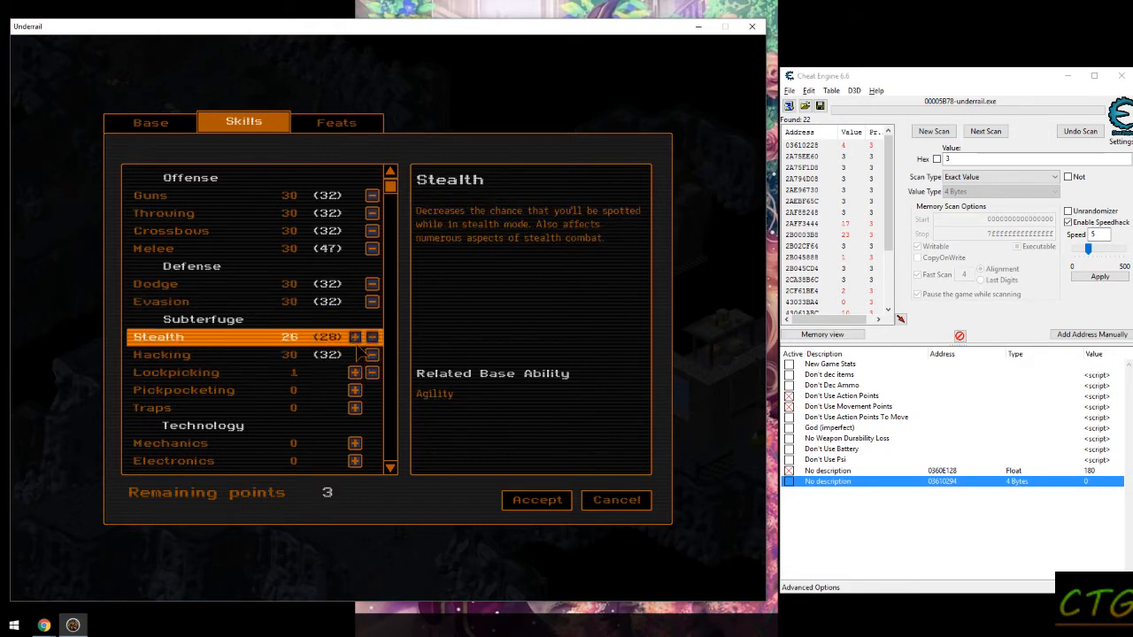
{"action": "left_click", "coordinate": [536, 499]}
{"action": "type", "text": "4"}
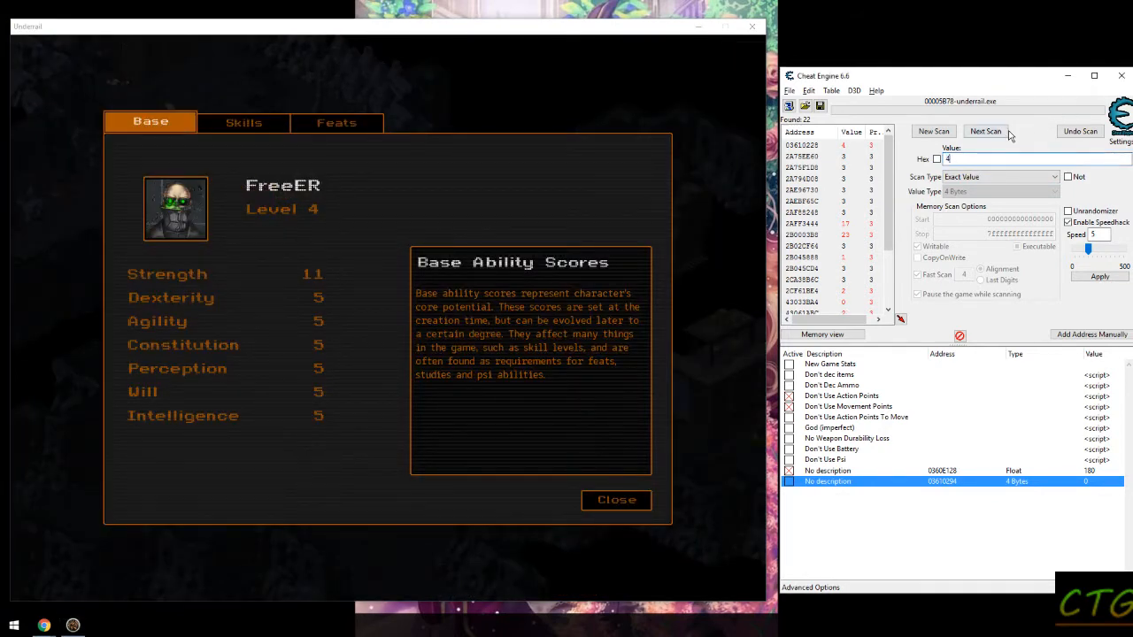
- Narrow the scan to level 4 and set the isolated level address to 50
{"action": "left_click", "coordinate": [984, 131]}
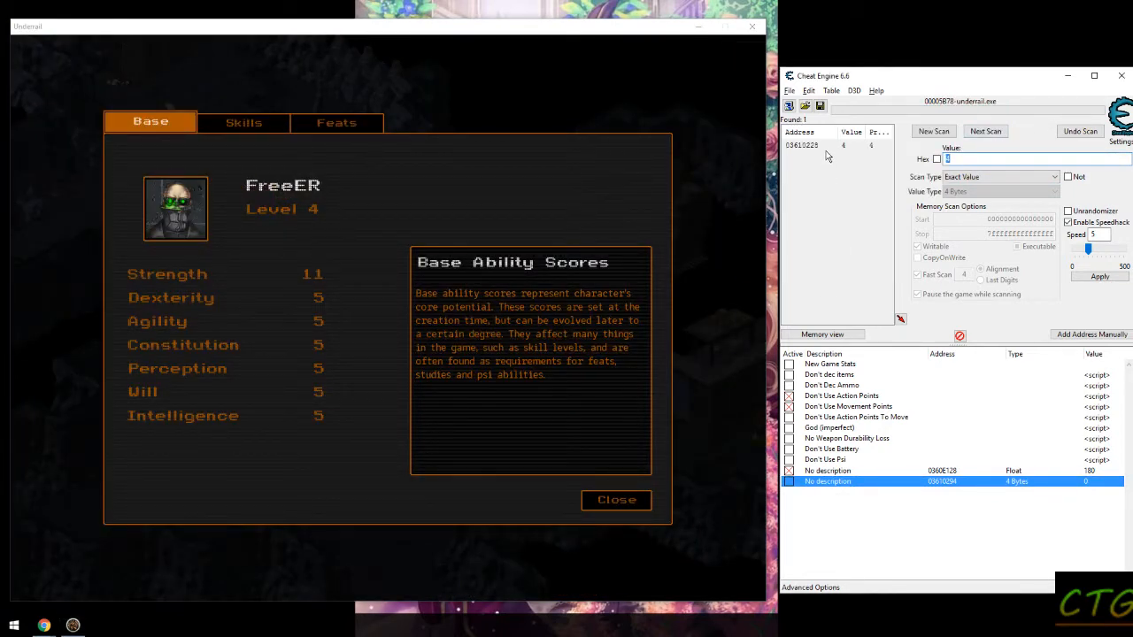
{"action": "double_click", "coordinate": [1085, 493]}
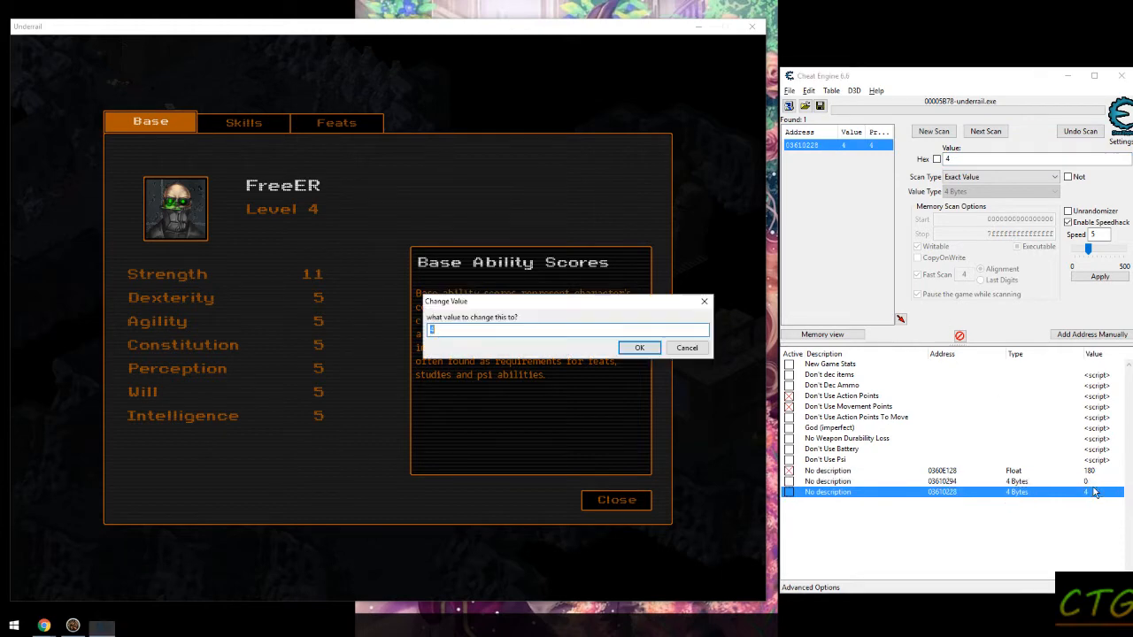
{"action": "left_click", "coordinate": [639, 347]}
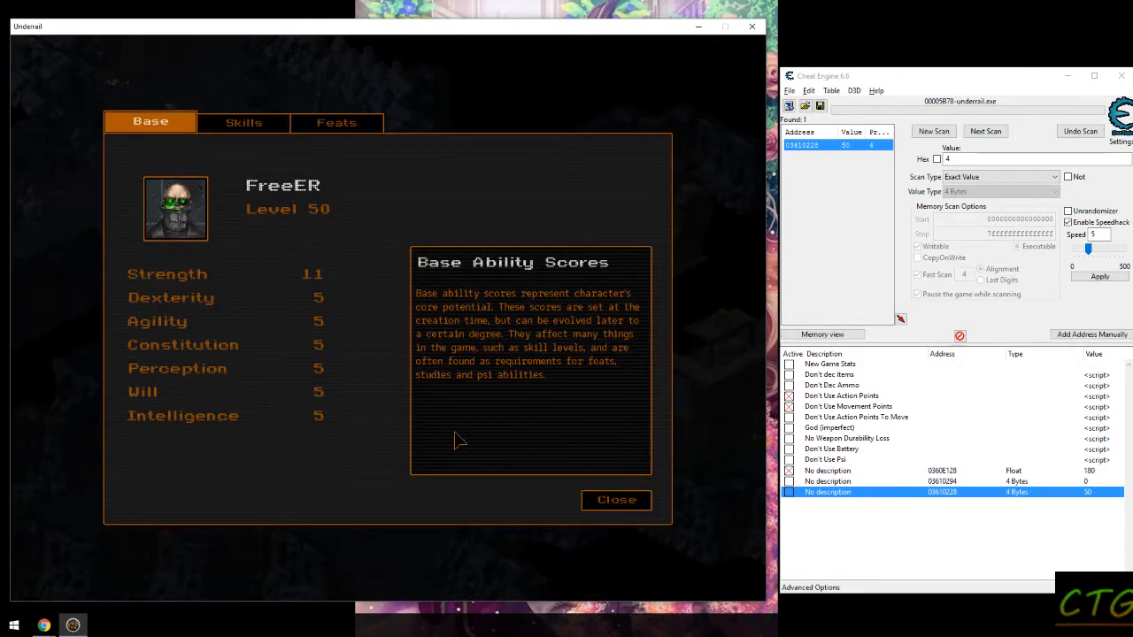
{"action": "left_click", "coordinate": [616, 499]}
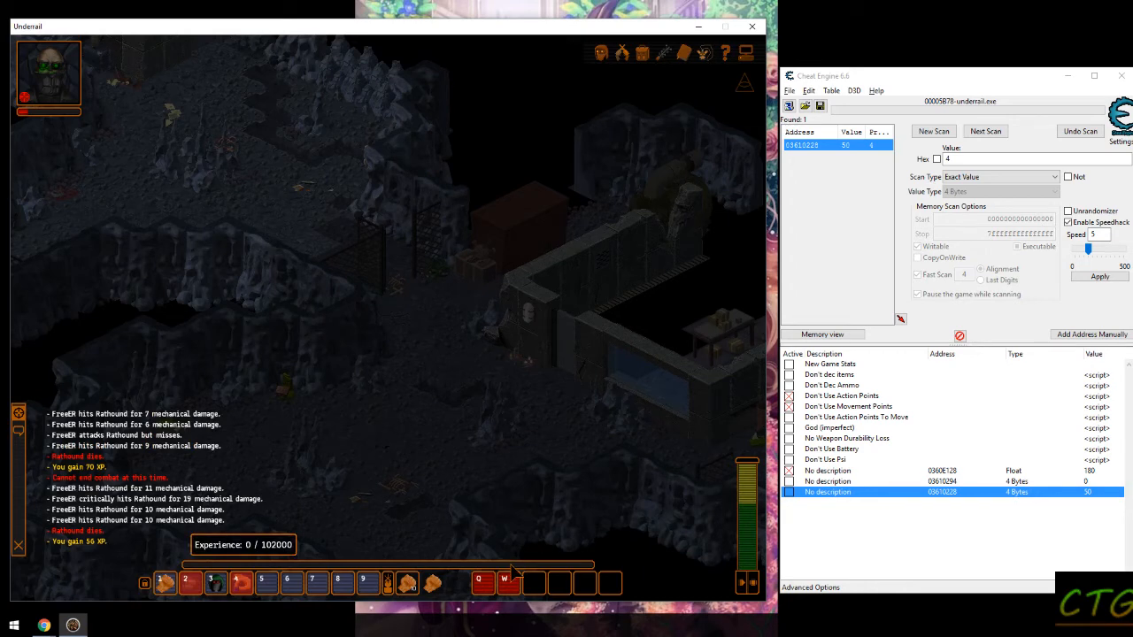
- Set the experience entry's value to 102200
{"action": "double_click", "coordinate": [1088, 471]}
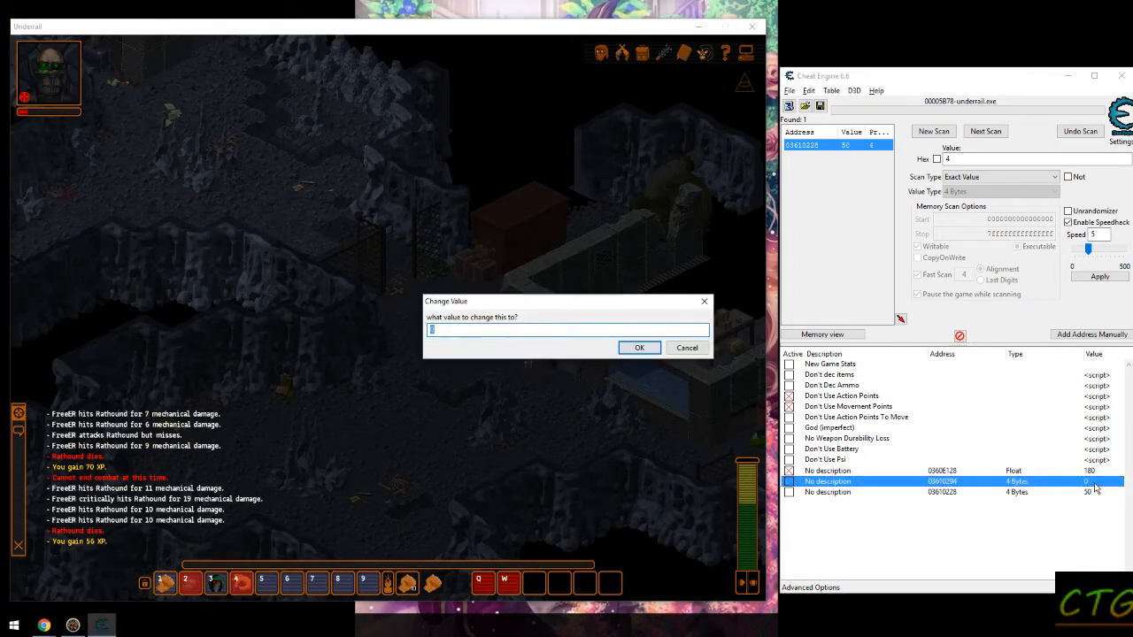
{"action": "type", "text": "102200"}
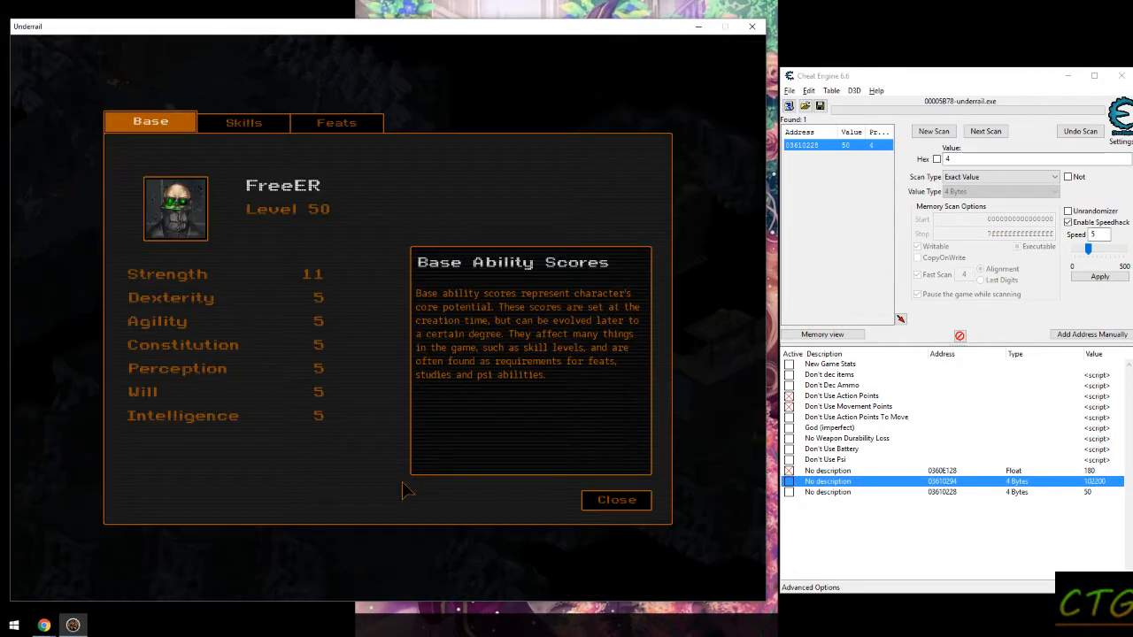
{"action": "mouse_move", "coordinate": [616, 499]}
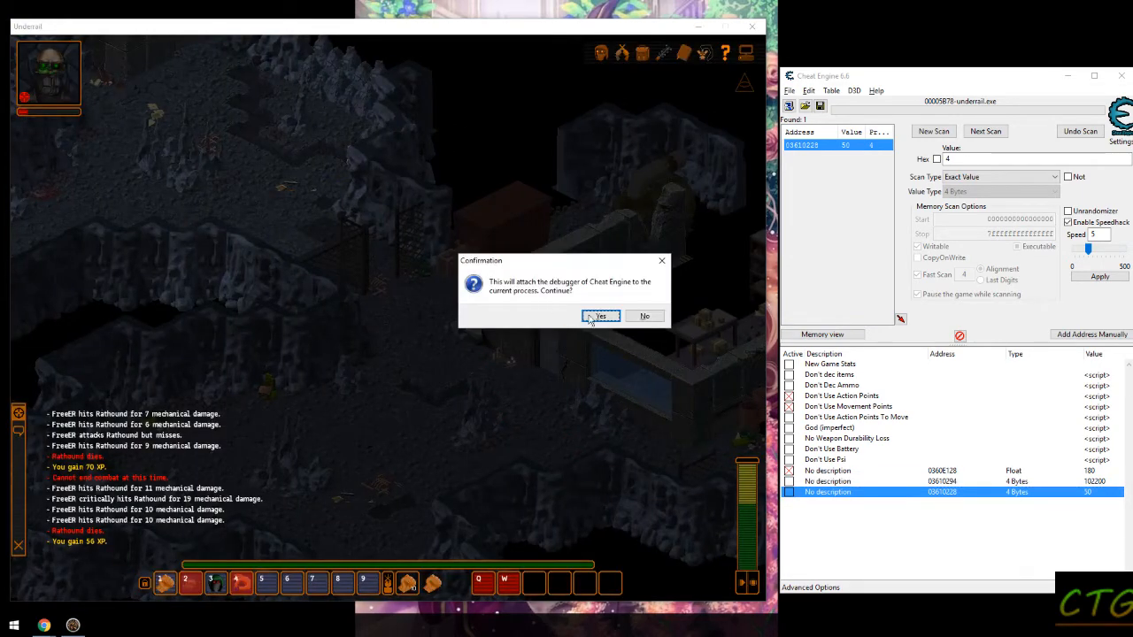
- Attach the debugger, pick the cmp instruction checking the level cap and show it in the disassembler
{"action": "left_click", "coordinate": [600, 315]}
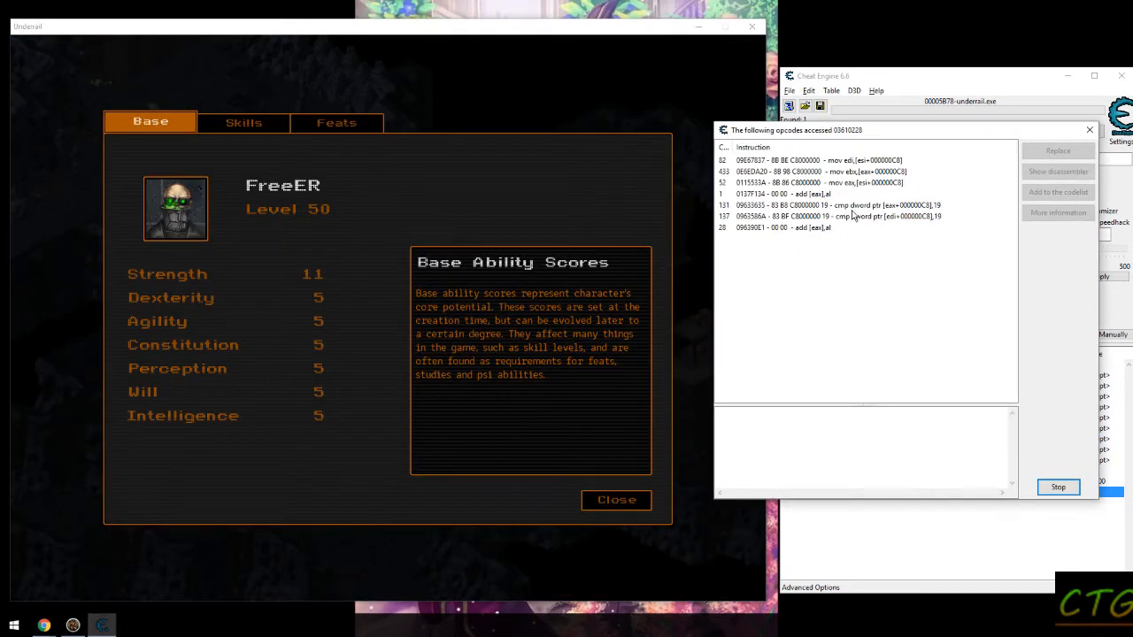
{"action": "left_click", "coordinate": [841, 205]}
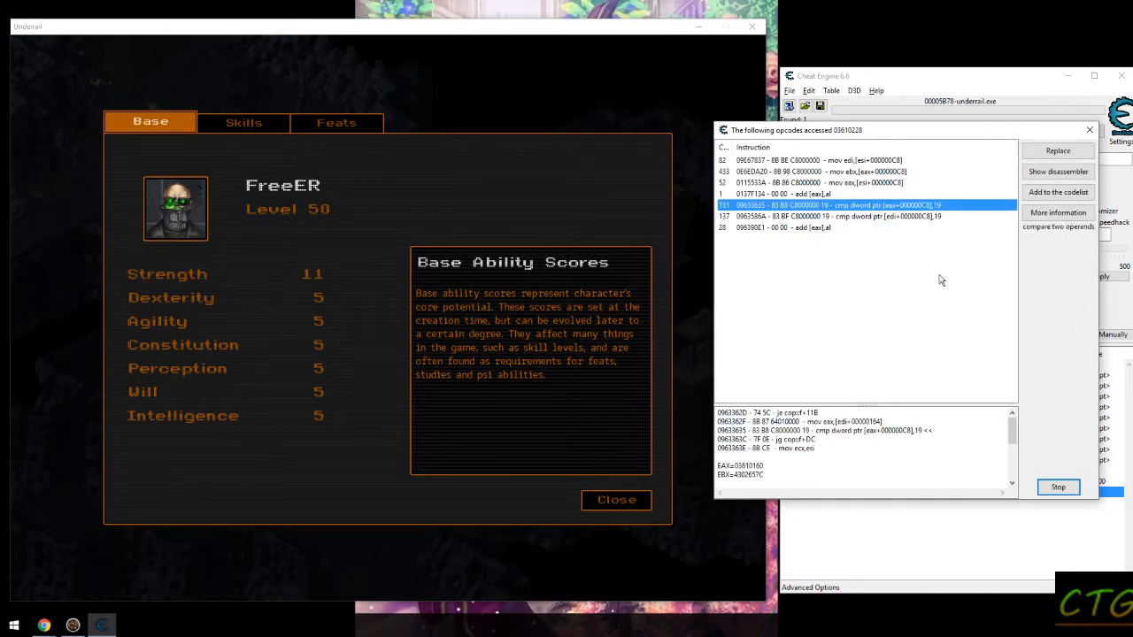
{"action": "mouse_move", "coordinate": [835, 312]}
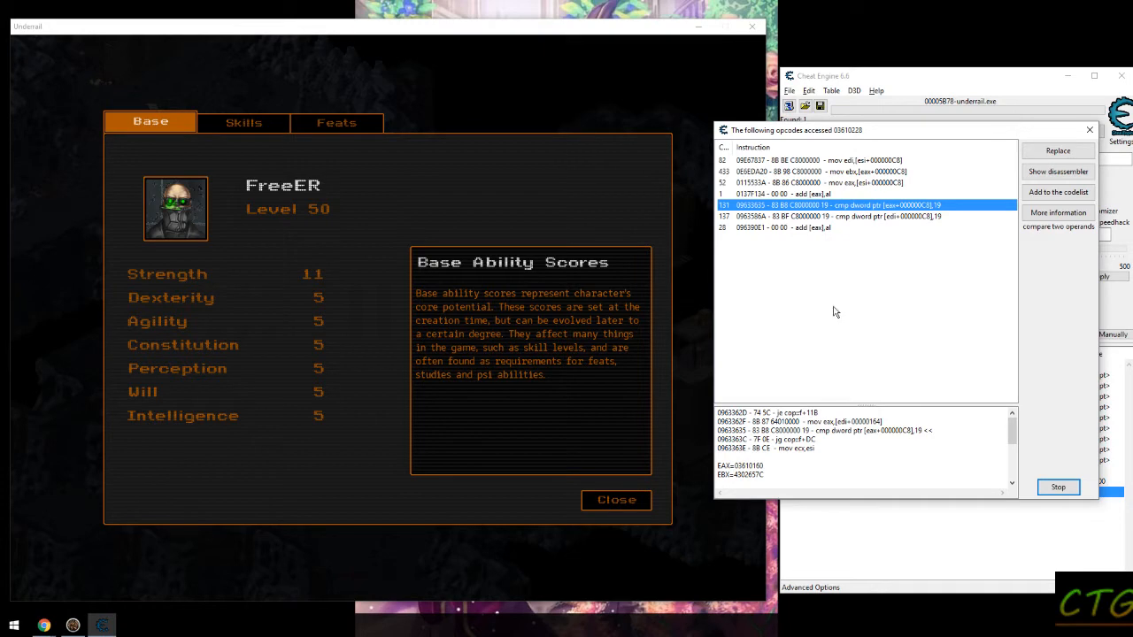
{"action": "left_click", "coordinate": [616, 499]}
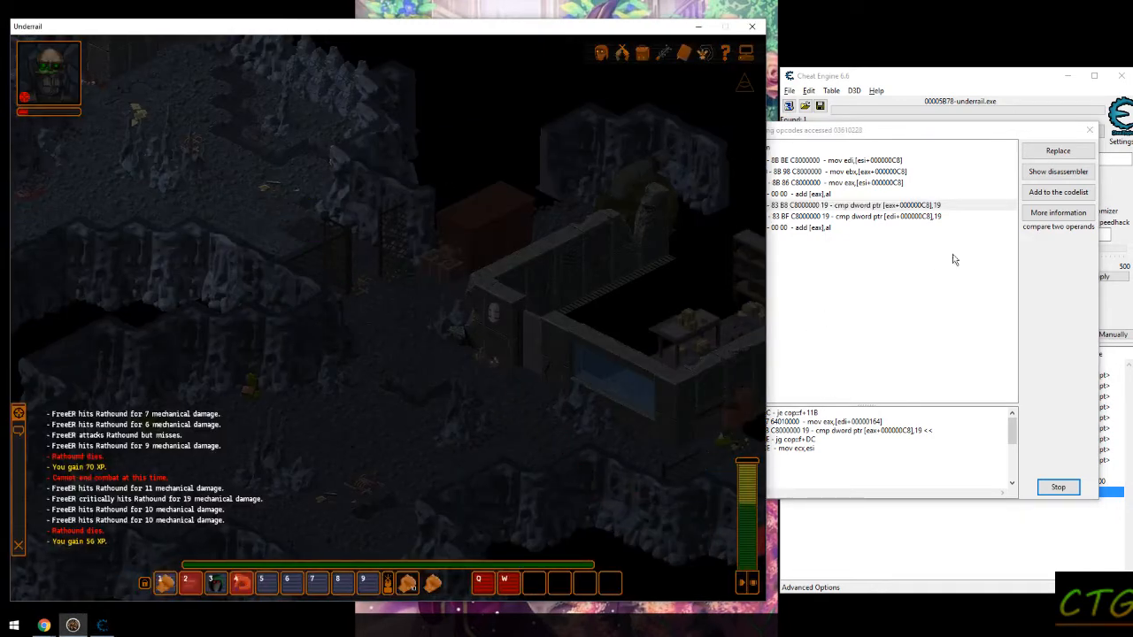
{"action": "left_click", "coordinate": [1058, 170]}
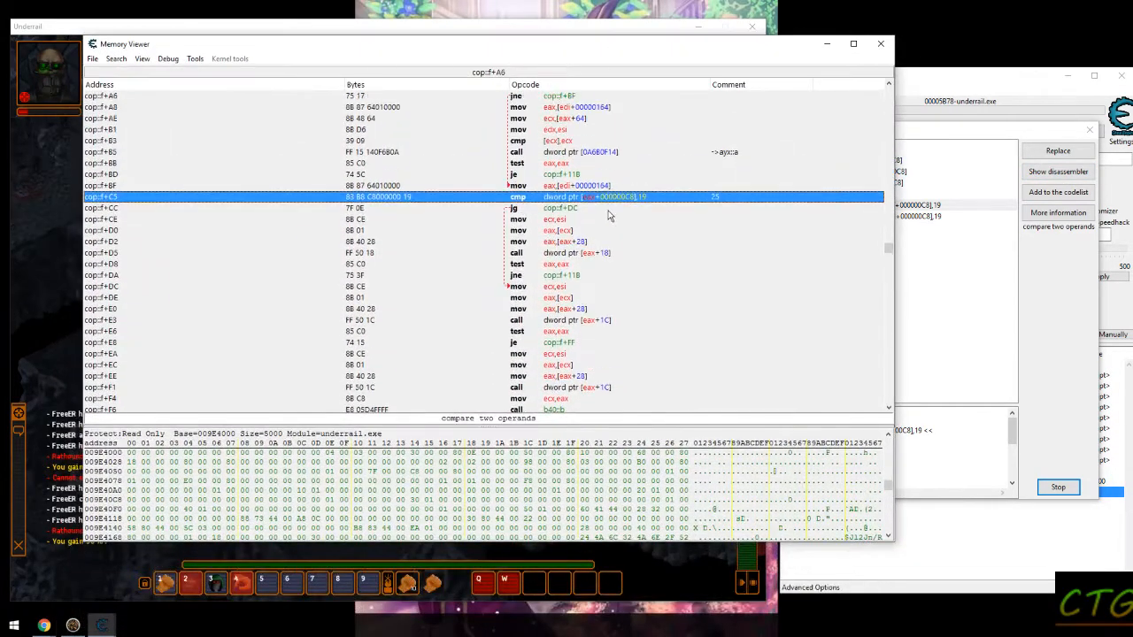
{"action": "mouse_move", "coordinate": [717, 203]}
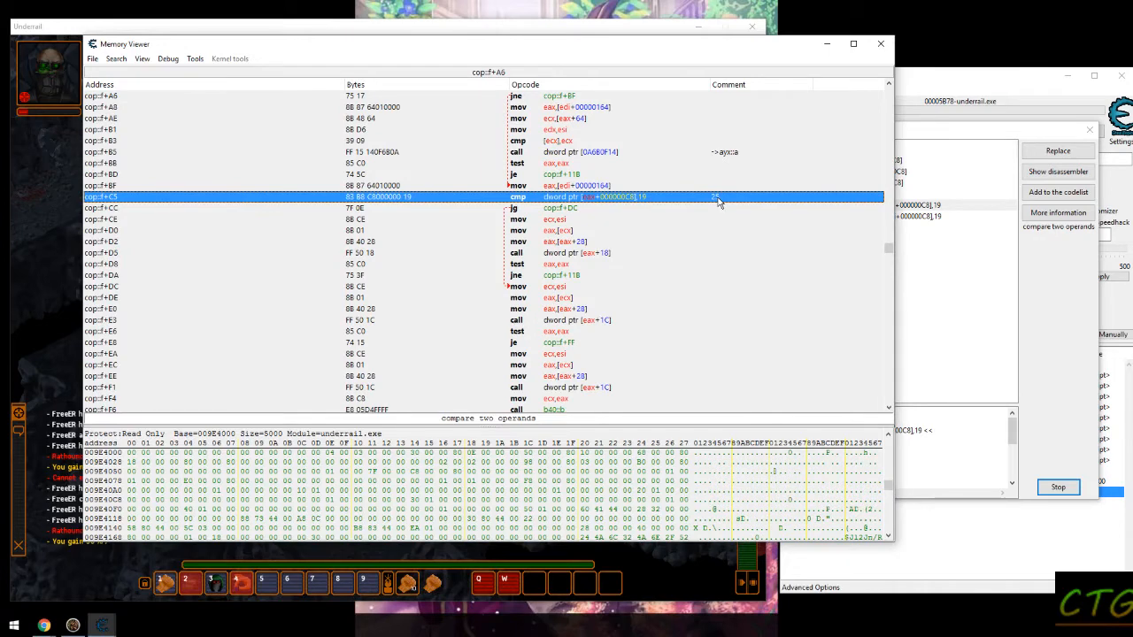
{"action": "mouse_move", "coordinate": [722, 209]}
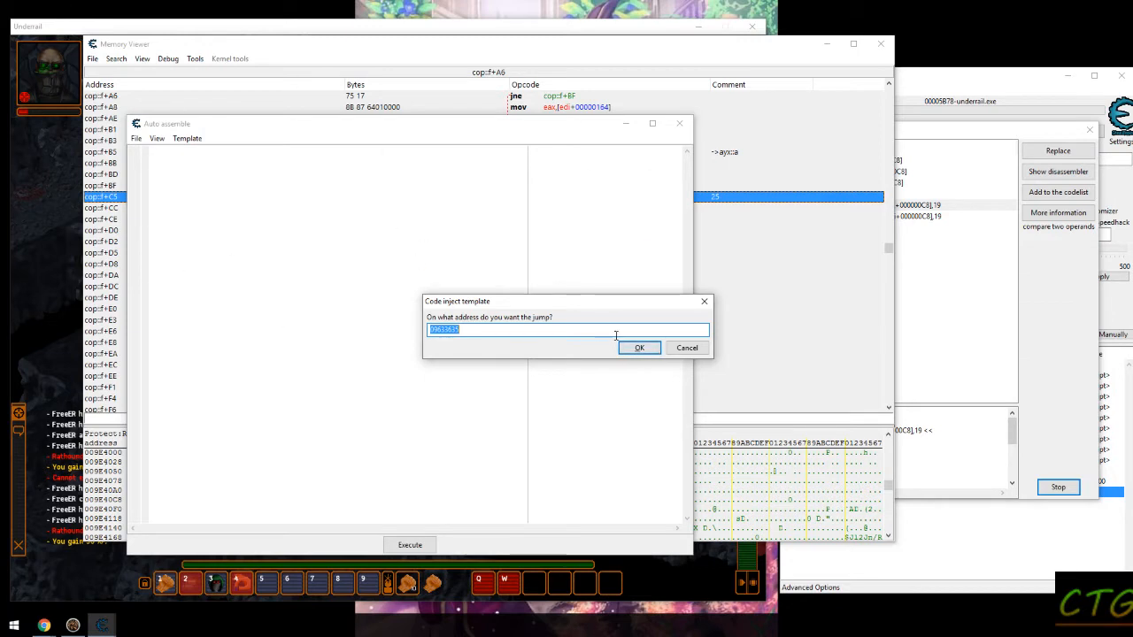
- Generate a Code injection template at the cmp address with symbol 'ChangeMaxlLevels'
{"action": "left_click", "coordinate": [639, 347]}
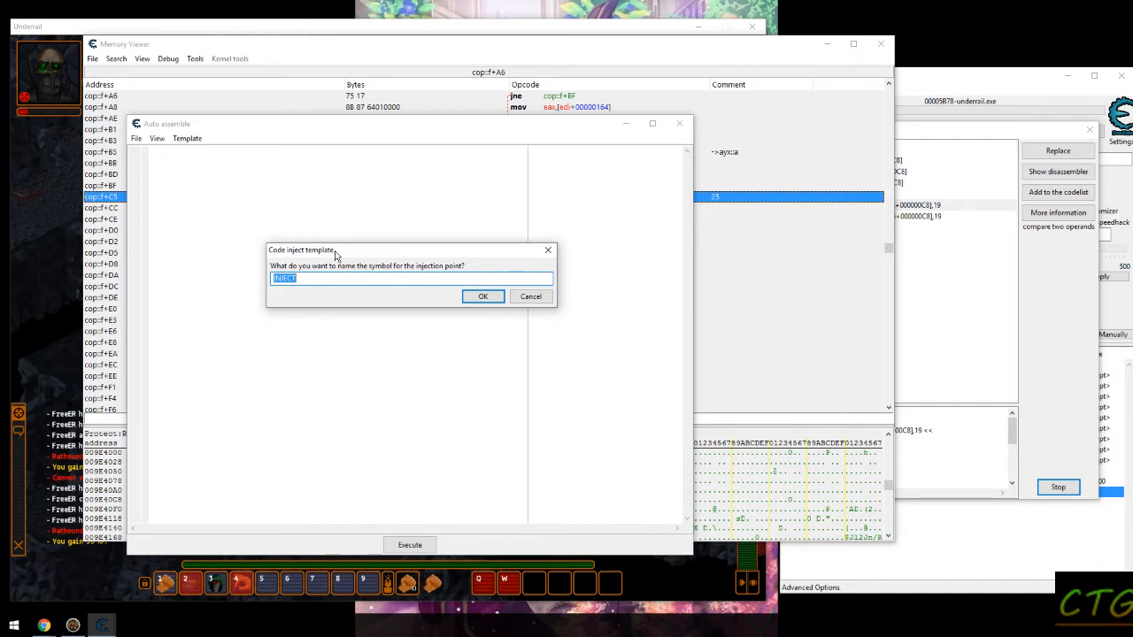
{"action": "type", "text": "ChangeMaxl"}
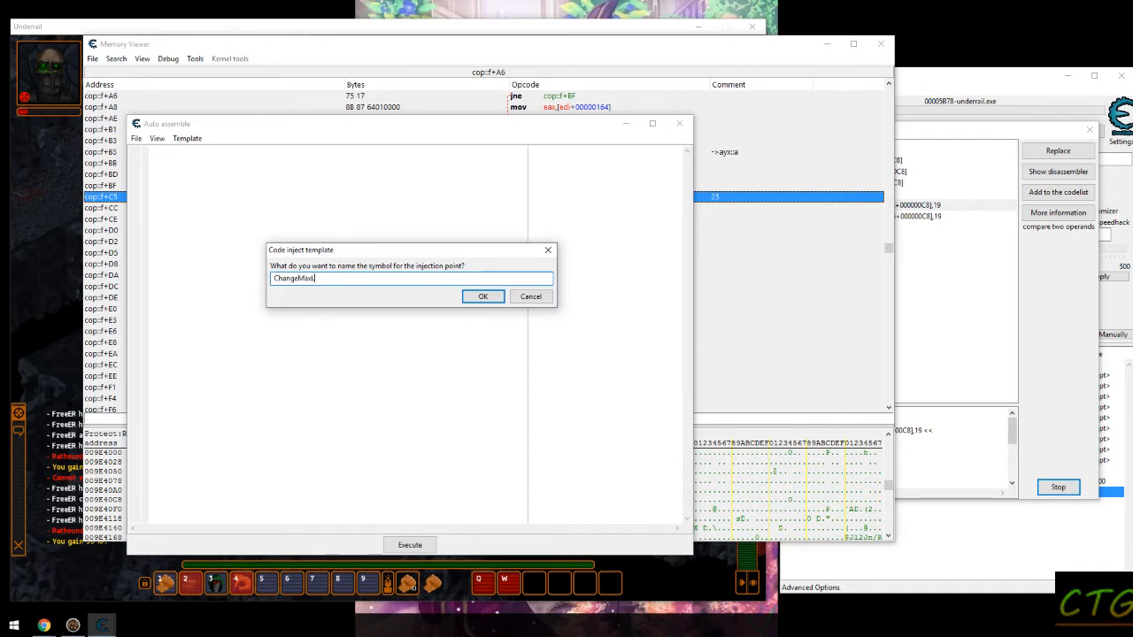
{"action": "type", "text": "Levels1"}
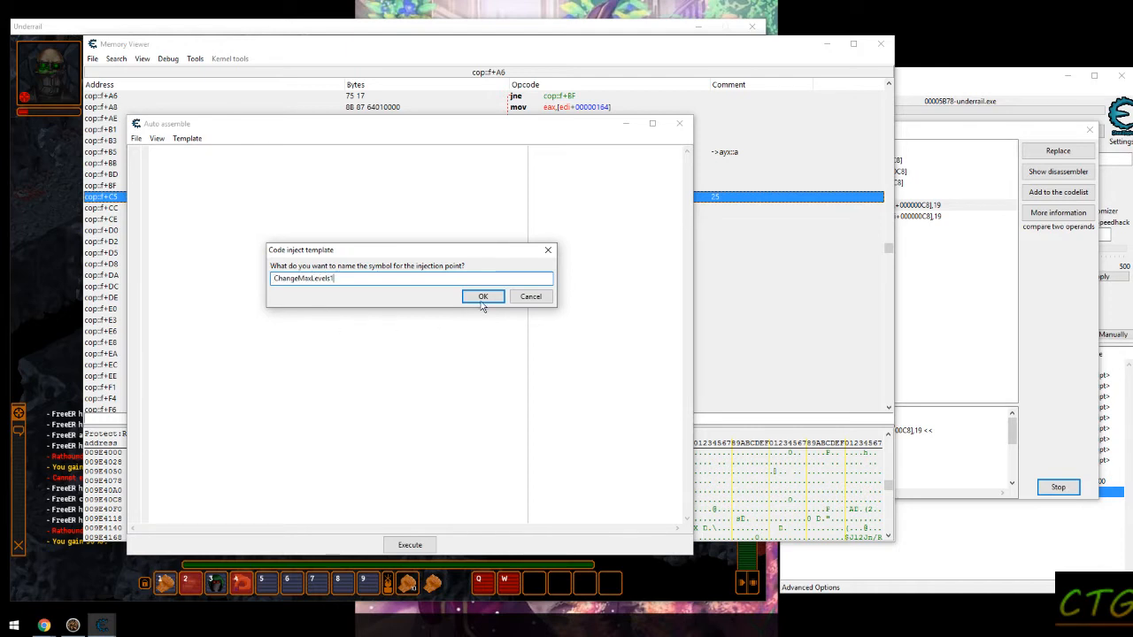
{"action": "left_click", "coordinate": [481, 296]}
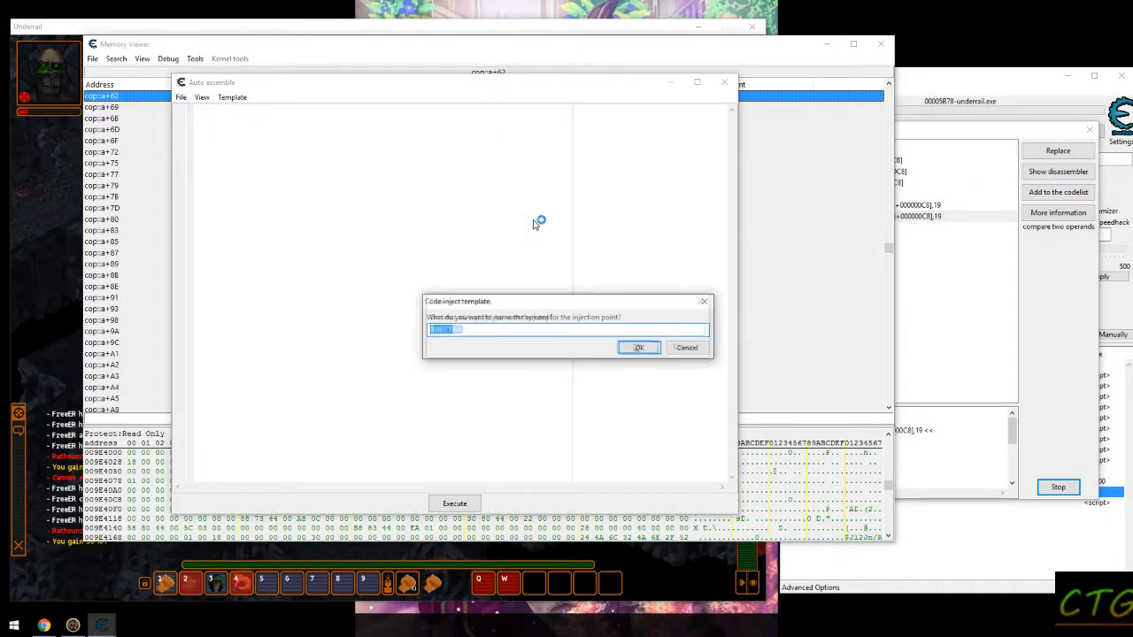
{"action": "type", "text": "changeMaxLe"}
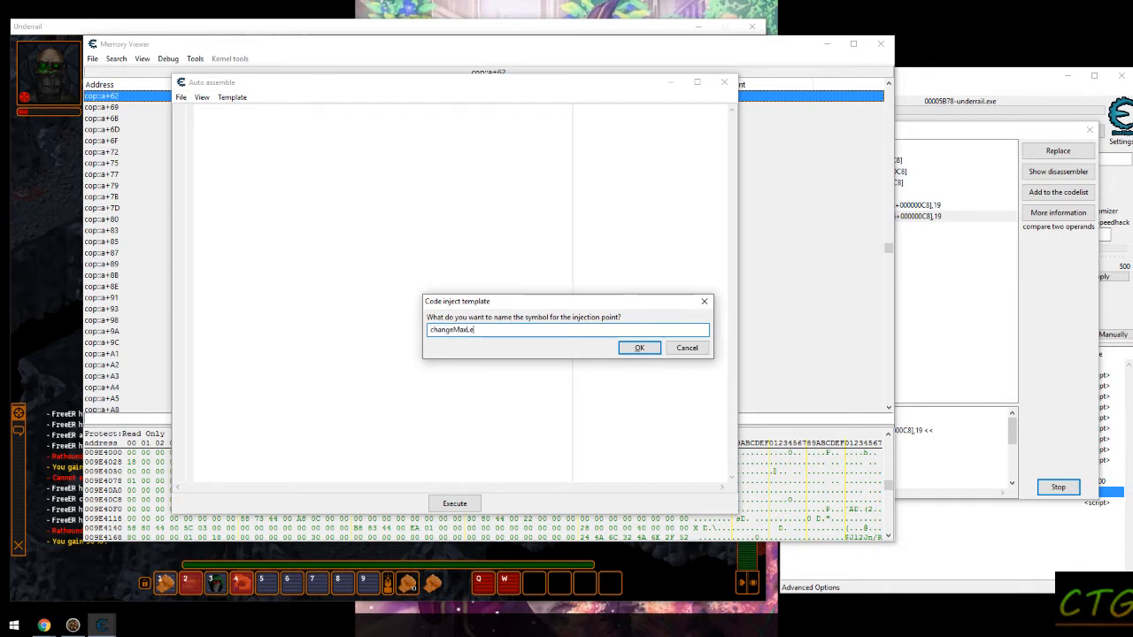
{"action": "left_click", "coordinate": [639, 347]}
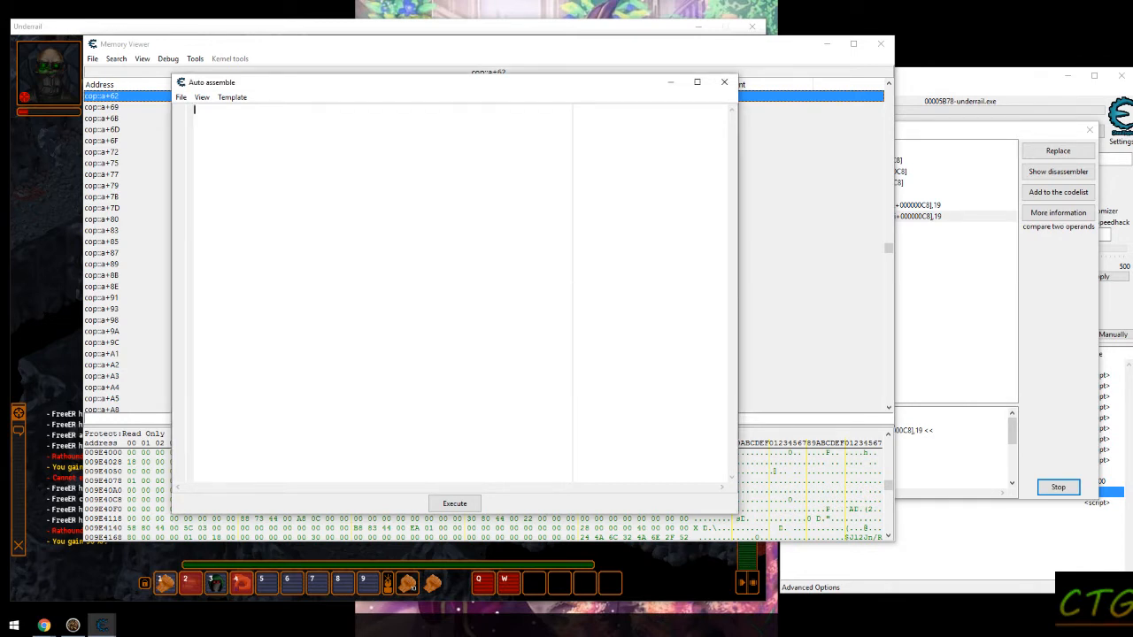
- Change the compared maximum-level value to F9 and assign the script to the current cheat table
{"action": "left_click", "coordinate": [231, 96]}
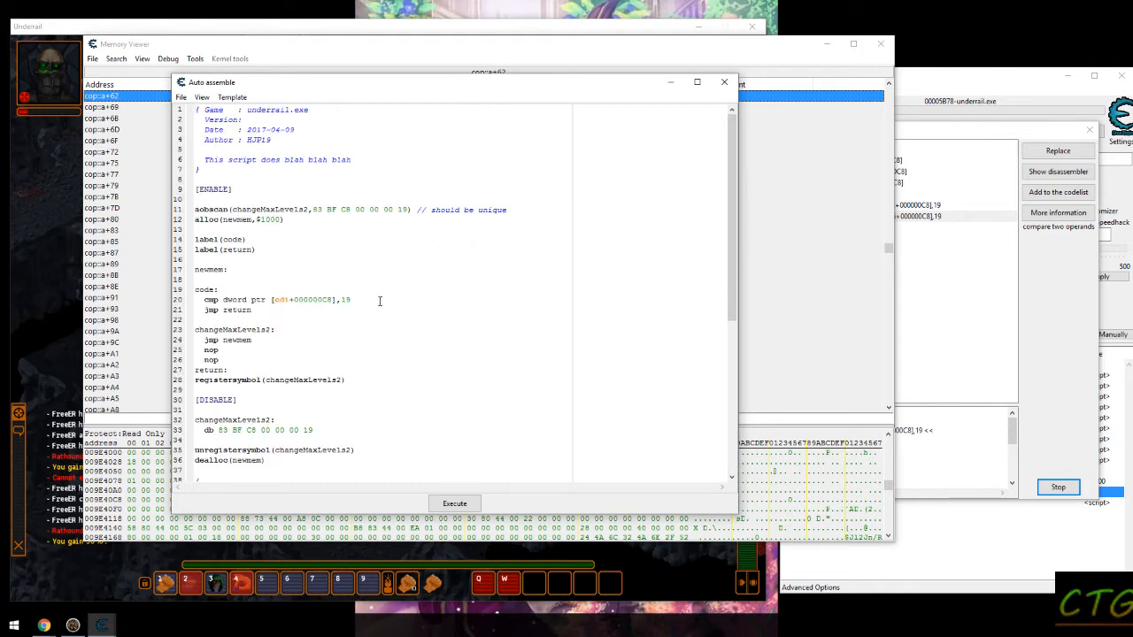
{"action": "type", "text": "F9"}
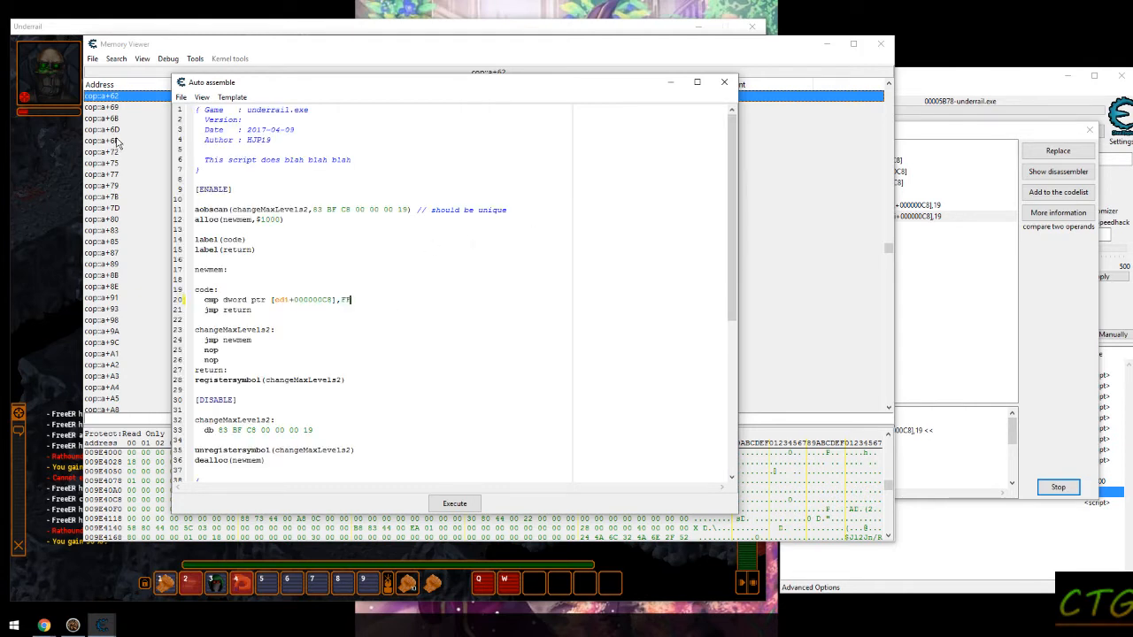
{"action": "left_click", "coordinate": [181, 96]}
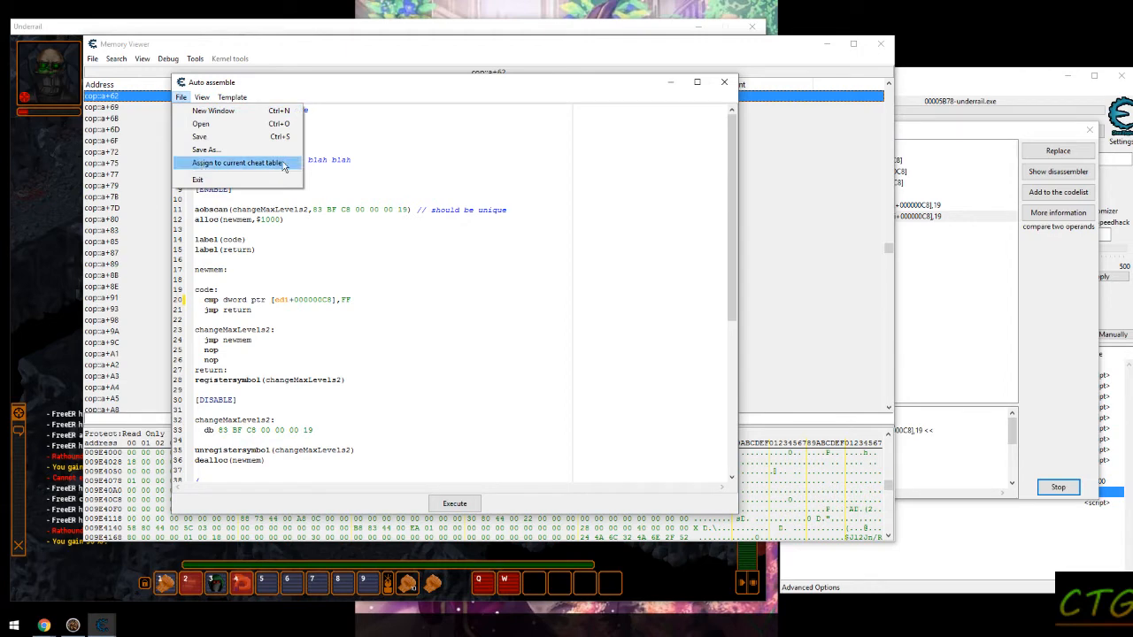
{"action": "left_click", "coordinate": [237, 162]}
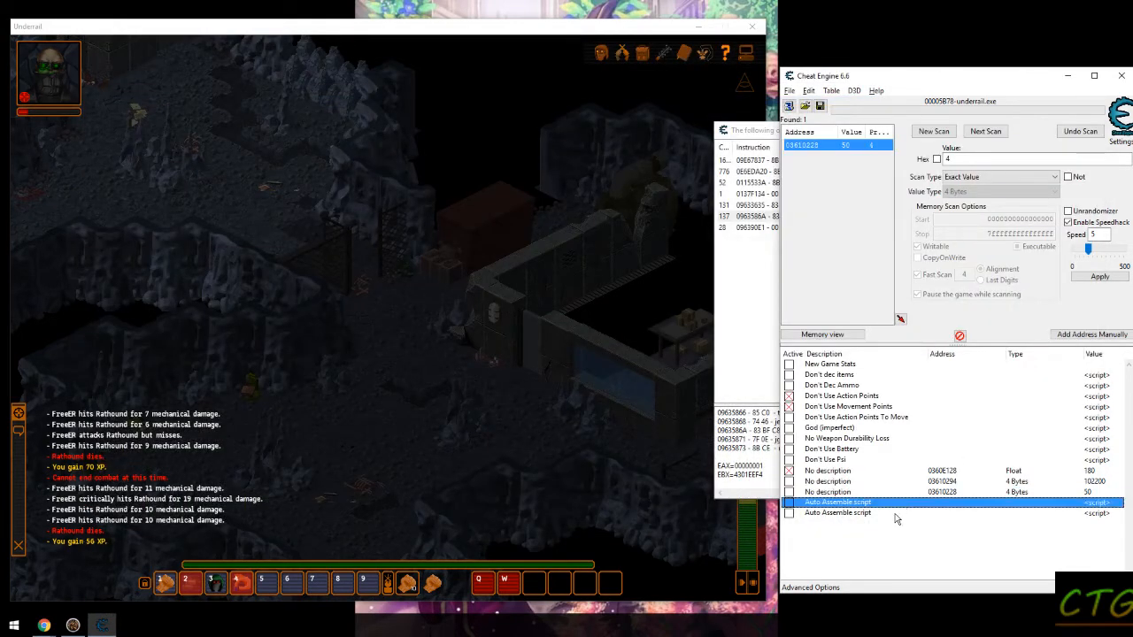
- Find what accesses the experience address and view the character's Skills tab in game
{"action": "left_click", "coordinate": [837, 514]}
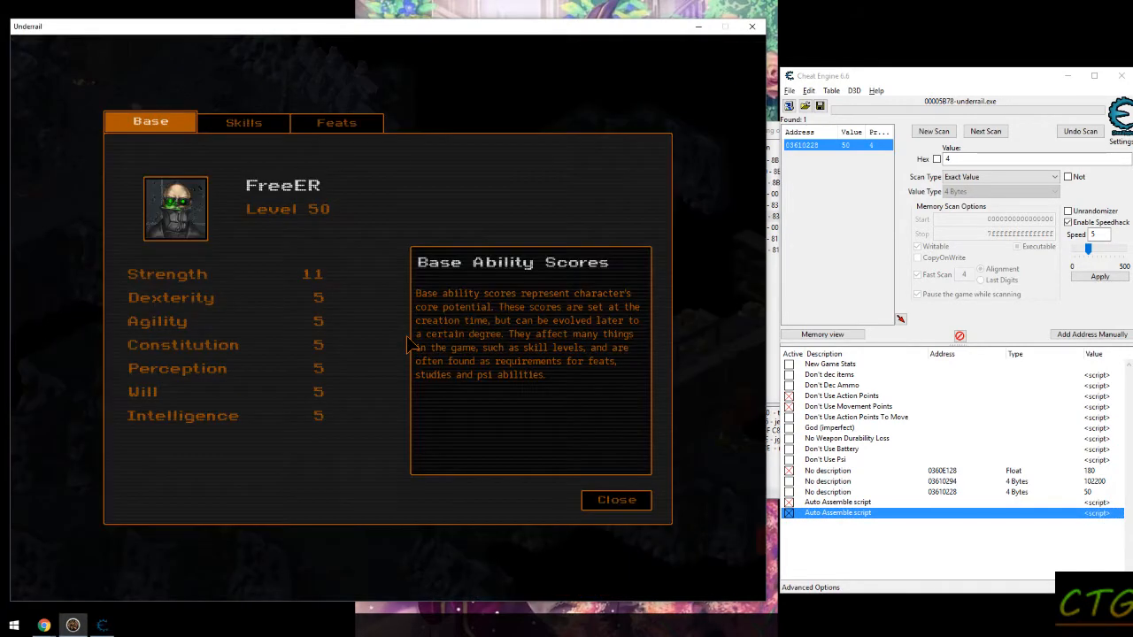
{"action": "left_click", "coordinate": [337, 120]}
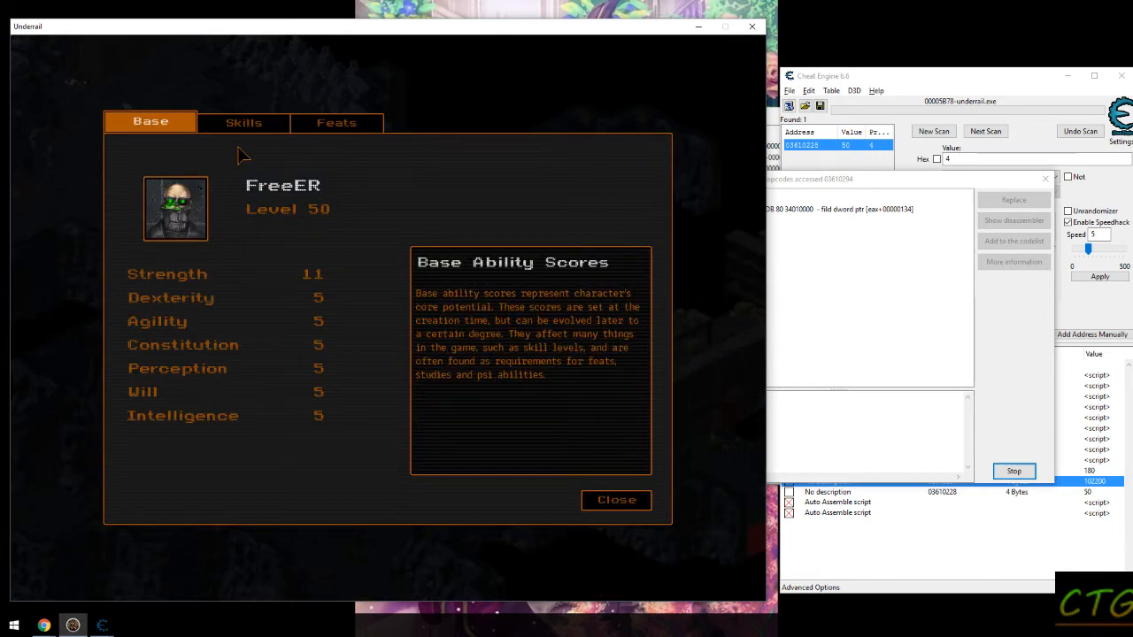
{"action": "left_click", "coordinate": [242, 122]}
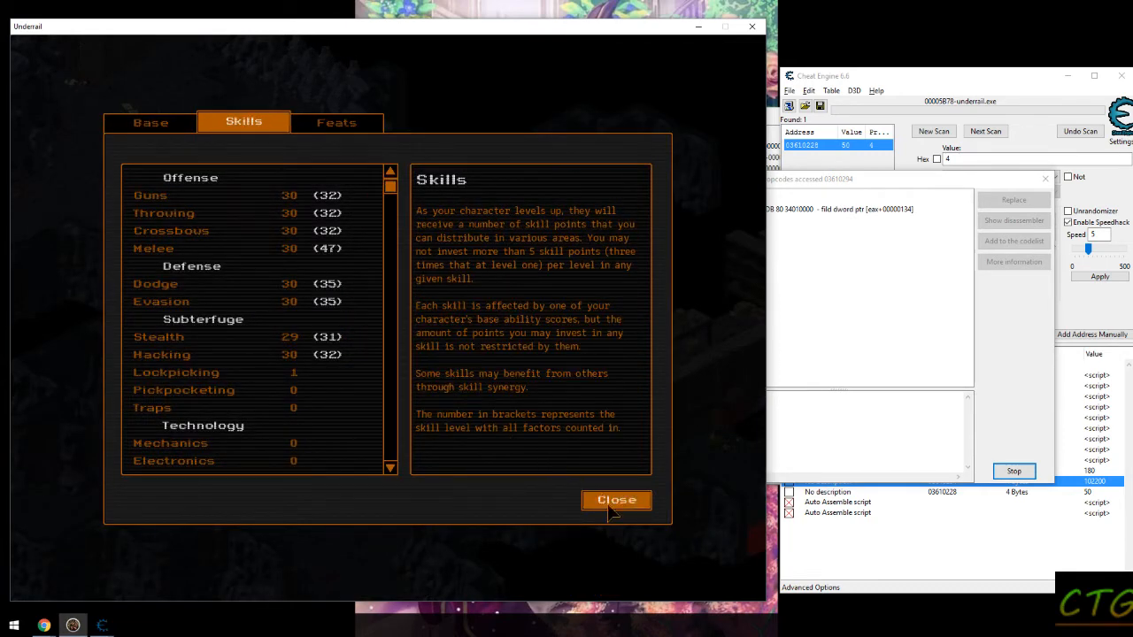
- Close the character sheet and set the character level entry to 25
{"action": "left_click", "coordinate": [616, 499]}
{"action": "type", "text": "24"}
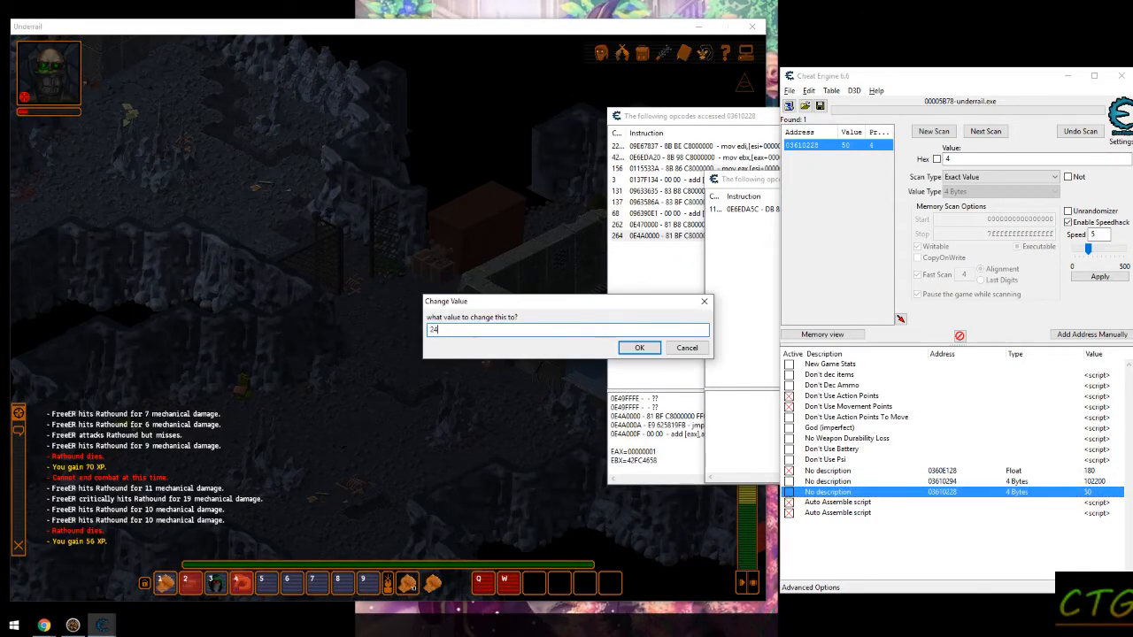
{"action": "left_click", "coordinate": [639, 347]}
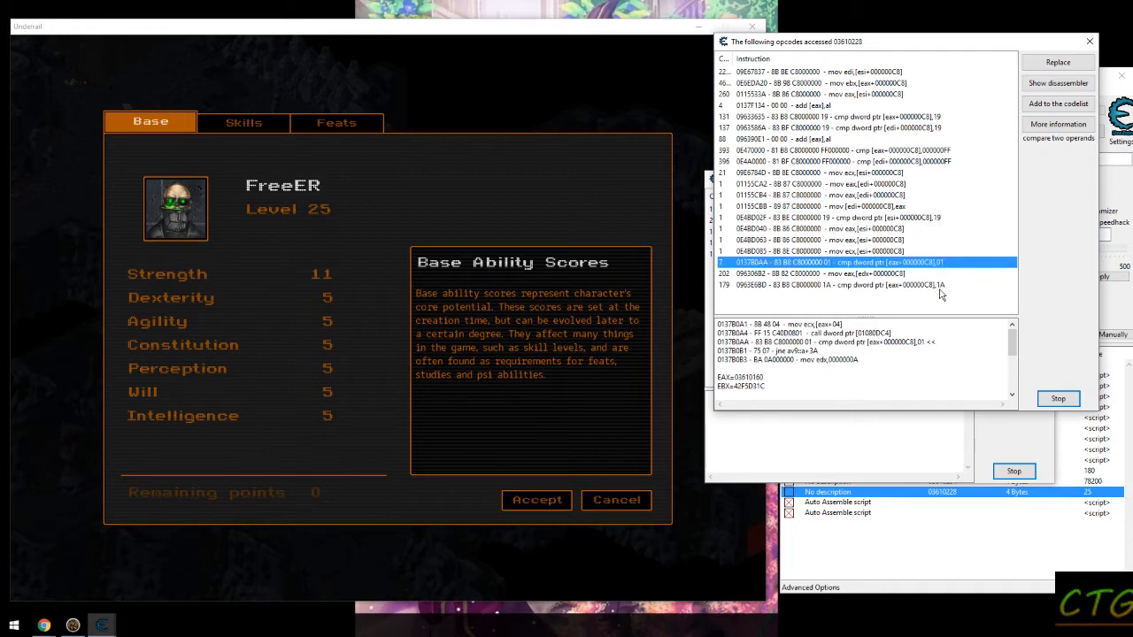
- Show the newly found level cmp instruction in the disassembler
{"action": "left_click", "coordinate": [840, 283]}
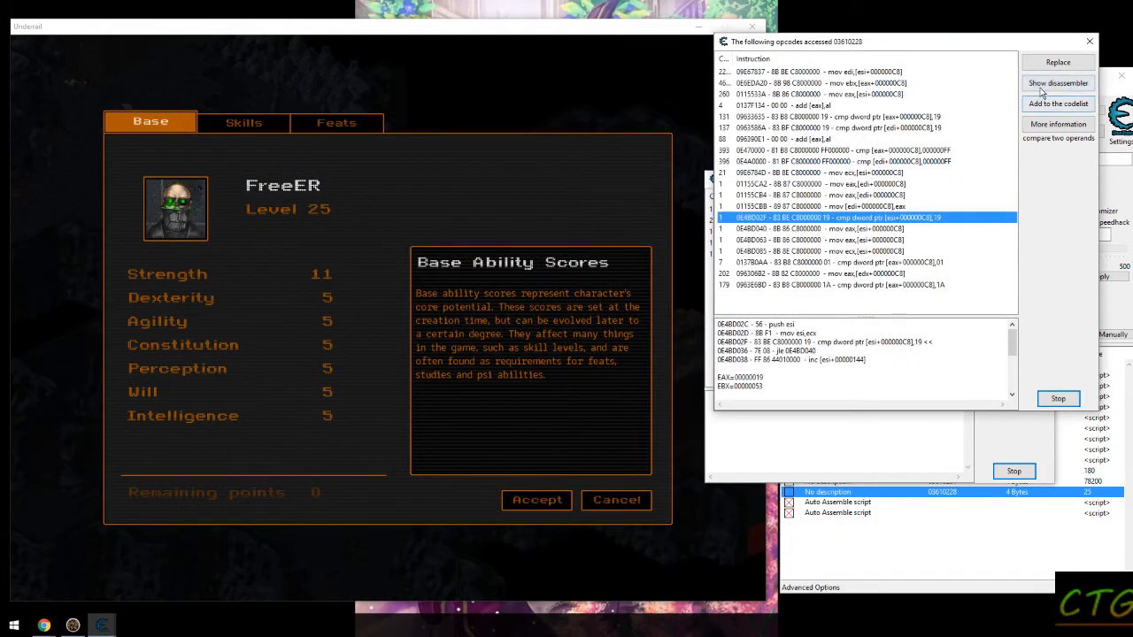
{"action": "left_click", "coordinate": [1059, 84]}
{"action": "type", "text": "changeLve"}
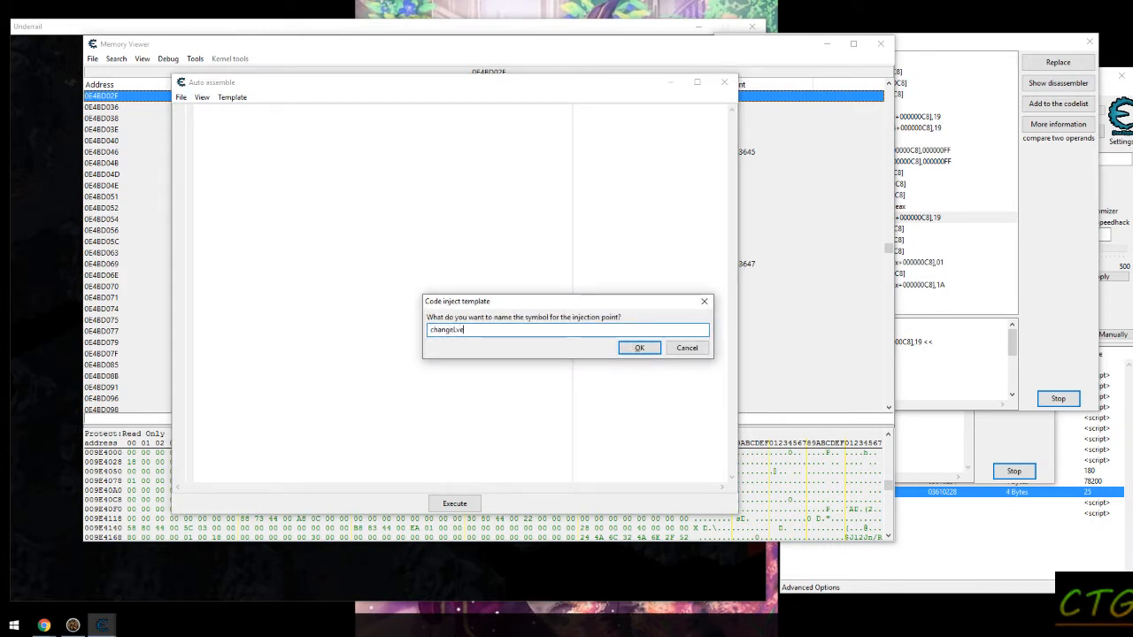
- Build code-injection scripts at the level-compare instructions with the compare value set to FF
{"action": "left_click", "coordinate": [639, 347]}
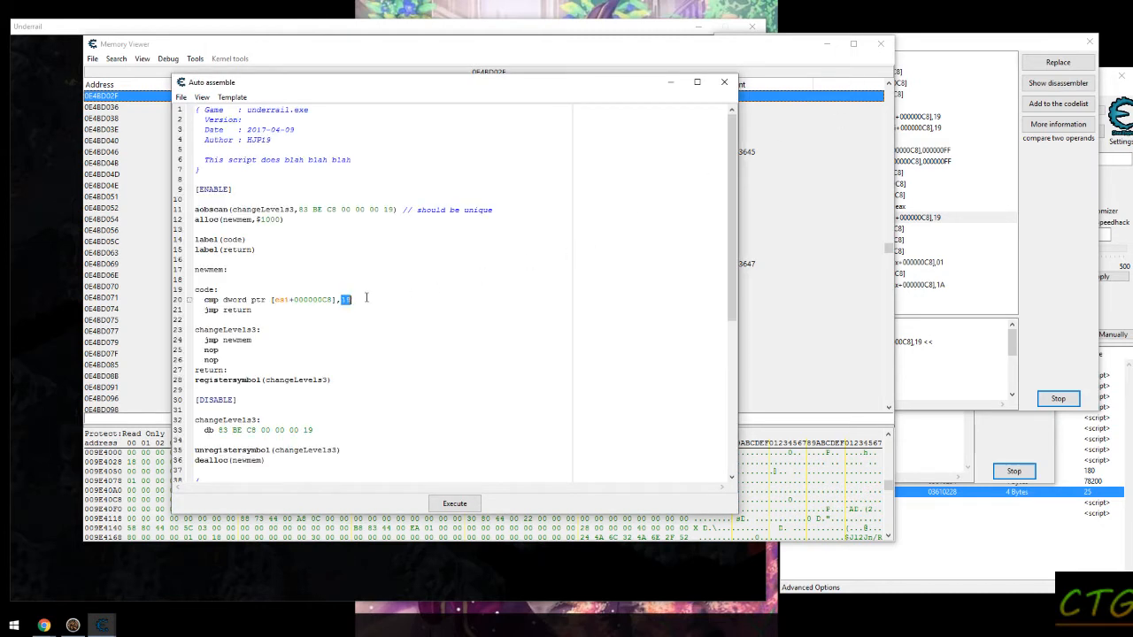
{"action": "left_click", "coordinate": [181, 96]}
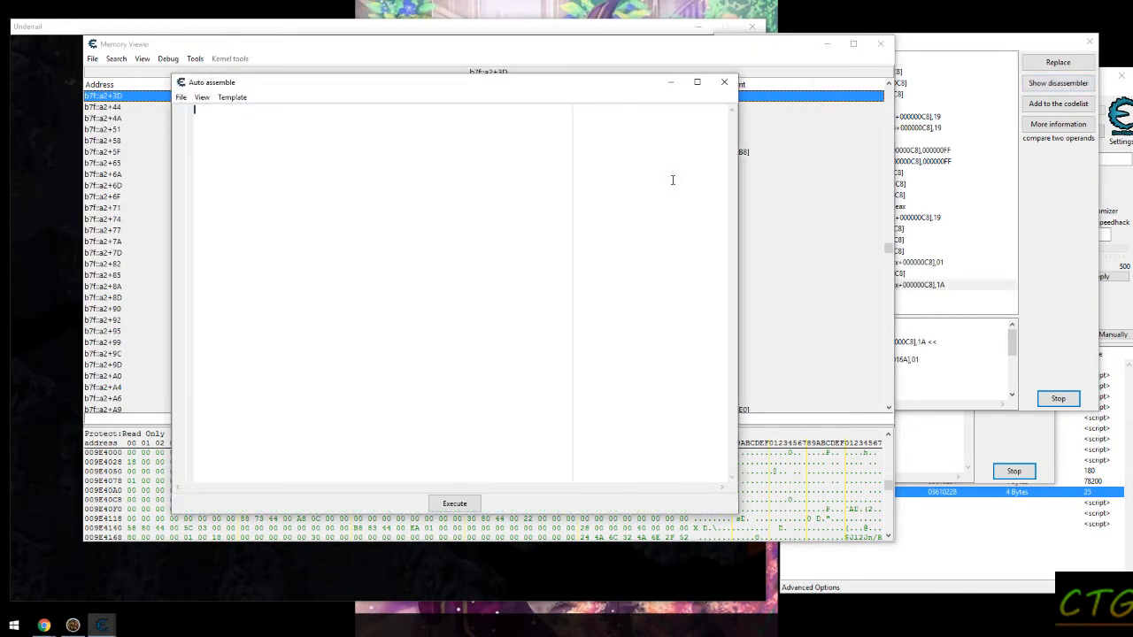
{"action": "left_click", "coordinate": [231, 97]}
{"action": "type", "text": "change"}
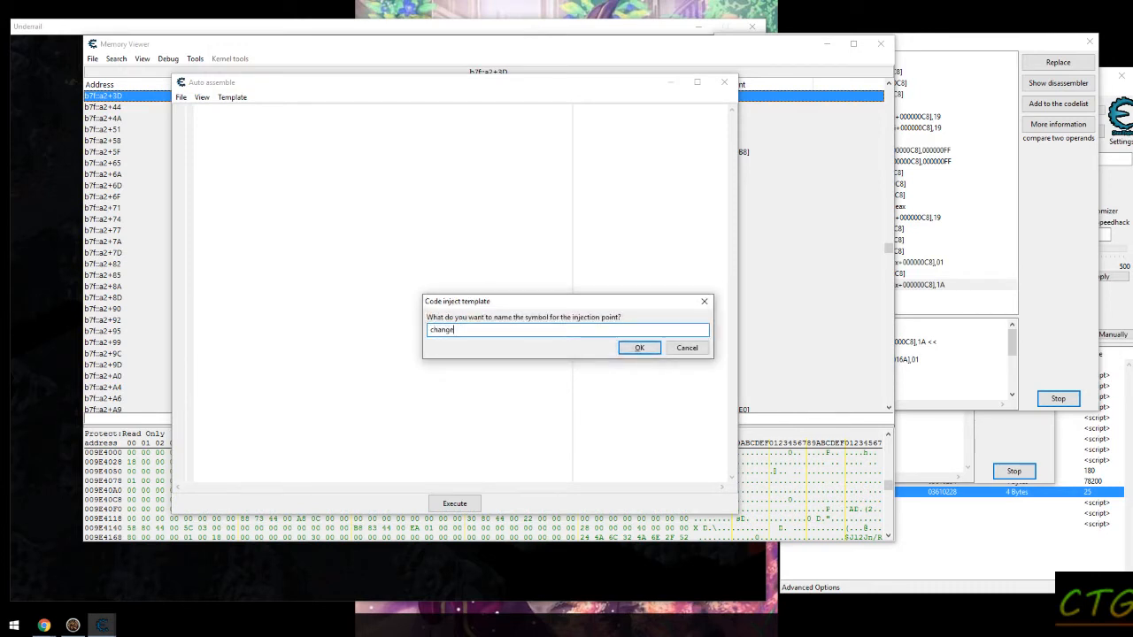
{"action": "left_click", "coordinate": [639, 346]}
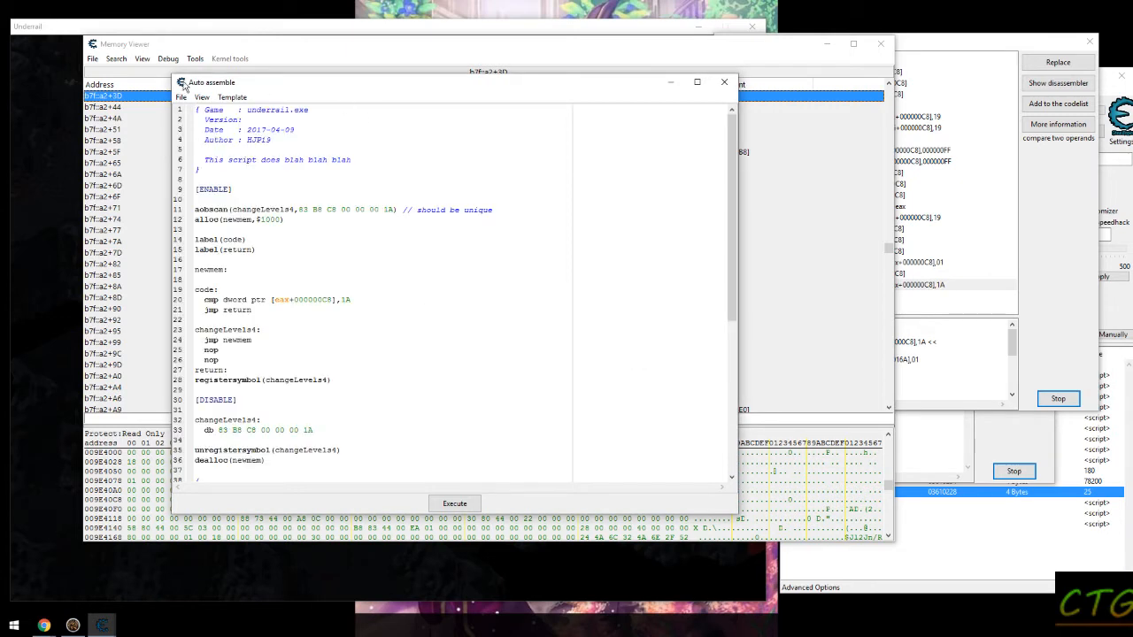
{"action": "type", "text": "FF"}
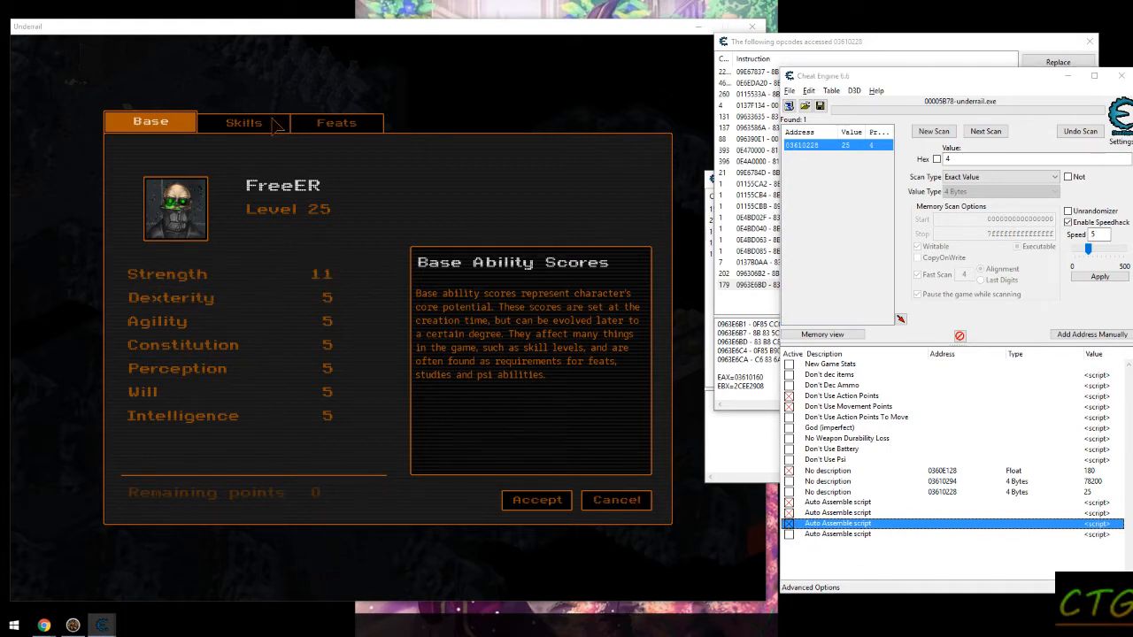
- Raise the Guns skill to 70 with the level-up points and accept the distribution
{"action": "left_click", "coordinate": [244, 122]}
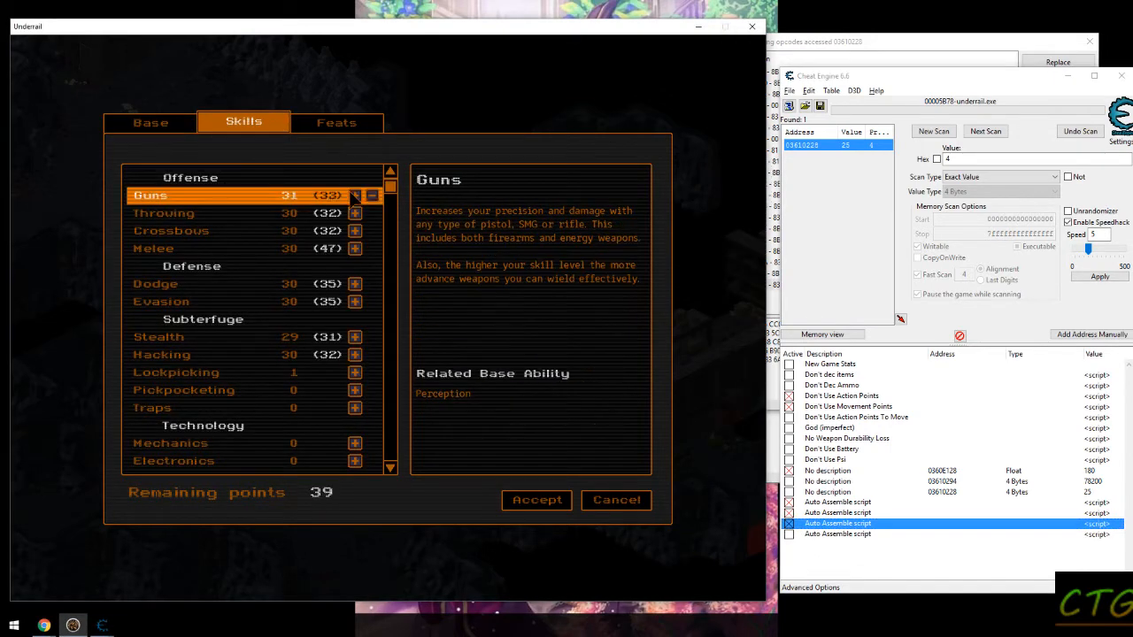
{"action": "left_click", "coordinate": [354, 195]}
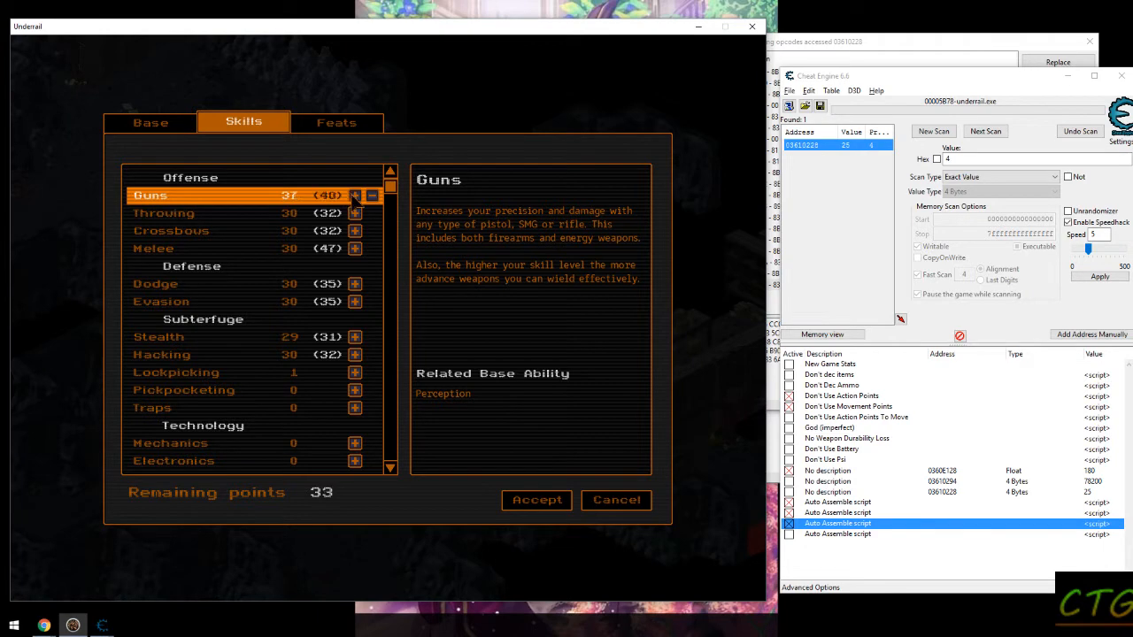
{"action": "left_click", "coordinate": [354, 194]}
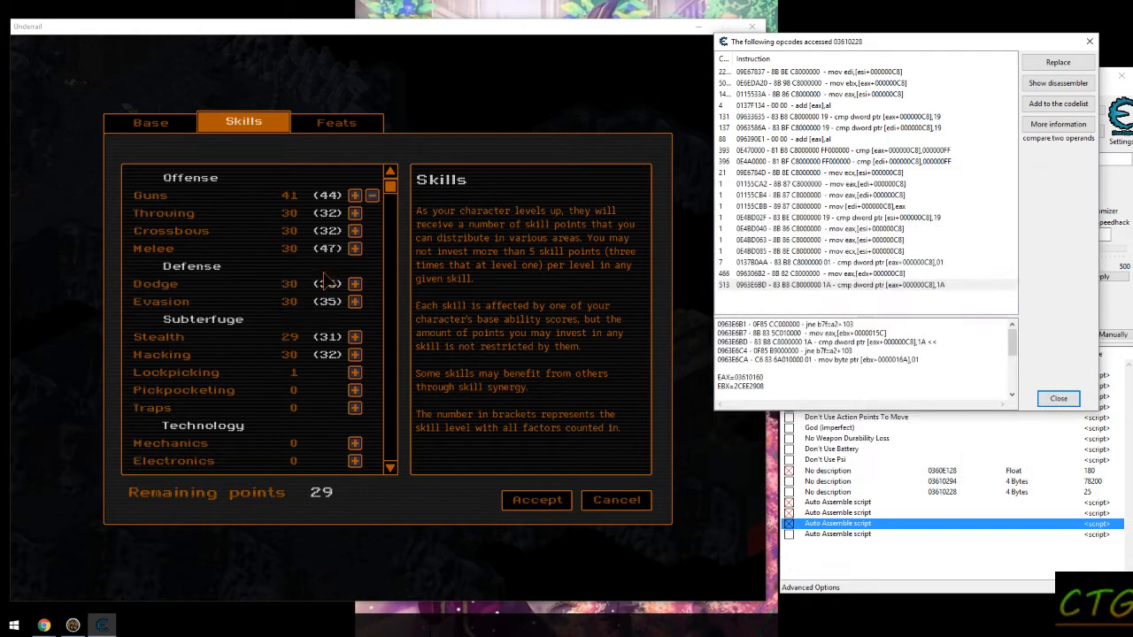
{"action": "left_click", "coordinate": [354, 194]}
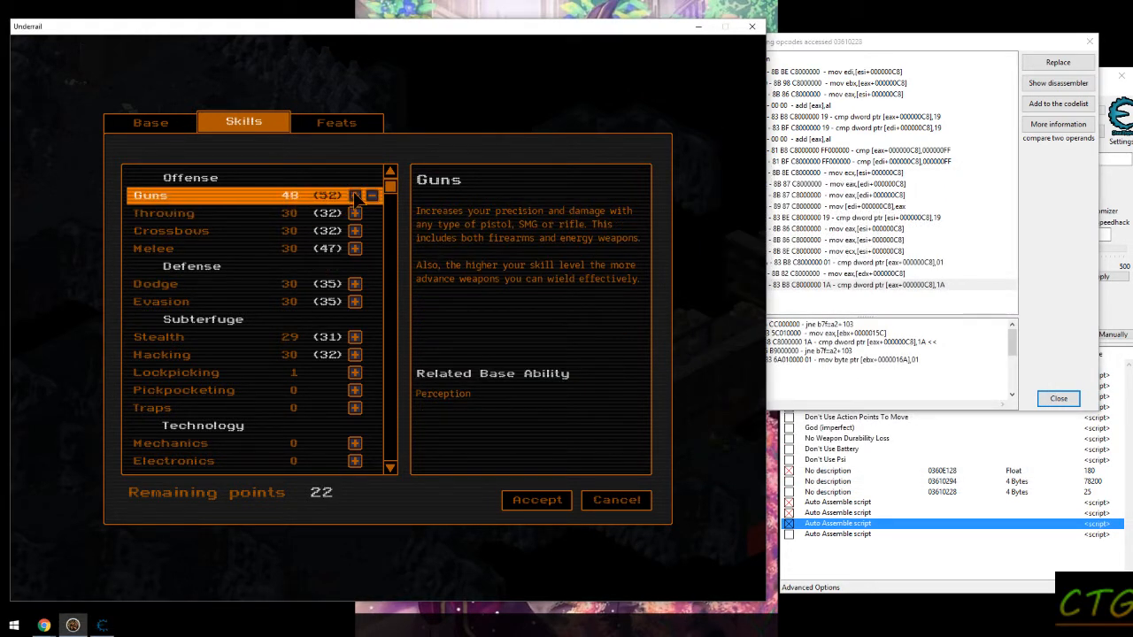
{"action": "left_click", "coordinate": [354, 194]}
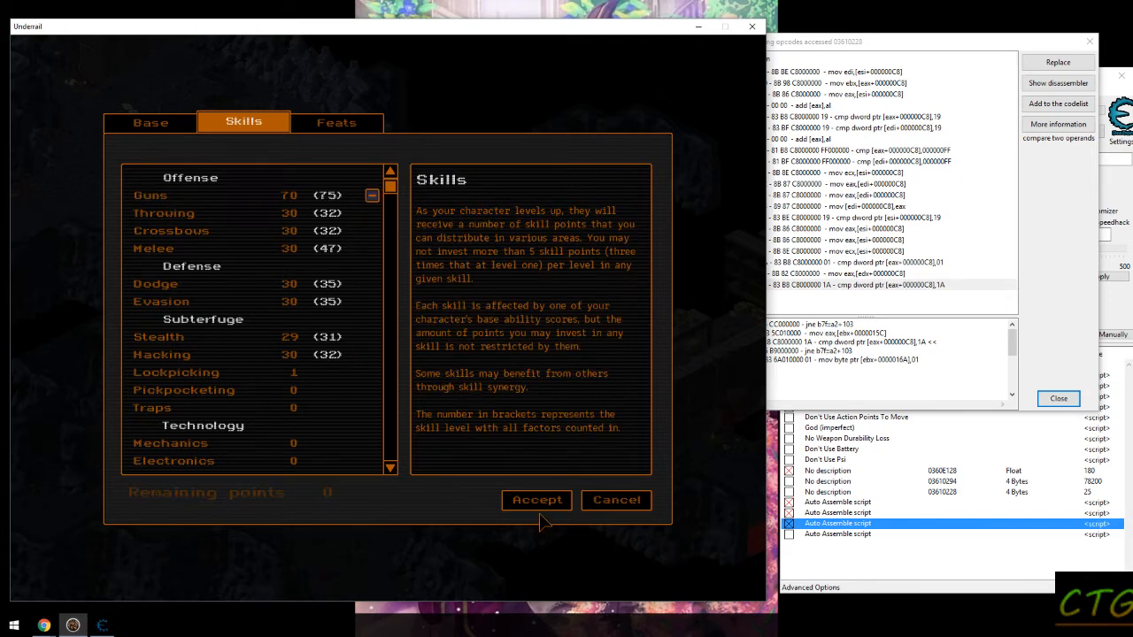
{"action": "left_click", "coordinate": [537, 499]}
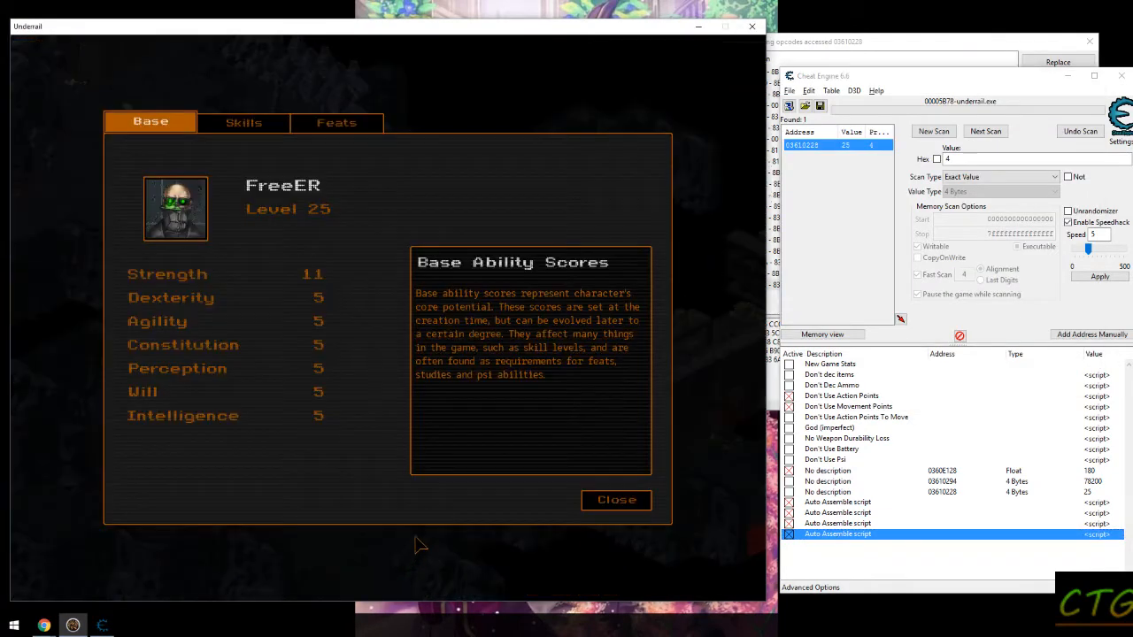
{"action": "left_click", "coordinate": [336, 122]}
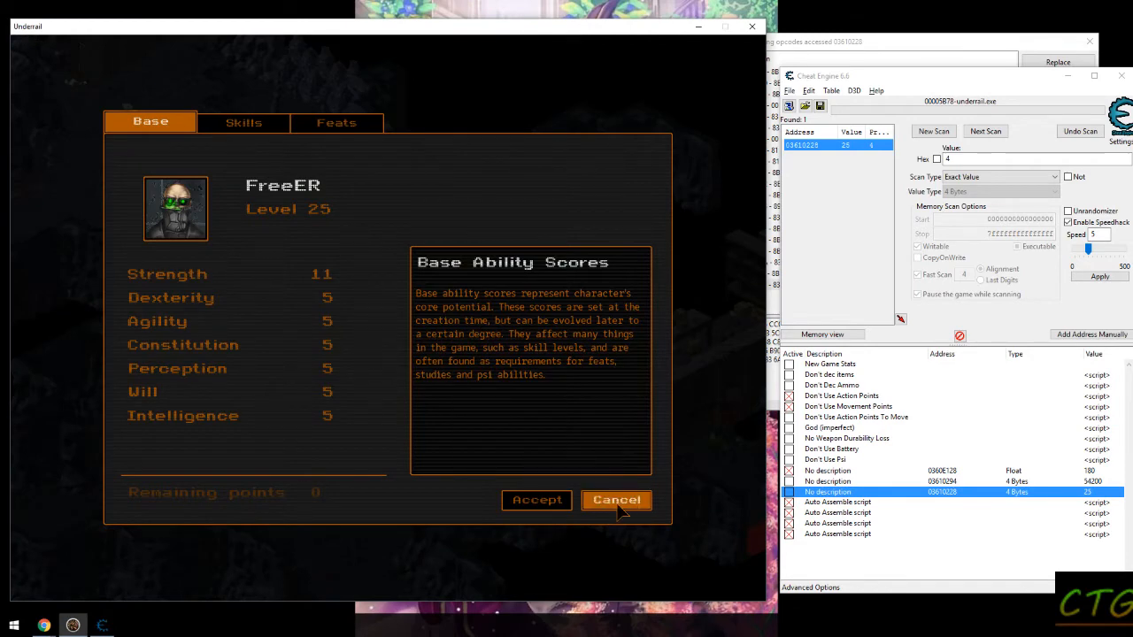
{"action": "mouse_move", "coordinate": [429, 375]}
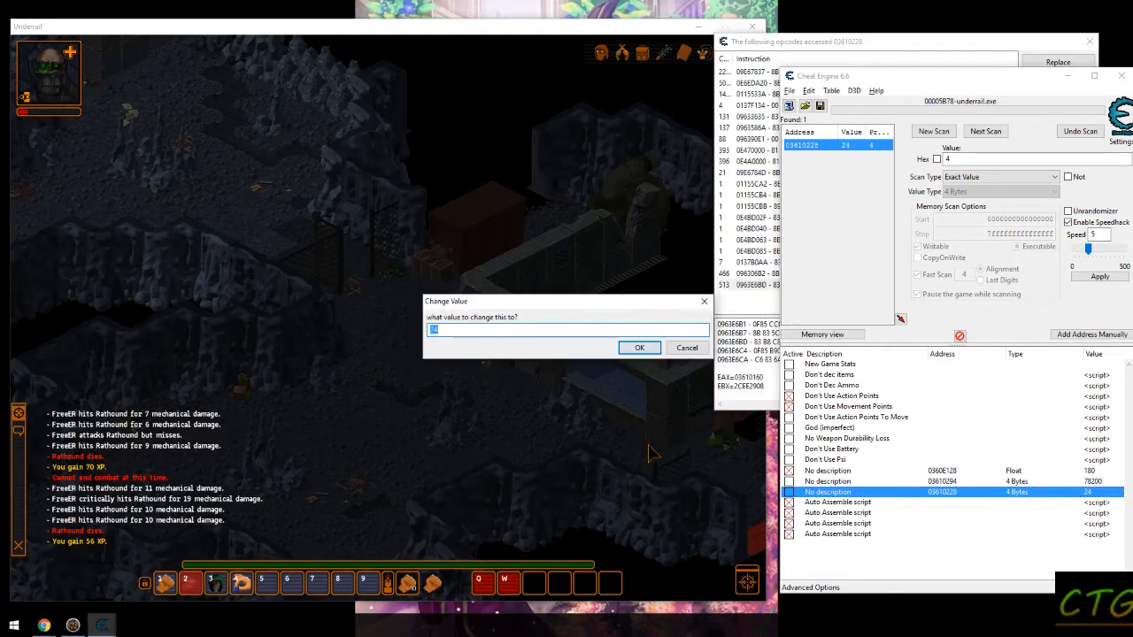
- Apply another level change and raise Guns to 90 at level 25
{"action": "left_click", "coordinate": [639, 347]}
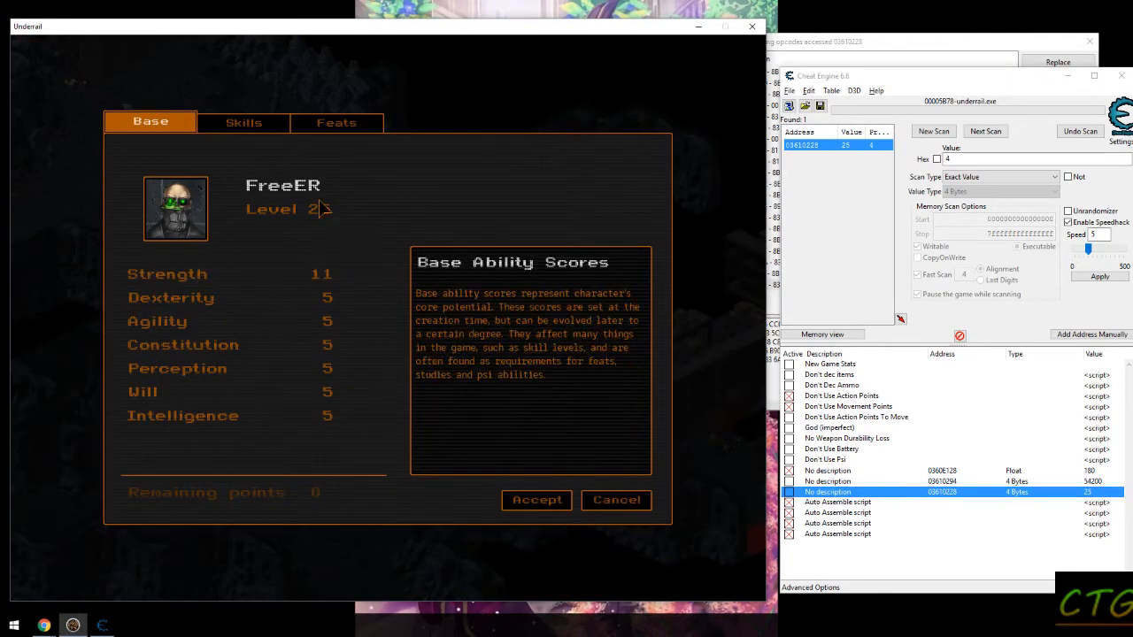
{"action": "left_click", "coordinate": [245, 122]}
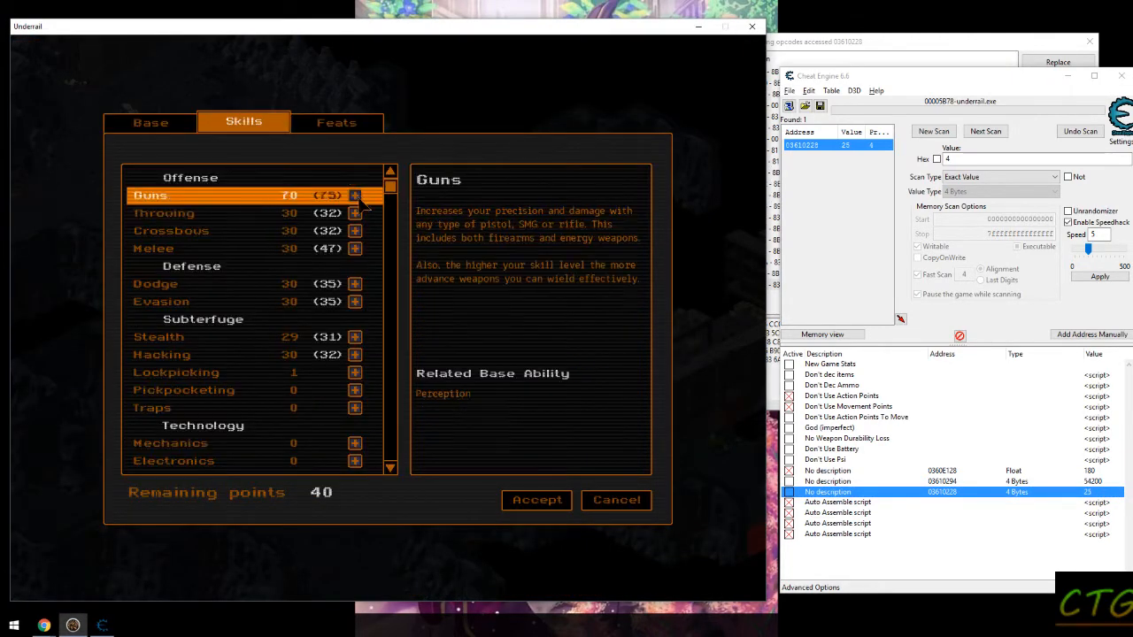
{"action": "left_click", "coordinate": [354, 195]}
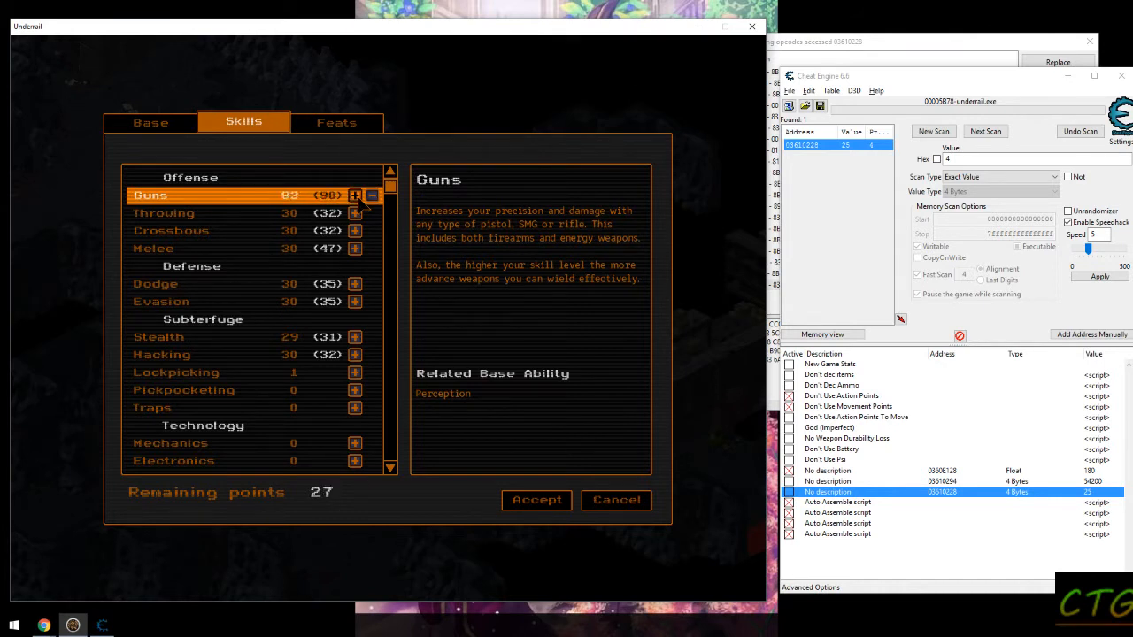
{"action": "left_click", "coordinate": [354, 195]}
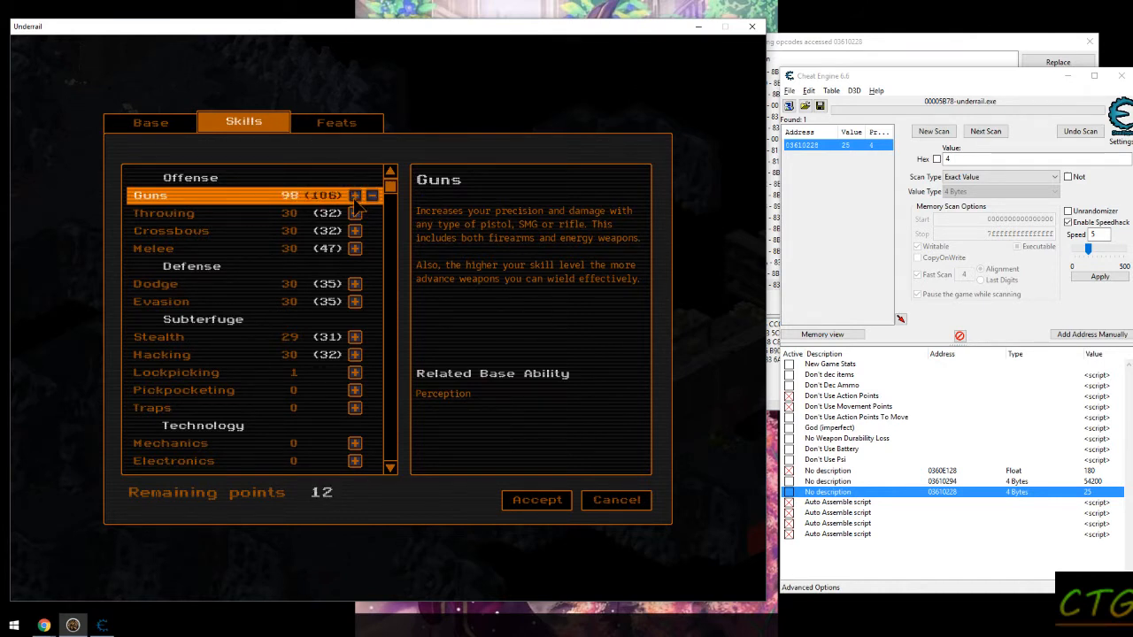
{"action": "left_click", "coordinate": [354, 195]}
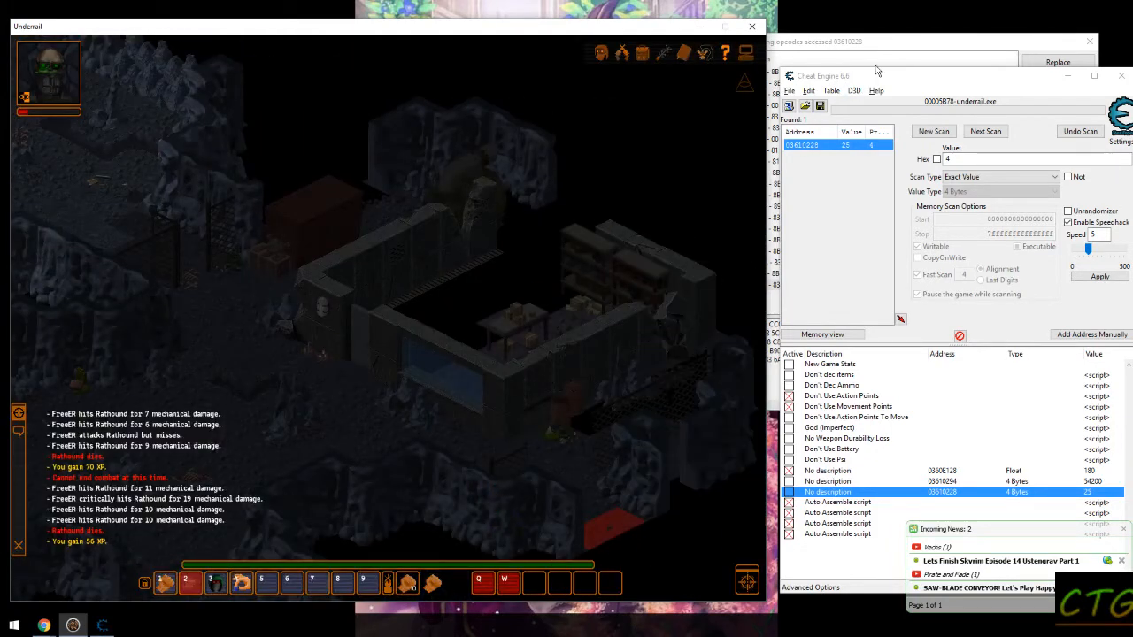
{"action": "left_click", "coordinate": [841, 397]}
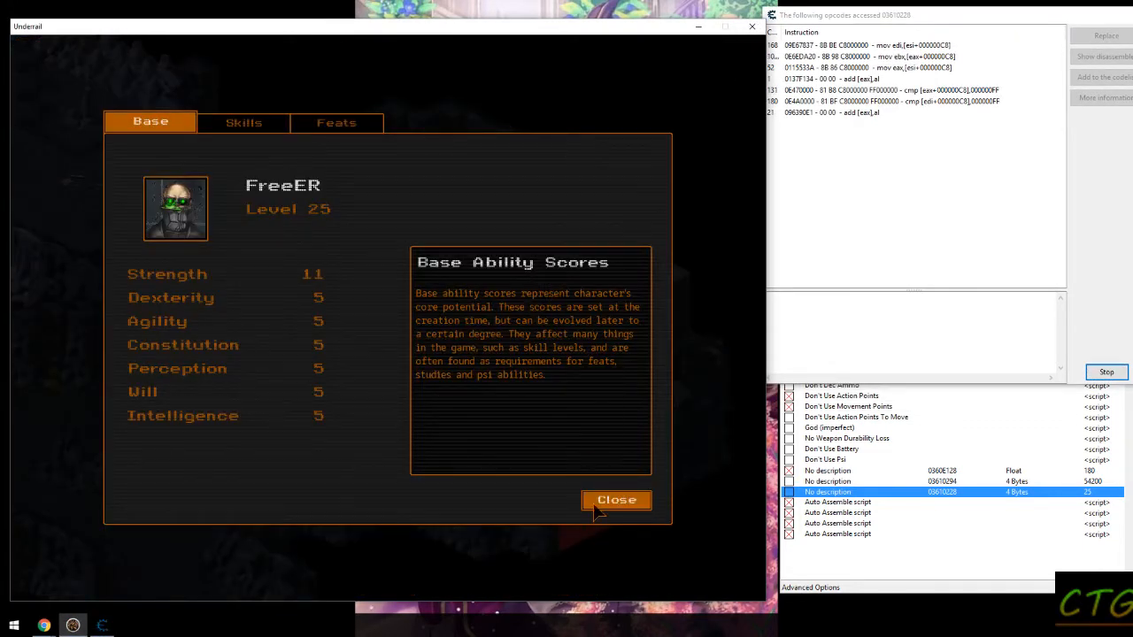
- Close the character screen and stop recording opcodes that access the level address
{"action": "left_click", "coordinate": [616, 499]}
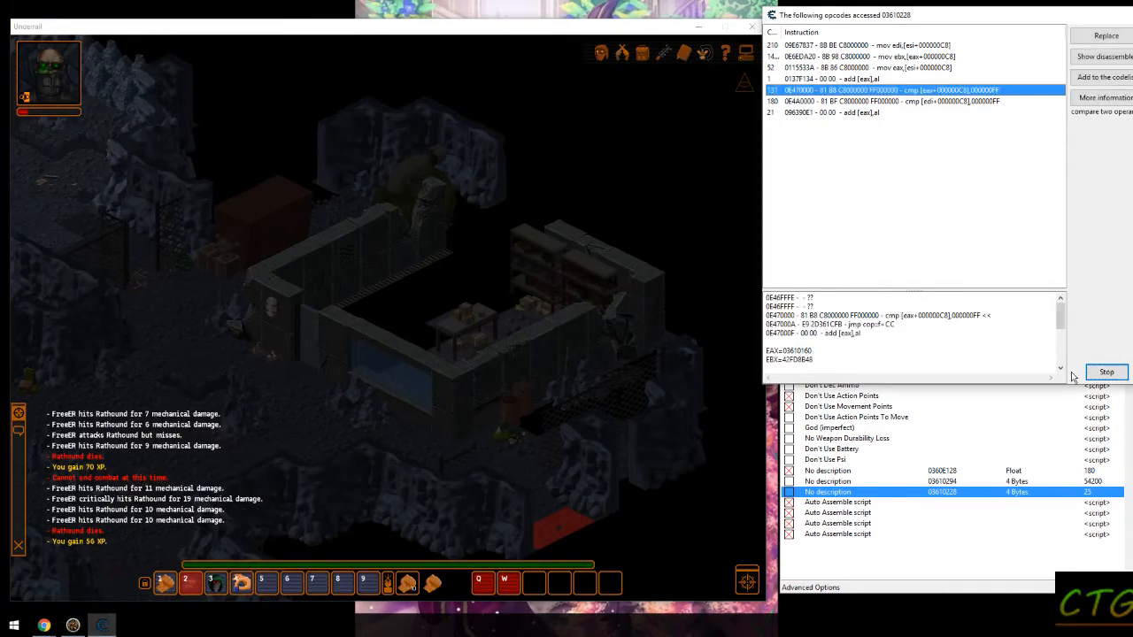
{"action": "left_click", "coordinate": [1106, 371]}
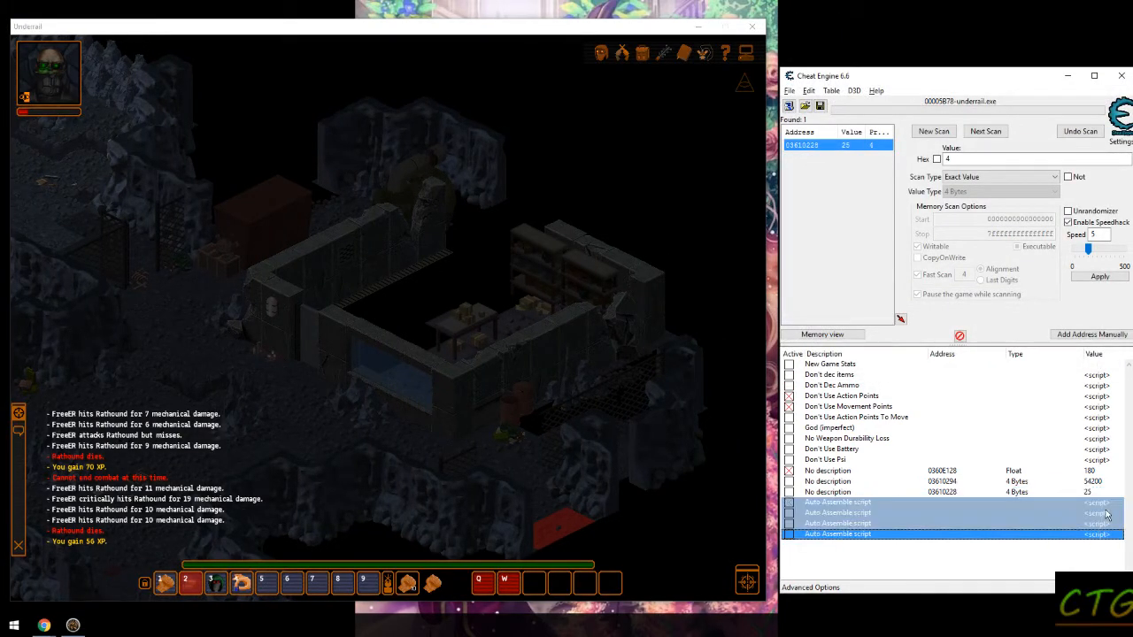
{"action": "double_click", "coordinate": [838, 503]}
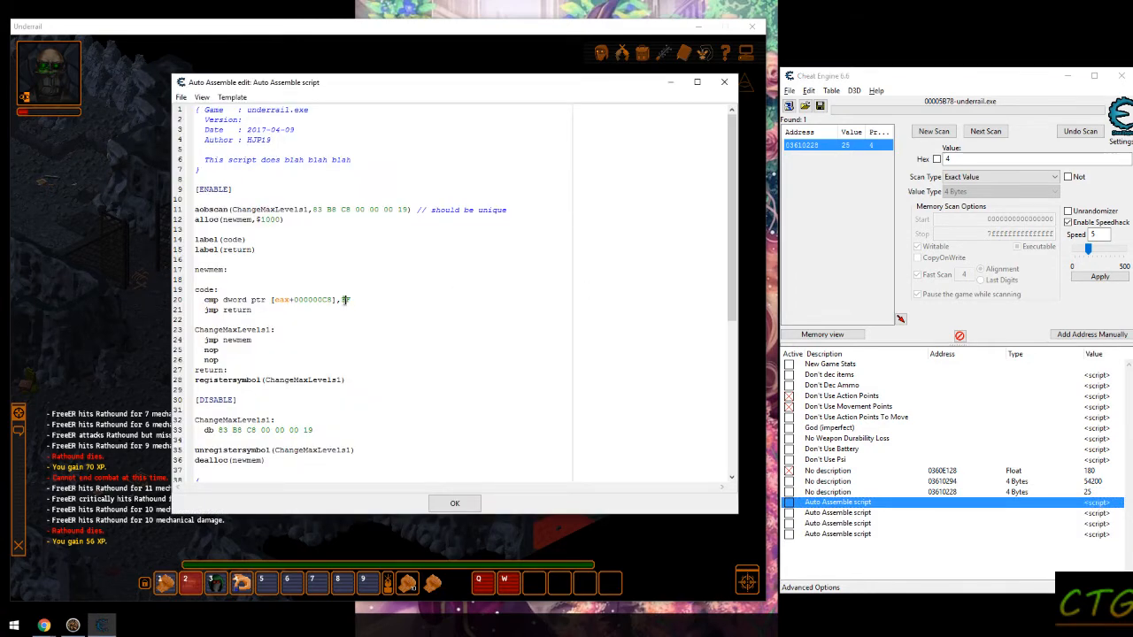
{"action": "triple_click", "coordinate": [275, 299]}
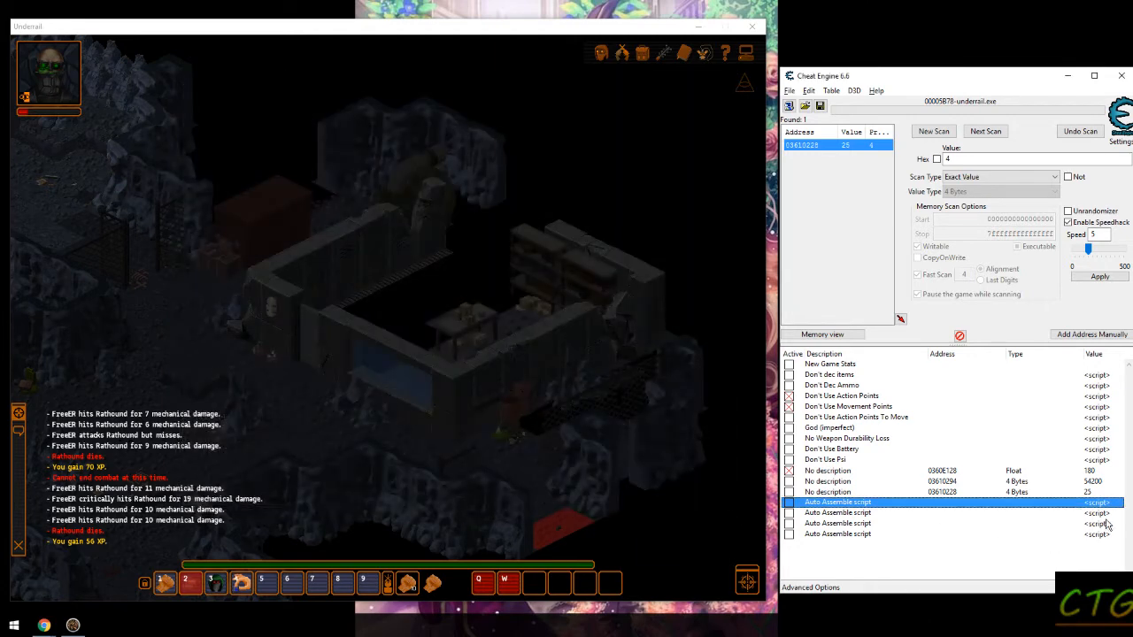
{"action": "double_click", "coordinate": [837, 513]}
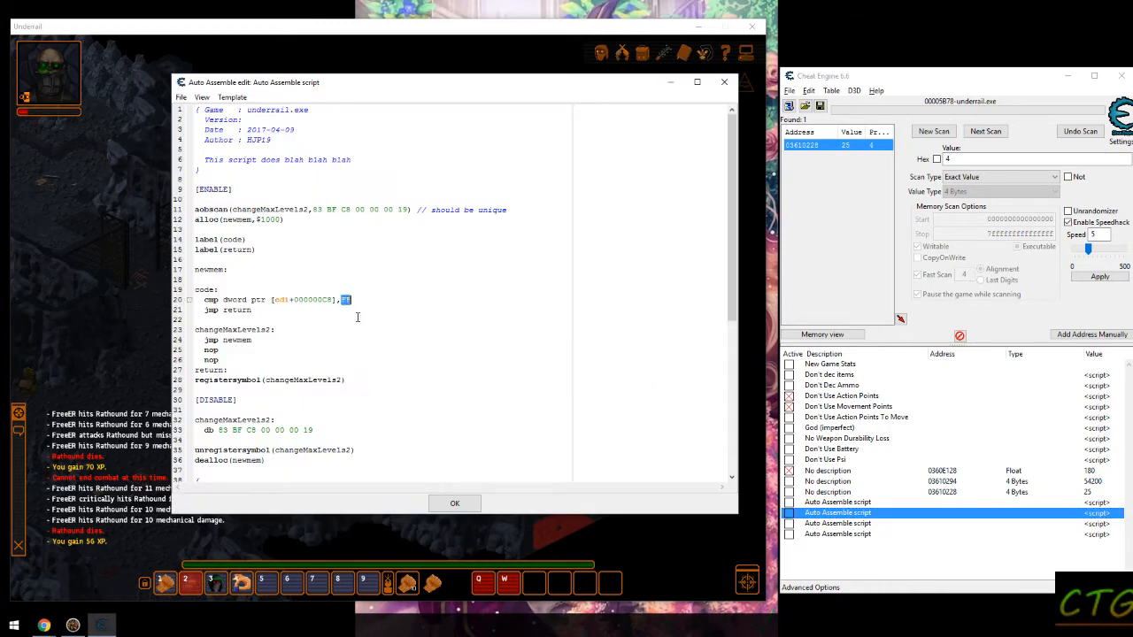
{"action": "left_click", "coordinate": [453, 503]}
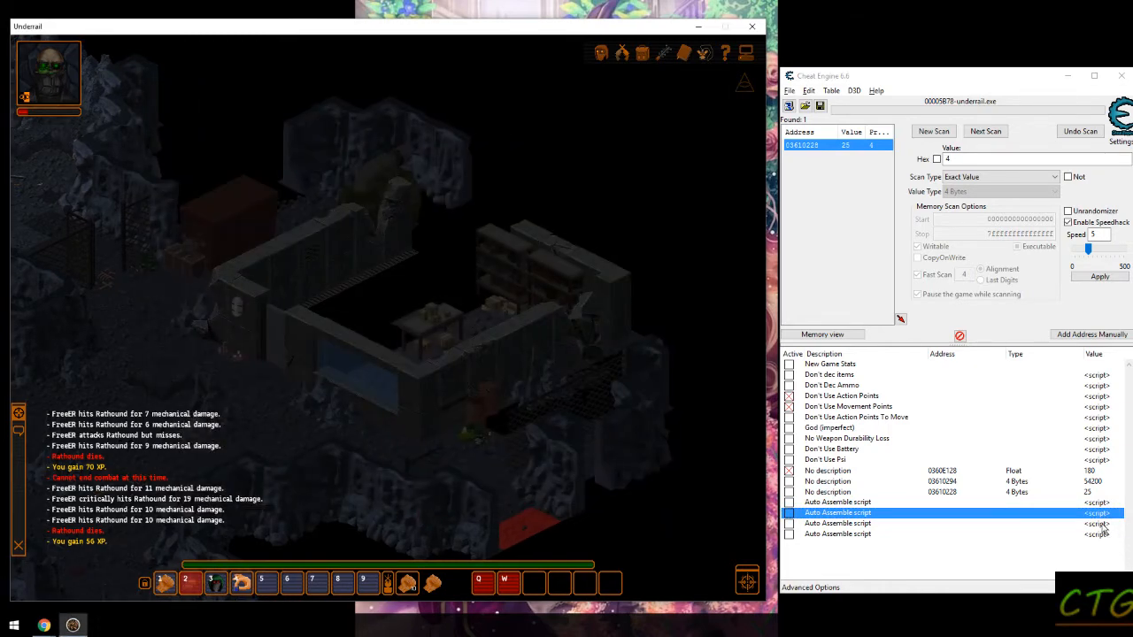
{"action": "double_click", "coordinate": [837, 524]}
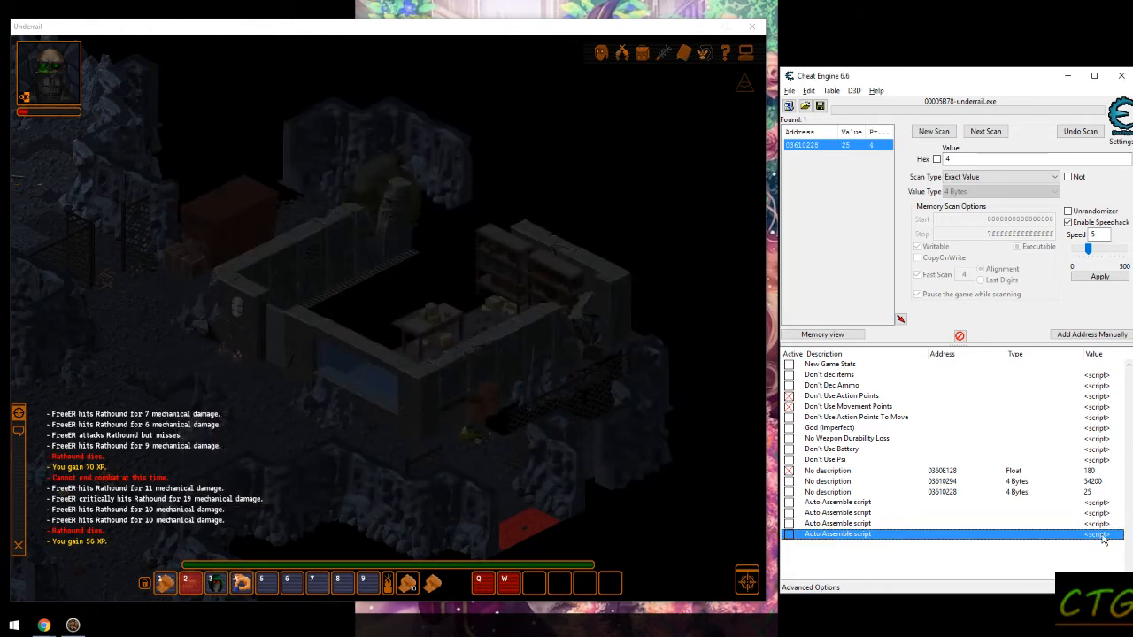
{"action": "double_click", "coordinate": [837, 534]}
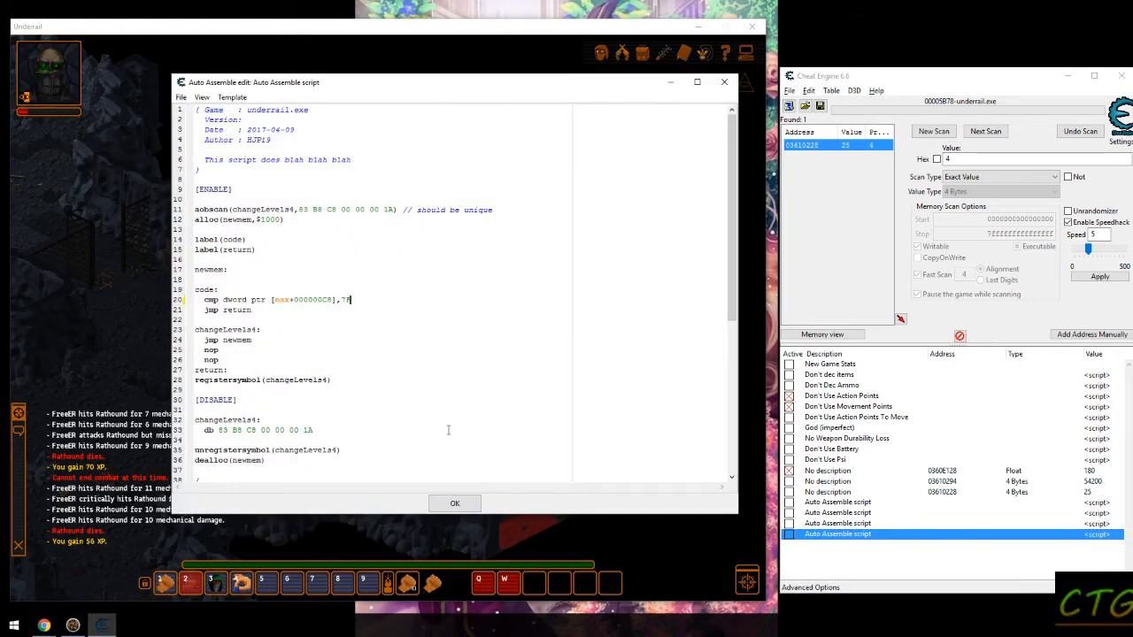
{"action": "left_click", "coordinate": [454, 503]}
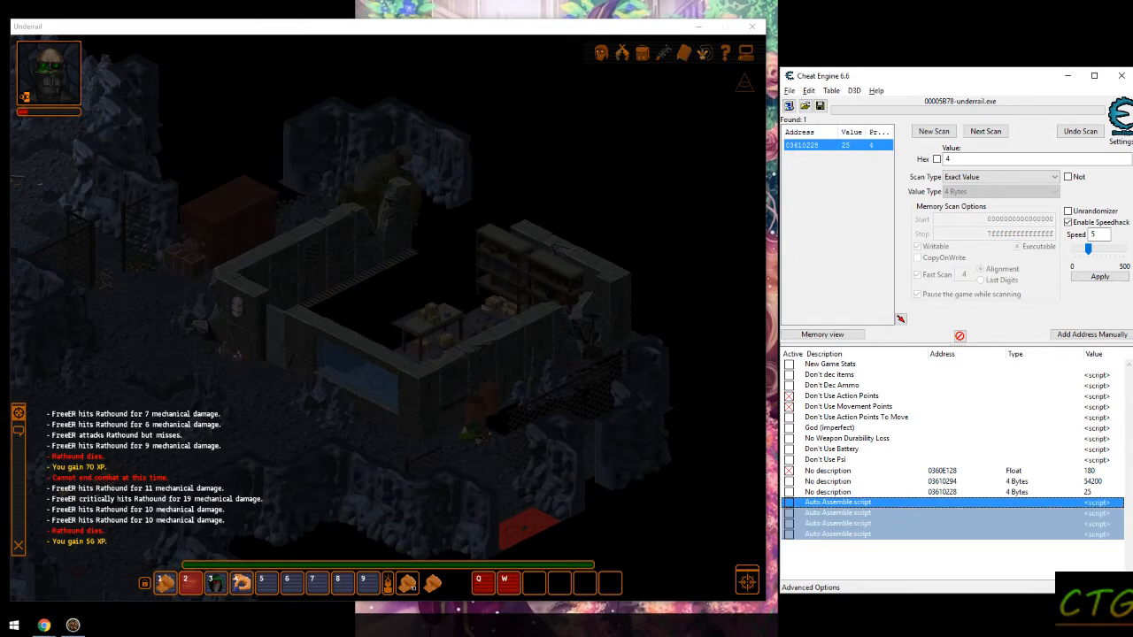
{"action": "left_click", "coordinate": [837, 514]}
{"action": "type", "text": "214"}
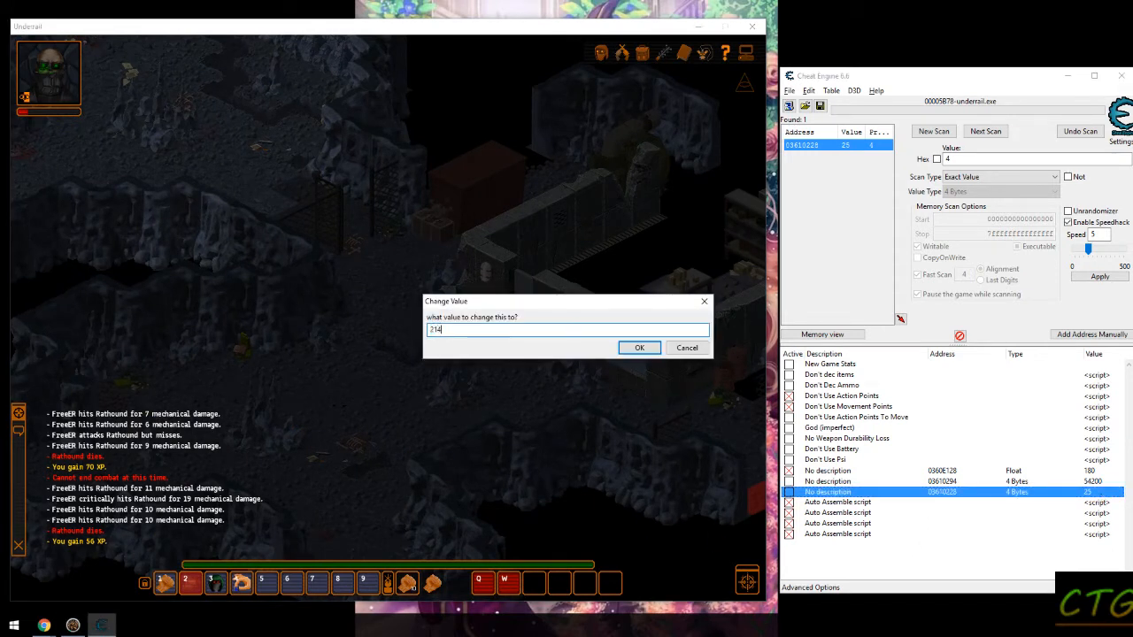
- Apply the new level value and cancel the pending level-up
{"action": "left_click", "coordinate": [639, 347]}
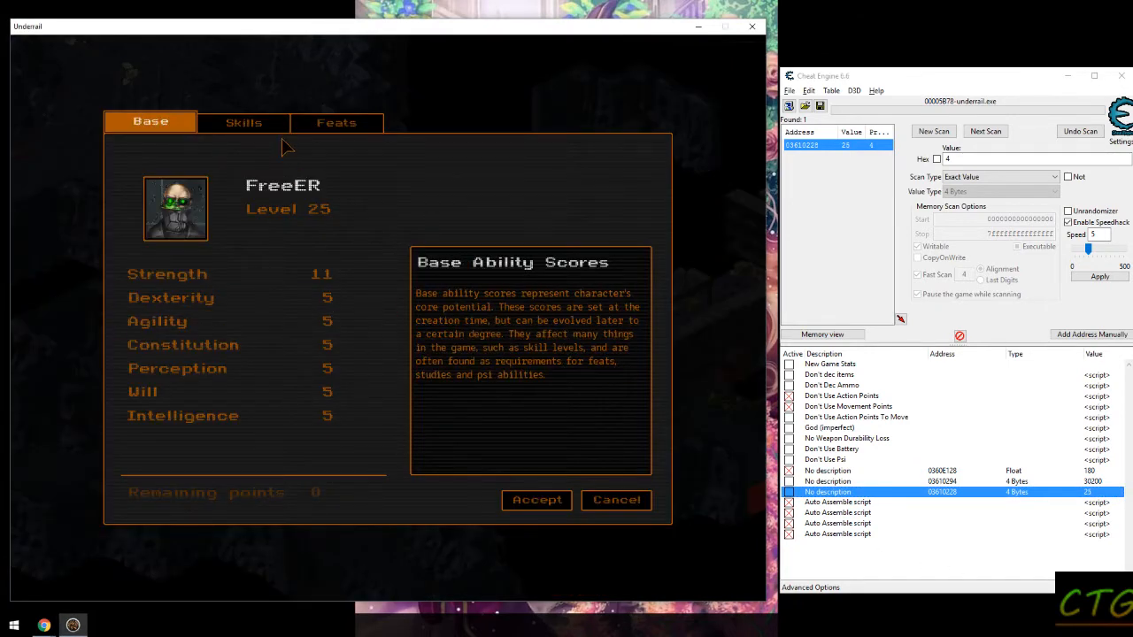
{"action": "left_click", "coordinate": [616, 499]}
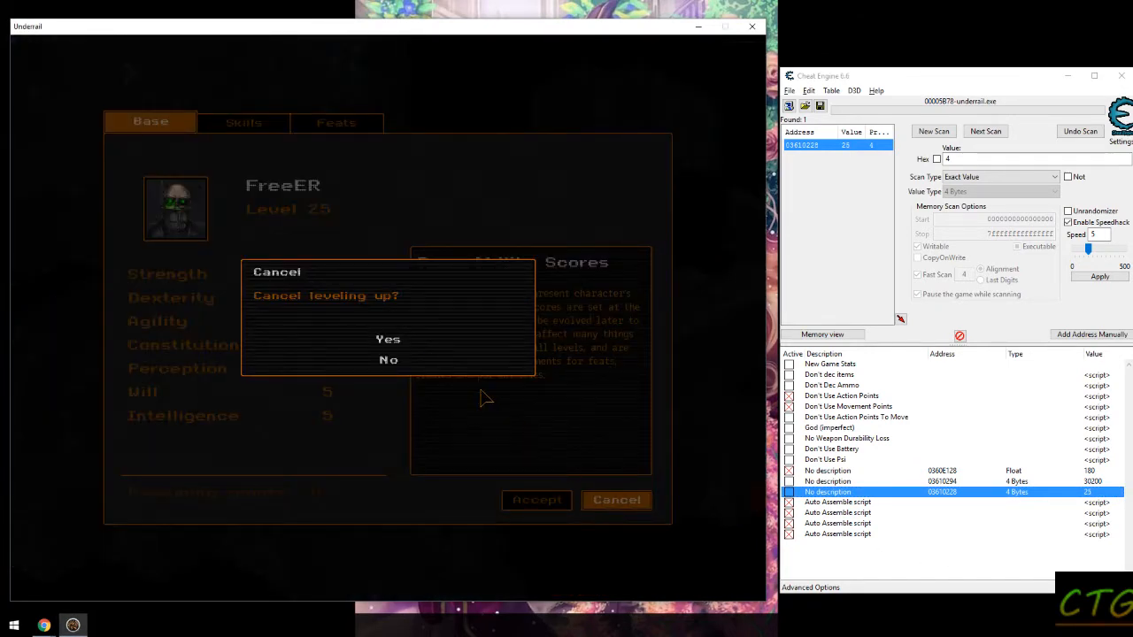
{"action": "left_click", "coordinate": [389, 359]}
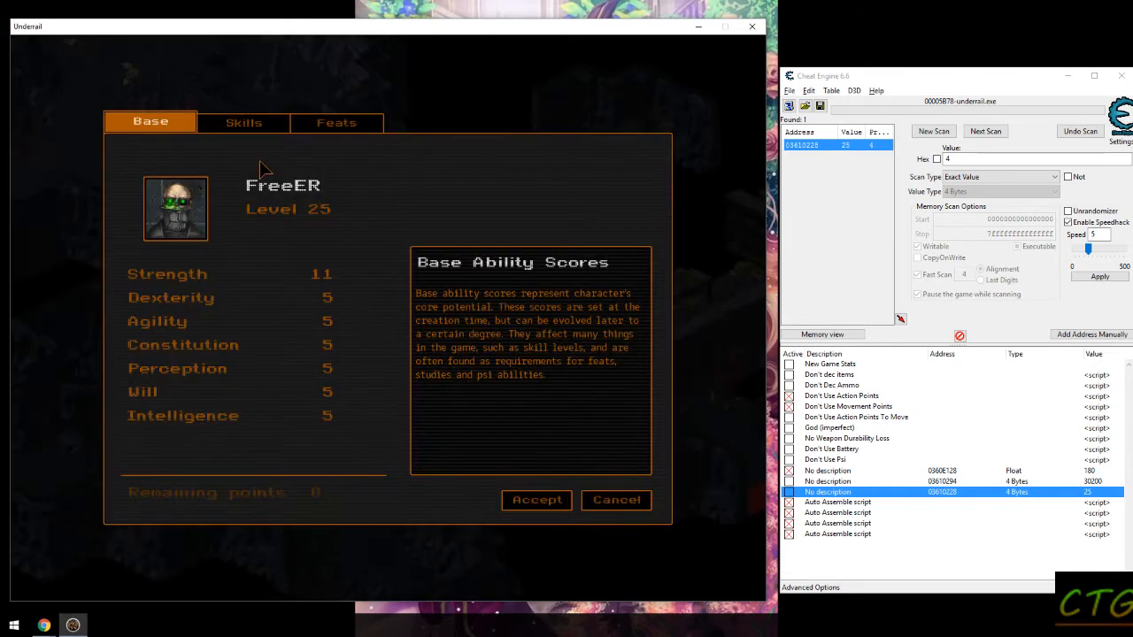
- Spend all remaining points to bring Guns to 135 and Throwing to 45, then accept
{"action": "left_click", "coordinate": [245, 122]}
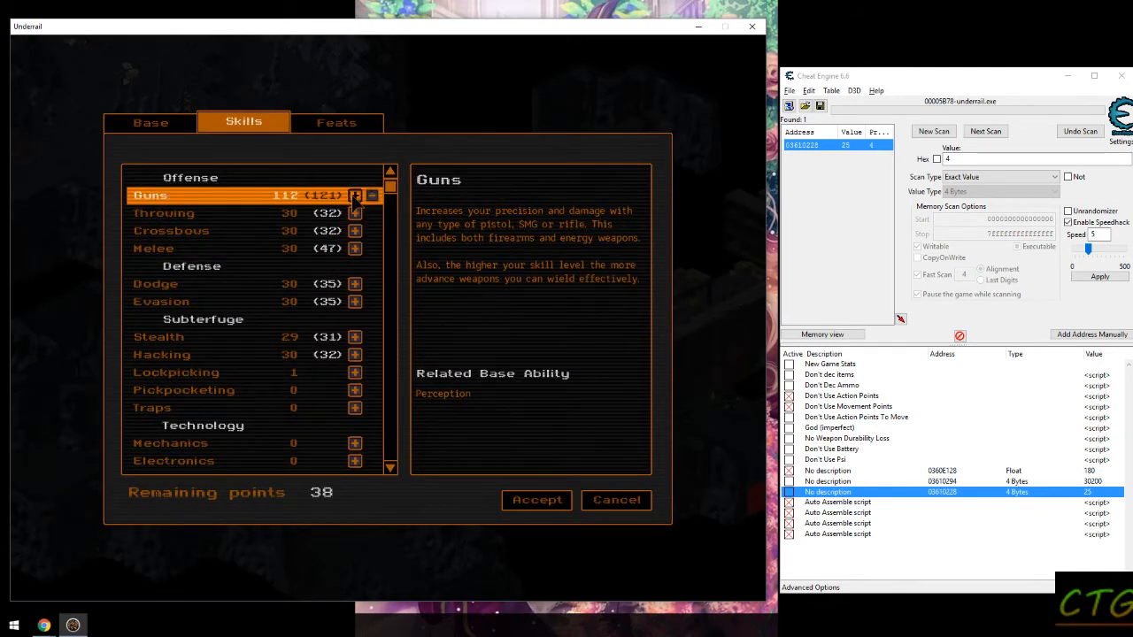
{"action": "left_click", "coordinate": [354, 195]}
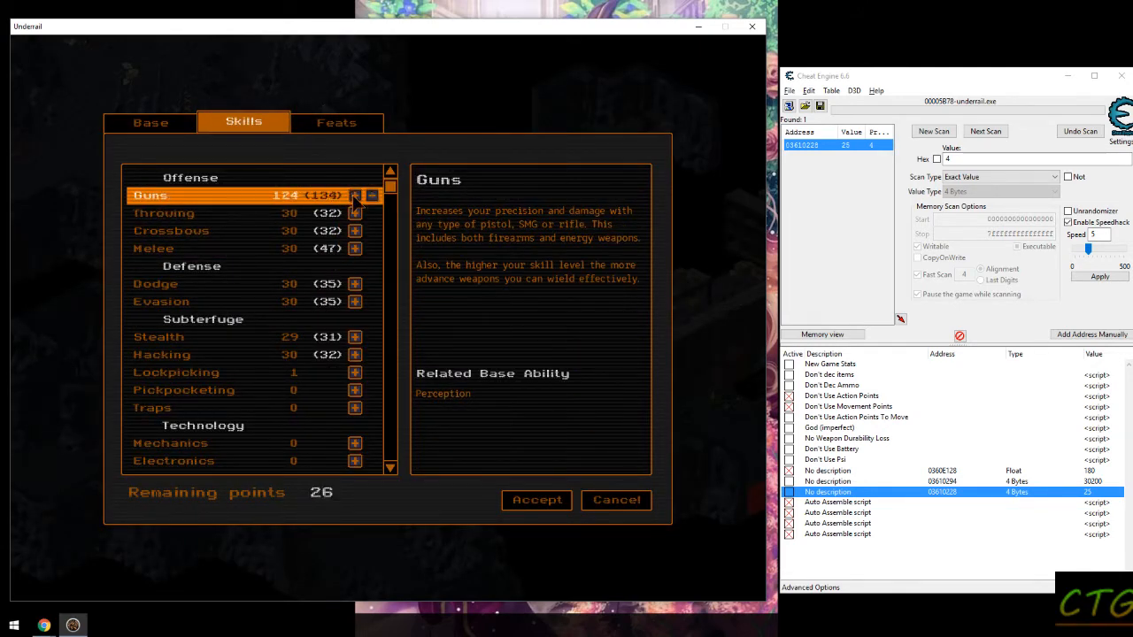
{"action": "left_click", "coordinate": [354, 195]}
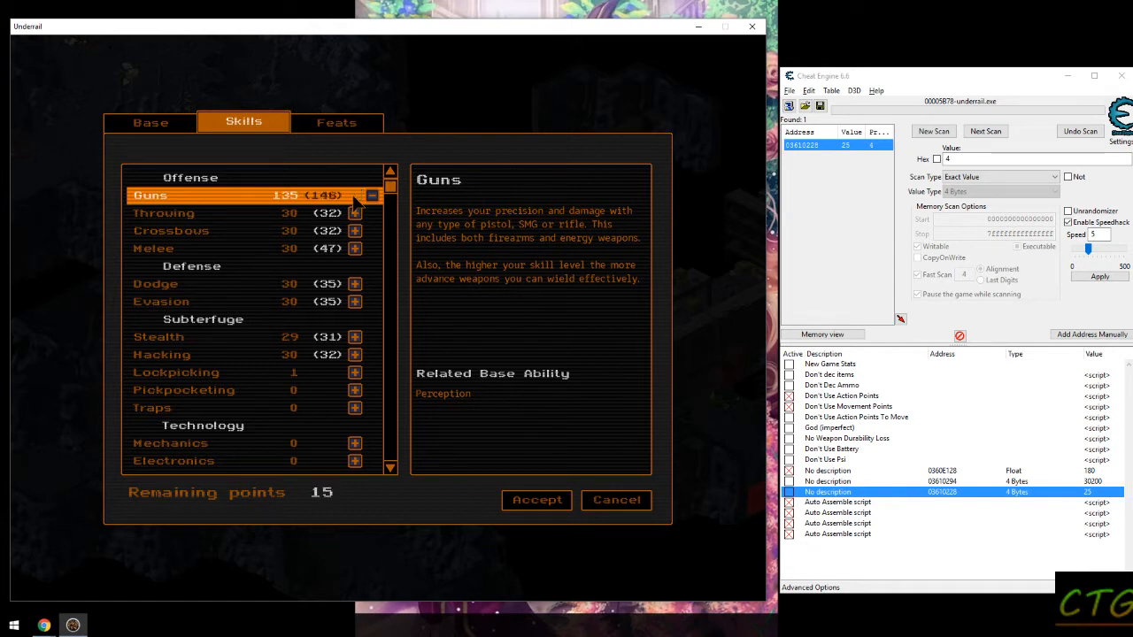
{"action": "left_click", "coordinate": [354, 213]}
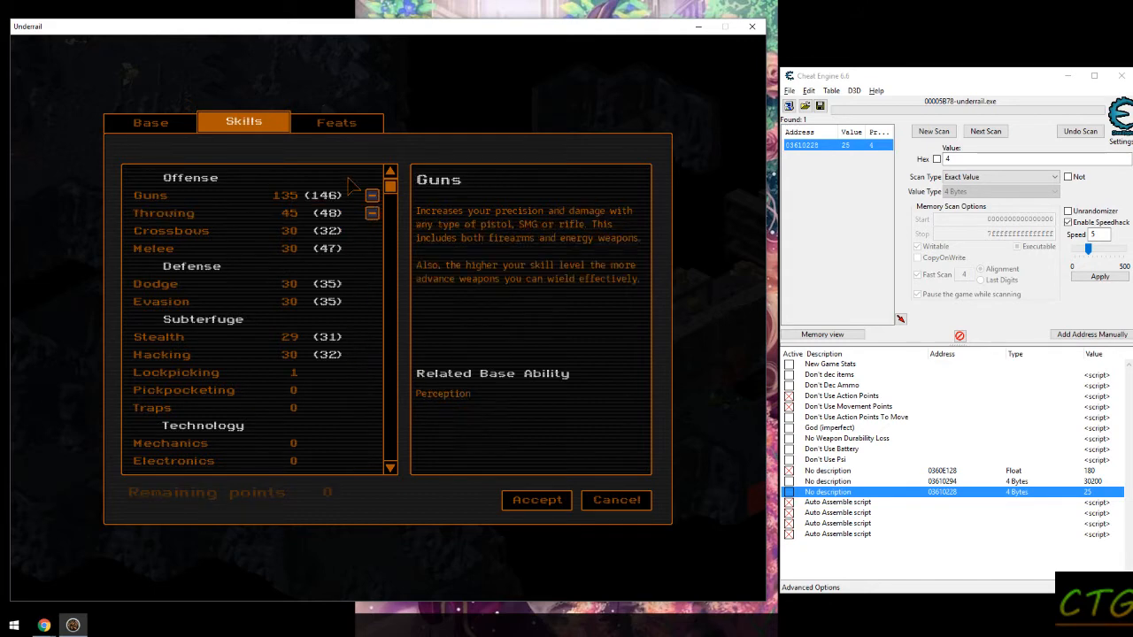
{"action": "left_click", "coordinate": [535, 500]}
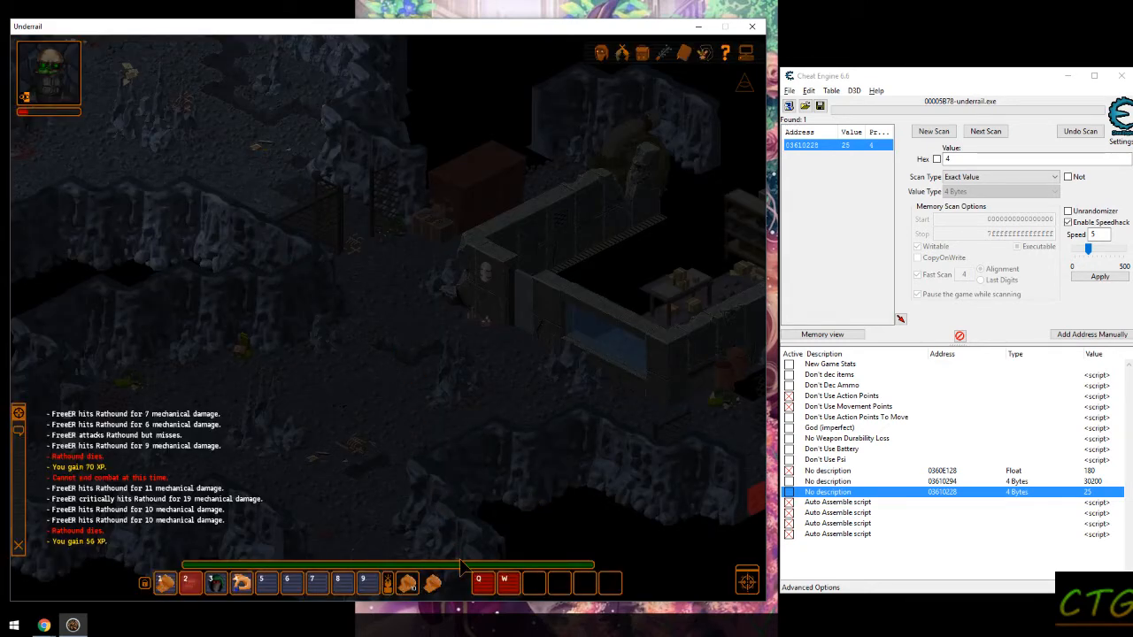
- Load the autosave from the game menu, then resume the last saved game after dying
{"action": "key", "text": "Escape"}
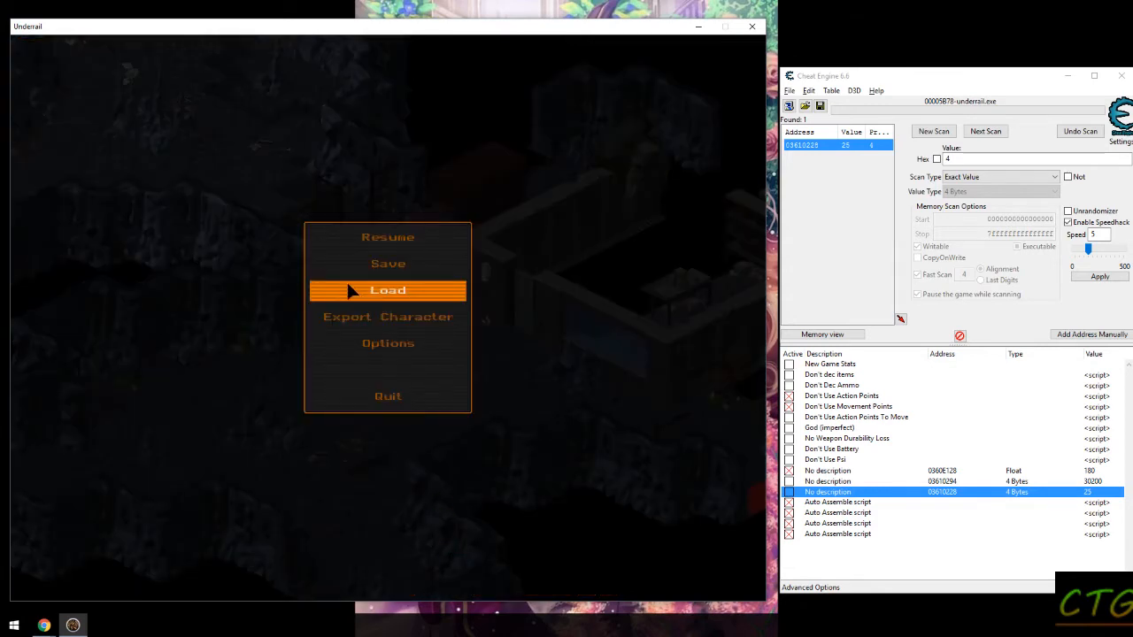
{"action": "left_click", "coordinate": [388, 290]}
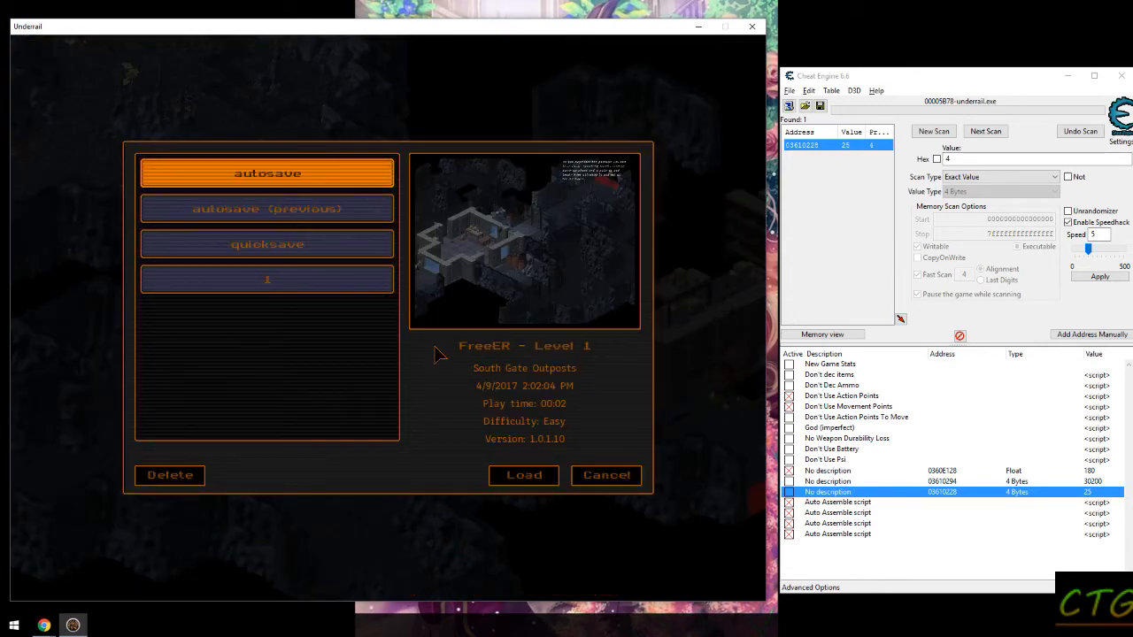
{"action": "left_click", "coordinate": [524, 474]}
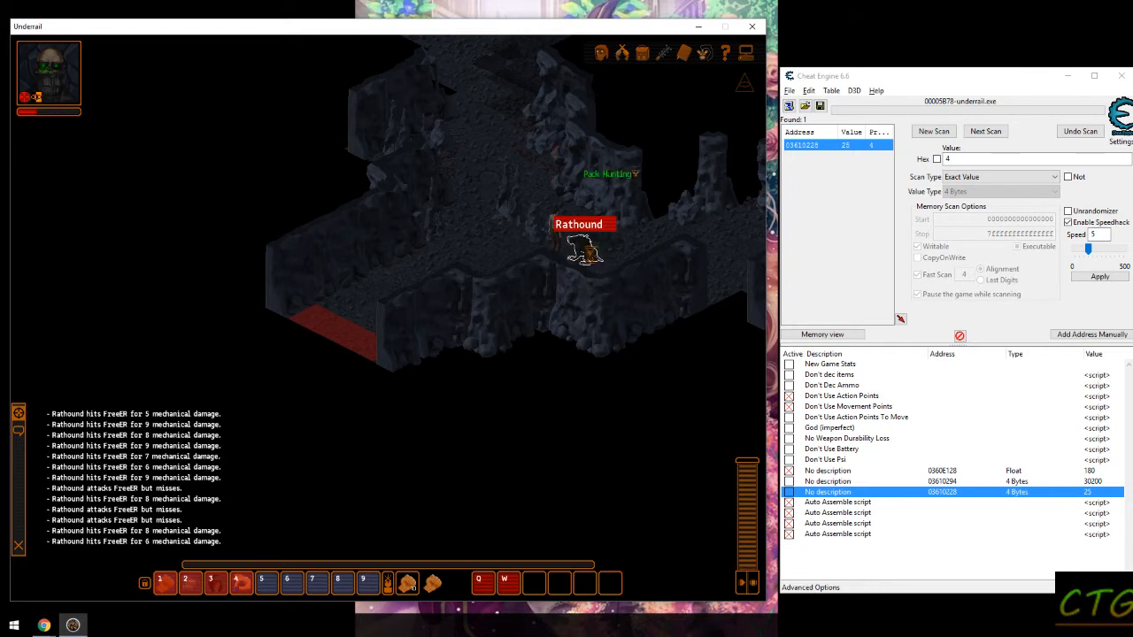
{"action": "left_click", "coordinate": [840, 397]}
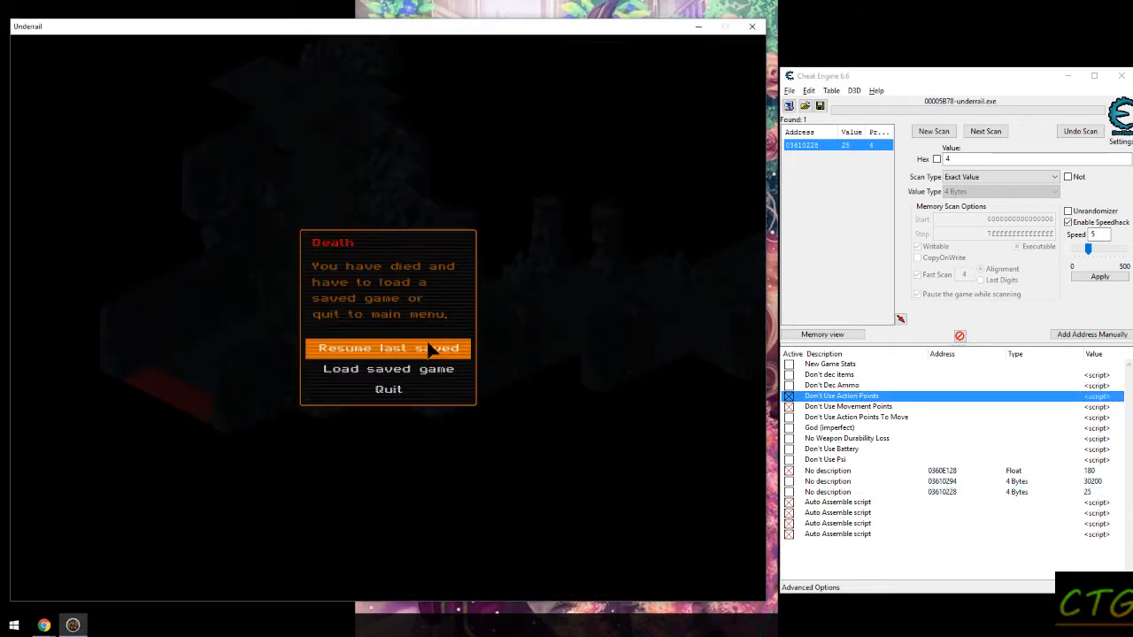
{"action": "mouse_move", "coordinate": [828, 502]}
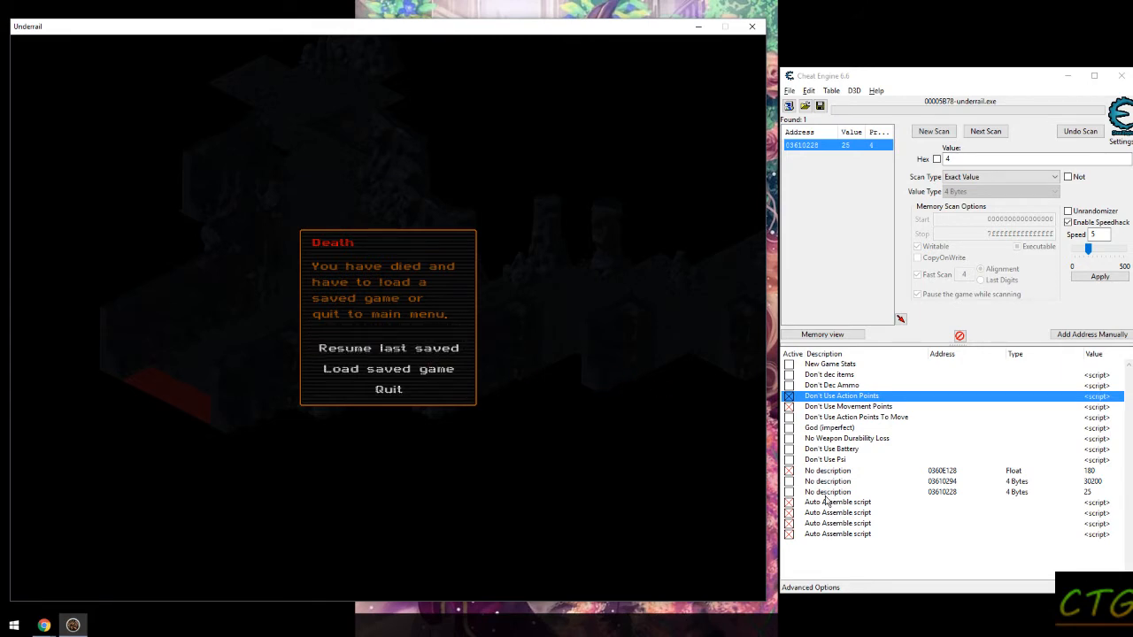
{"action": "mouse_move", "coordinate": [387, 347]}
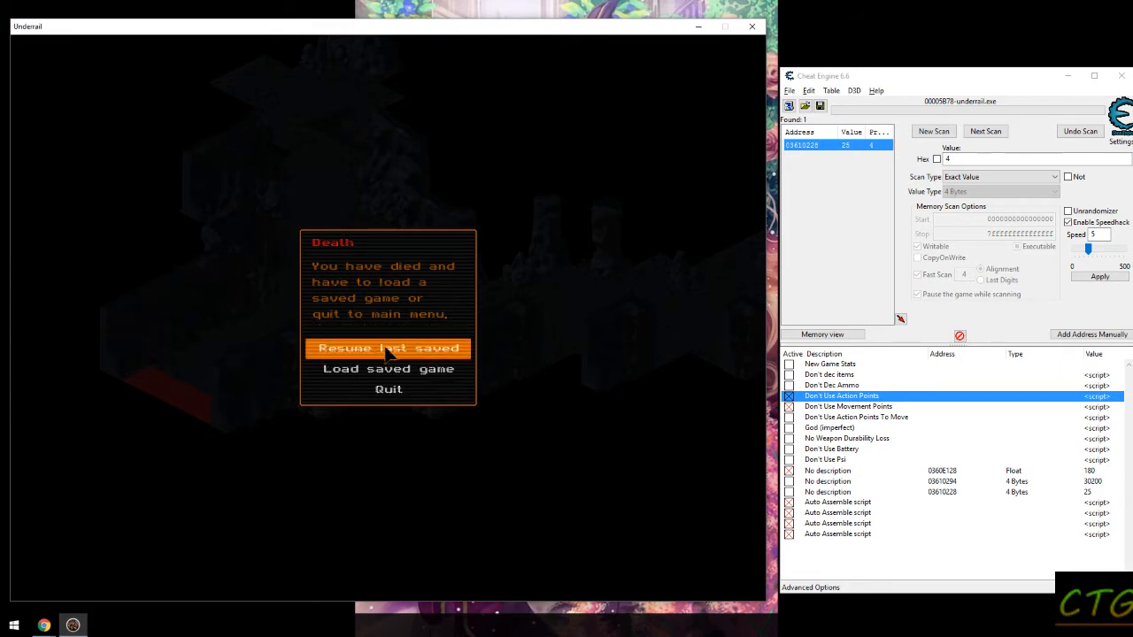
{"action": "mouse_move", "coordinate": [428, 354]}
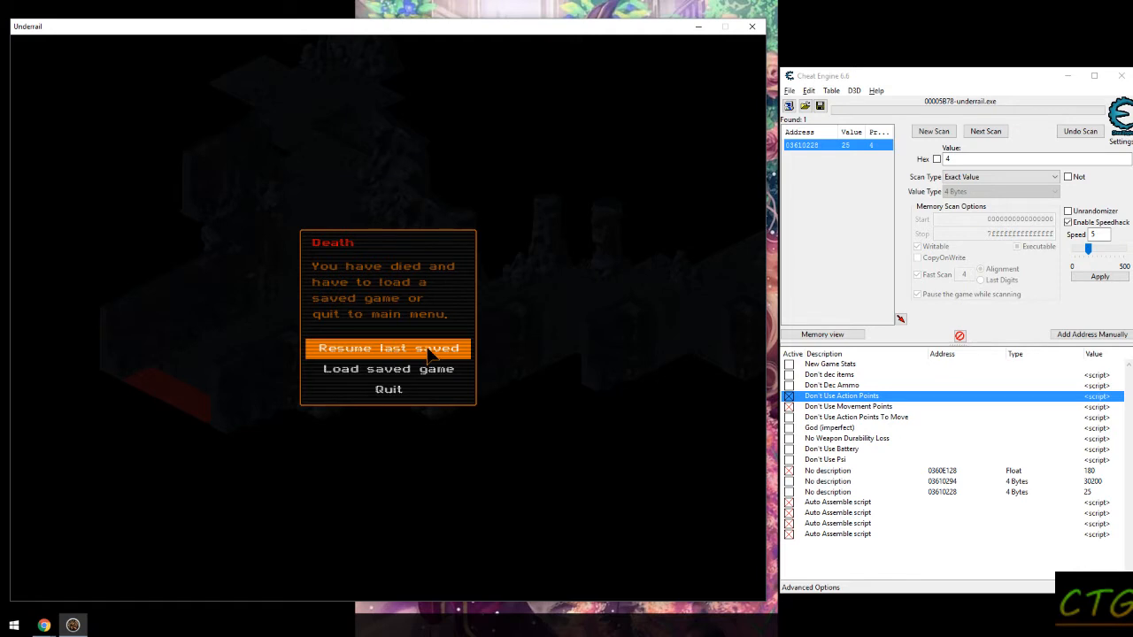
{"action": "left_click", "coordinate": [388, 347]}
{"action": "type", "text": "180"}
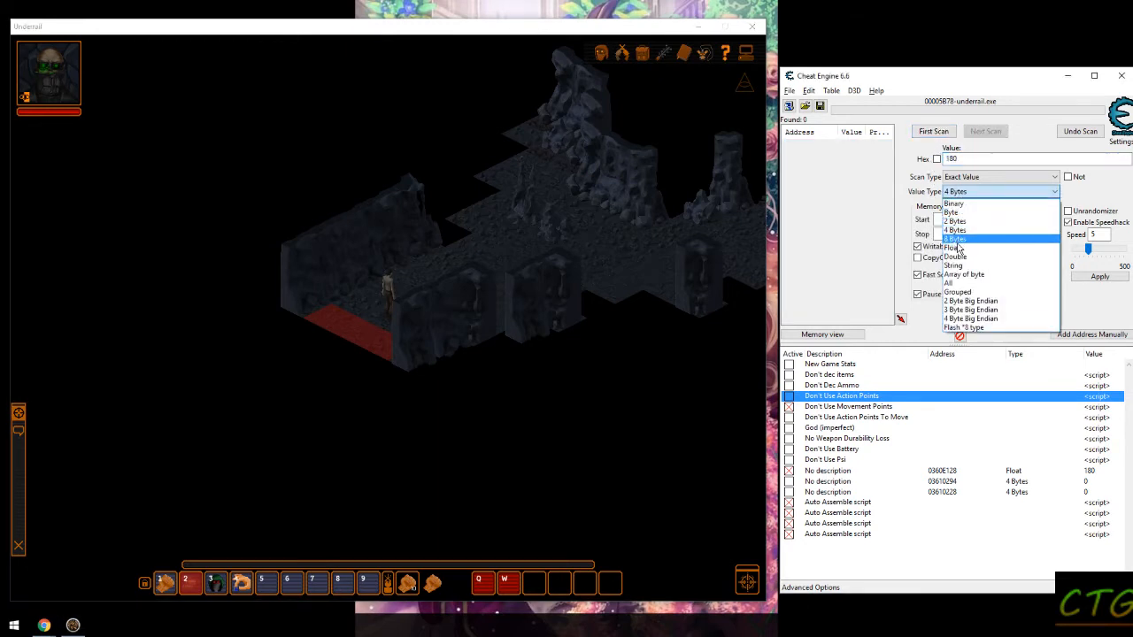
- Scan for health 180 as Float, narrow to 181, add the address, and resume the relaunched game
{"action": "left_click", "coordinate": [952, 248]}
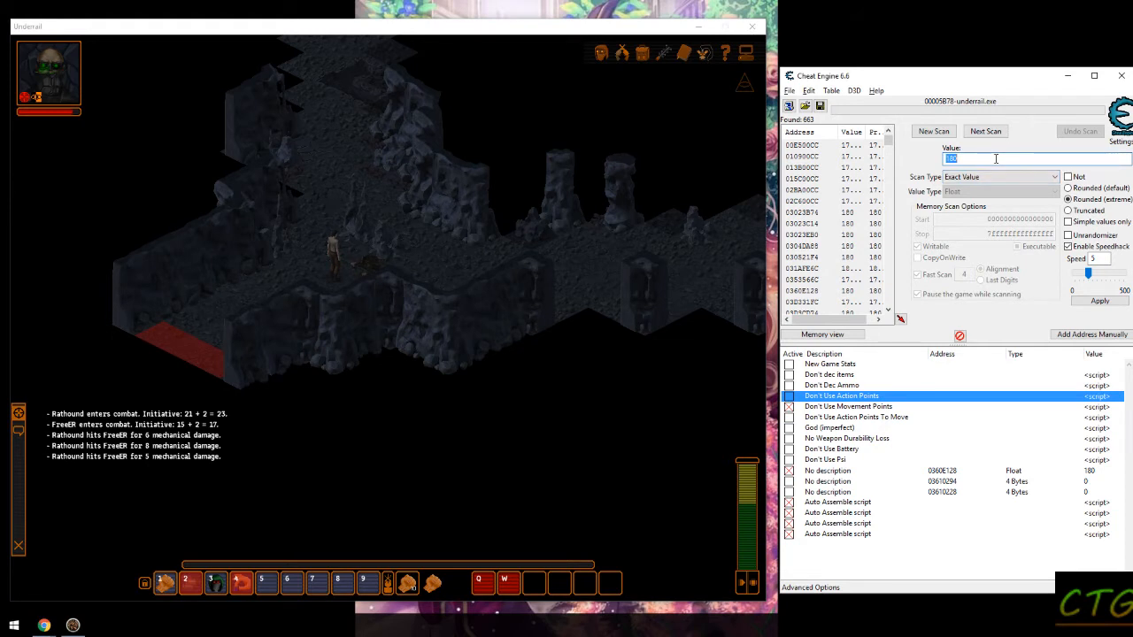
{"action": "left_click", "coordinate": [984, 131]}
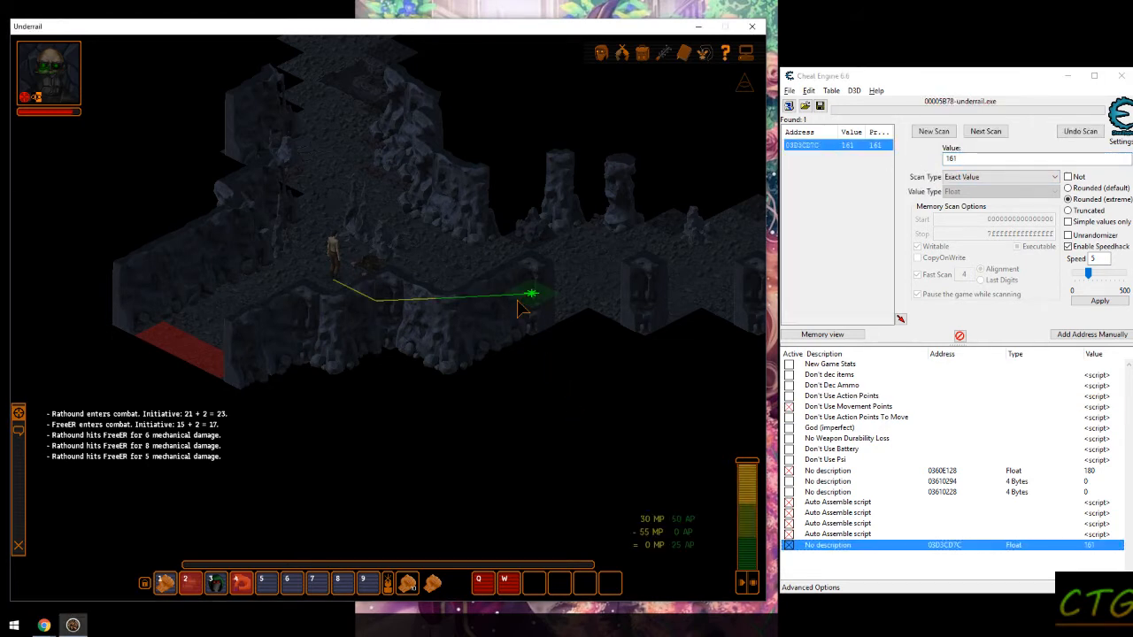
{"action": "left_click", "coordinate": [846, 397]}
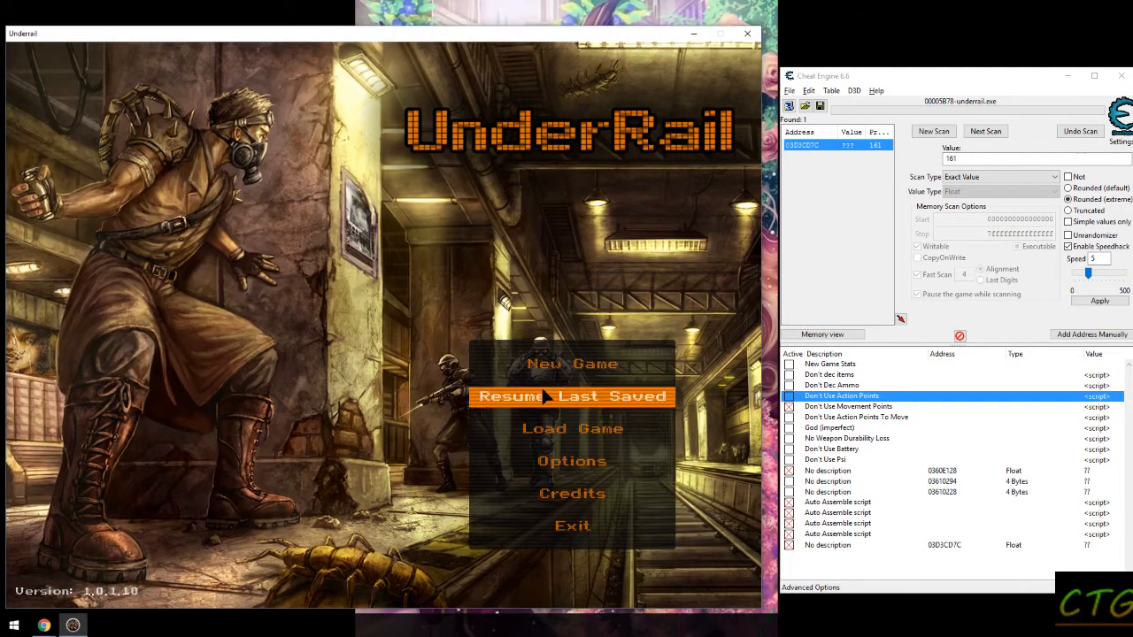
{"action": "left_click", "coordinate": [572, 397]}
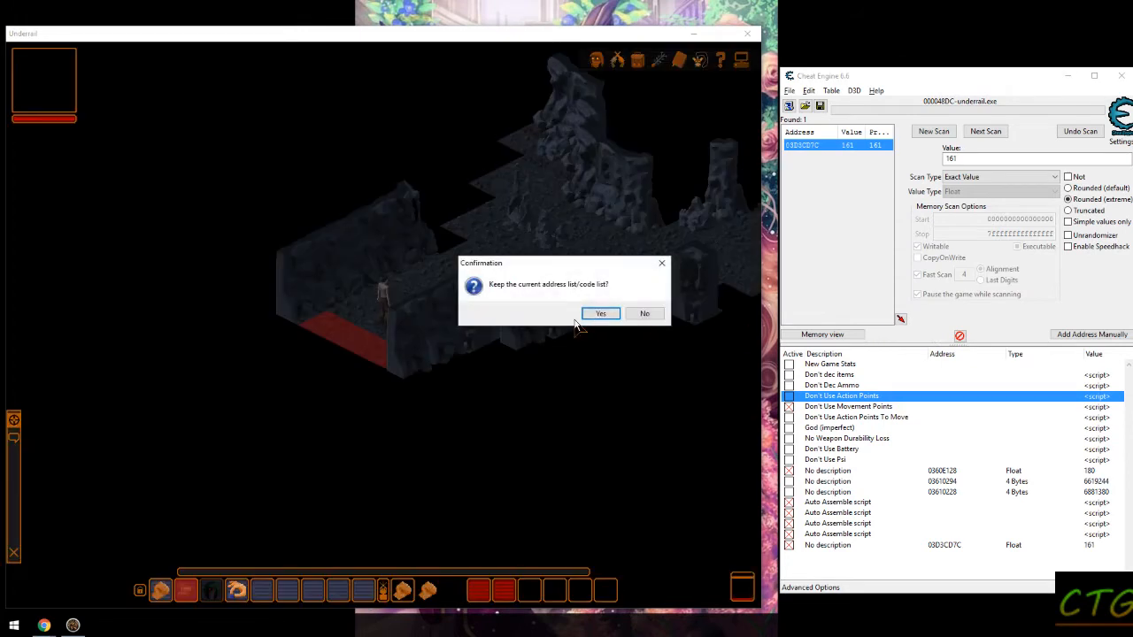
- Keep the address list, rescan Float health 180 then 143, and add the found address
{"action": "left_click", "coordinate": [602, 313]}
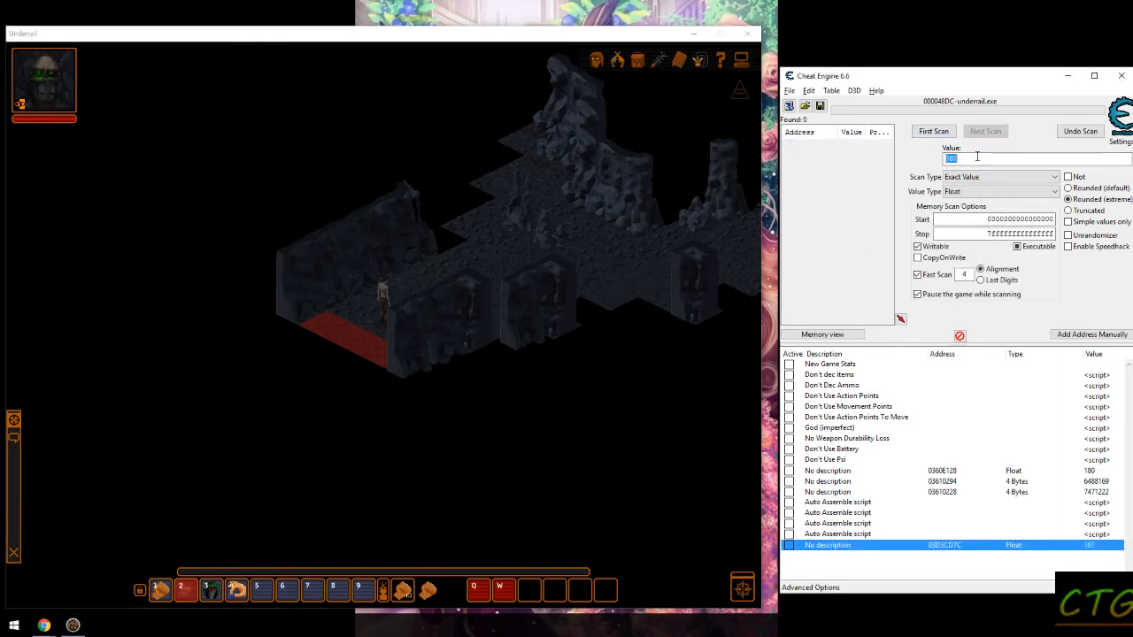
{"action": "left_click", "coordinate": [932, 131]}
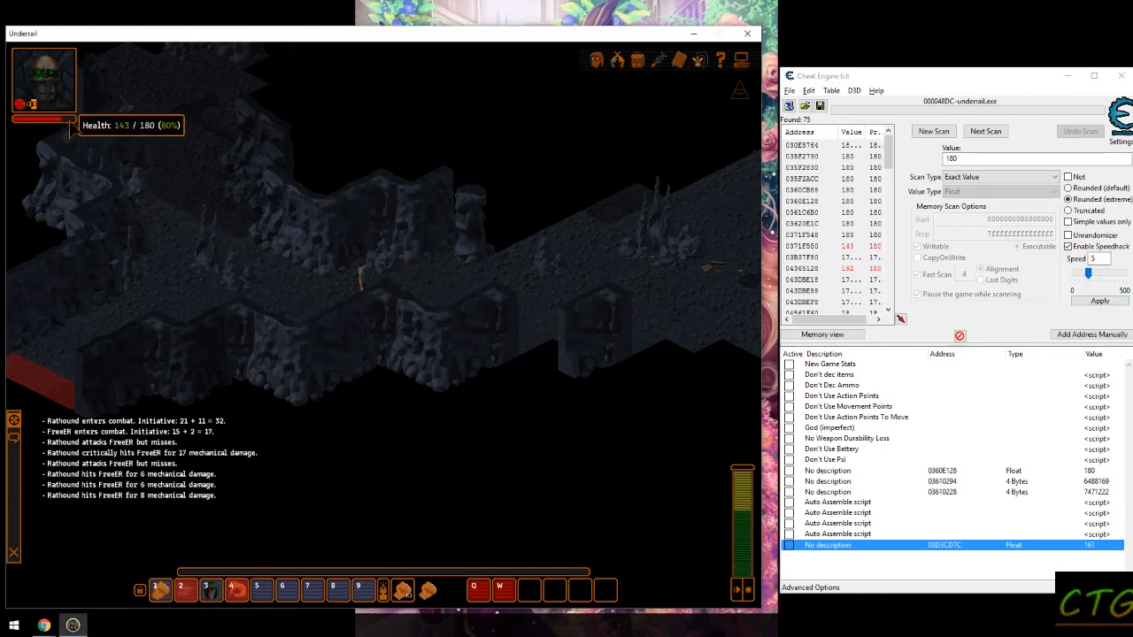
{"action": "left_click", "coordinate": [952, 160]}
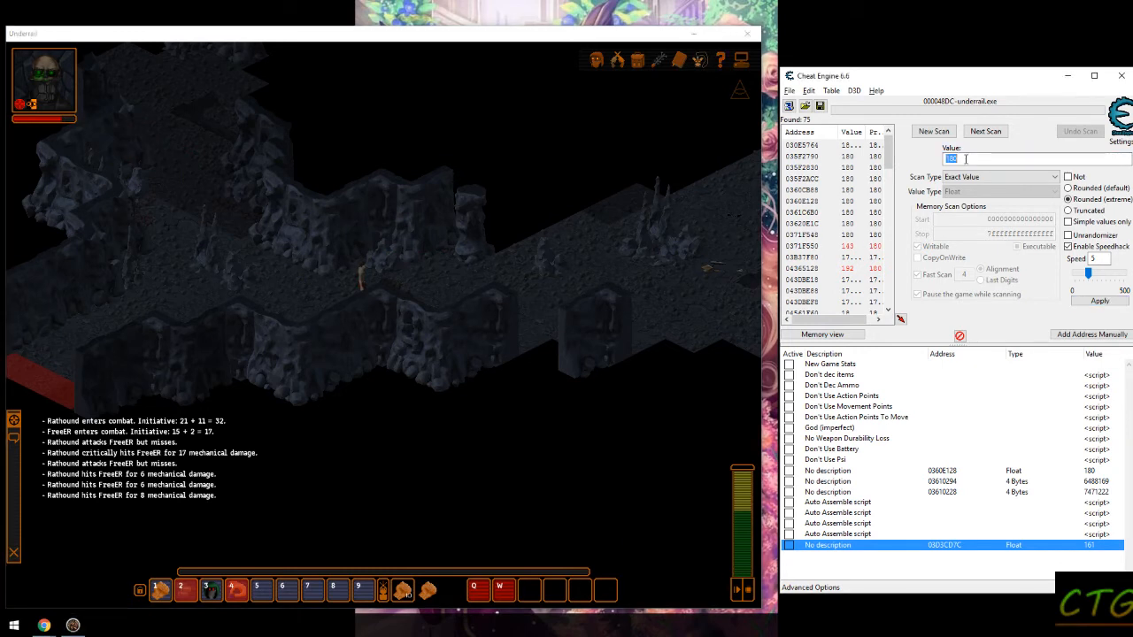
{"action": "left_click", "coordinate": [984, 131]}
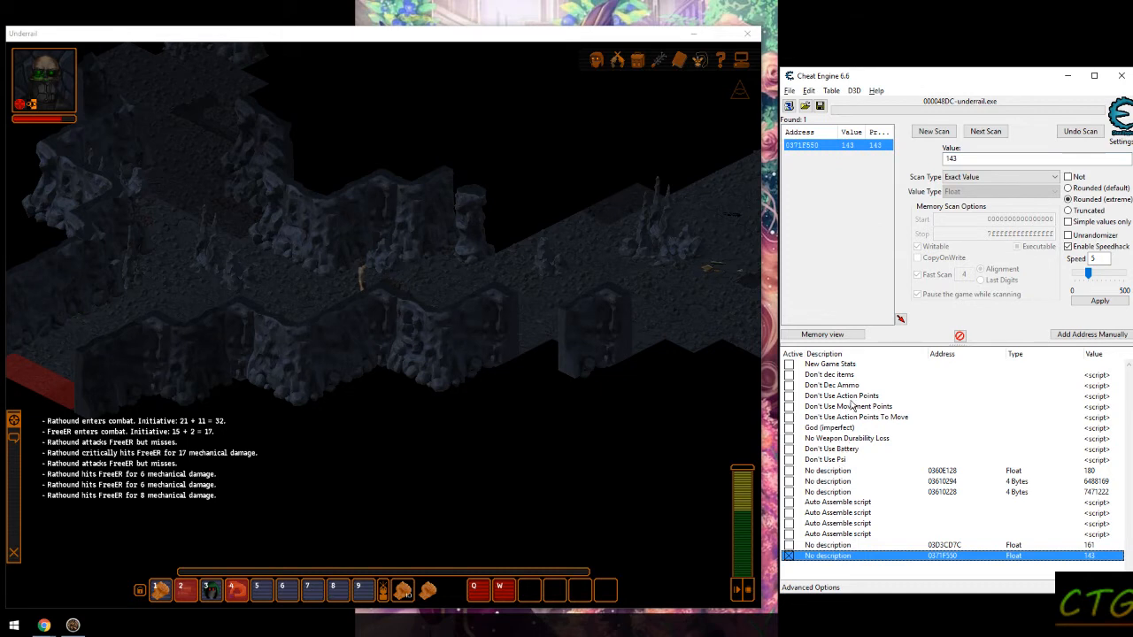
{"action": "left_click", "coordinate": [841, 396]}
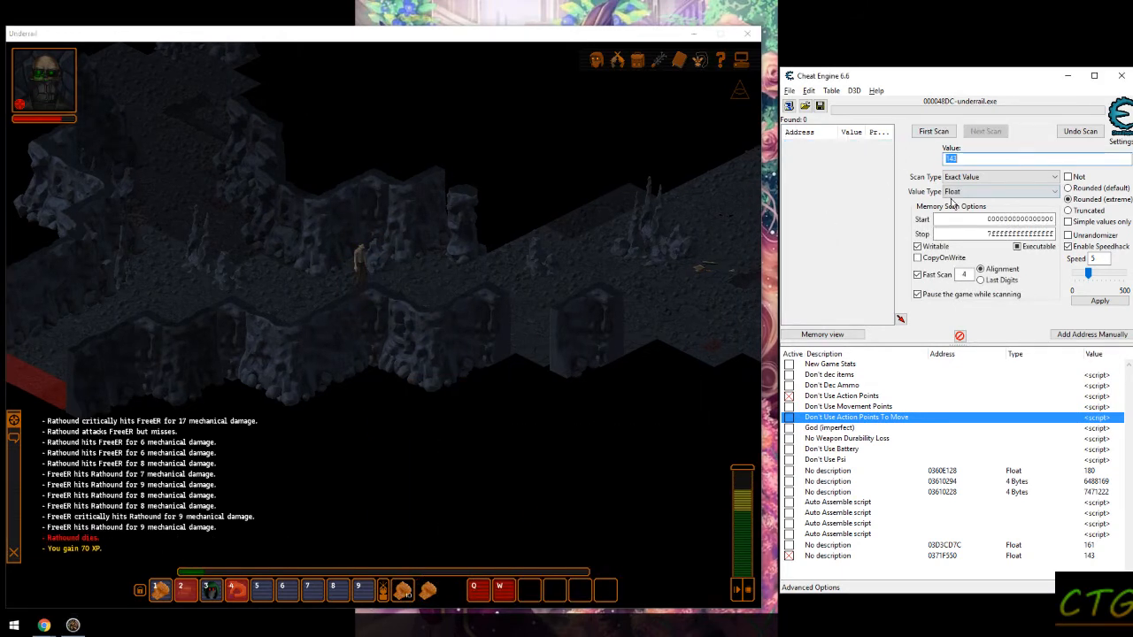
- Rescan for the XP value 70, then edit the experience entry to a new value
{"action": "left_click", "coordinate": [999, 191]}
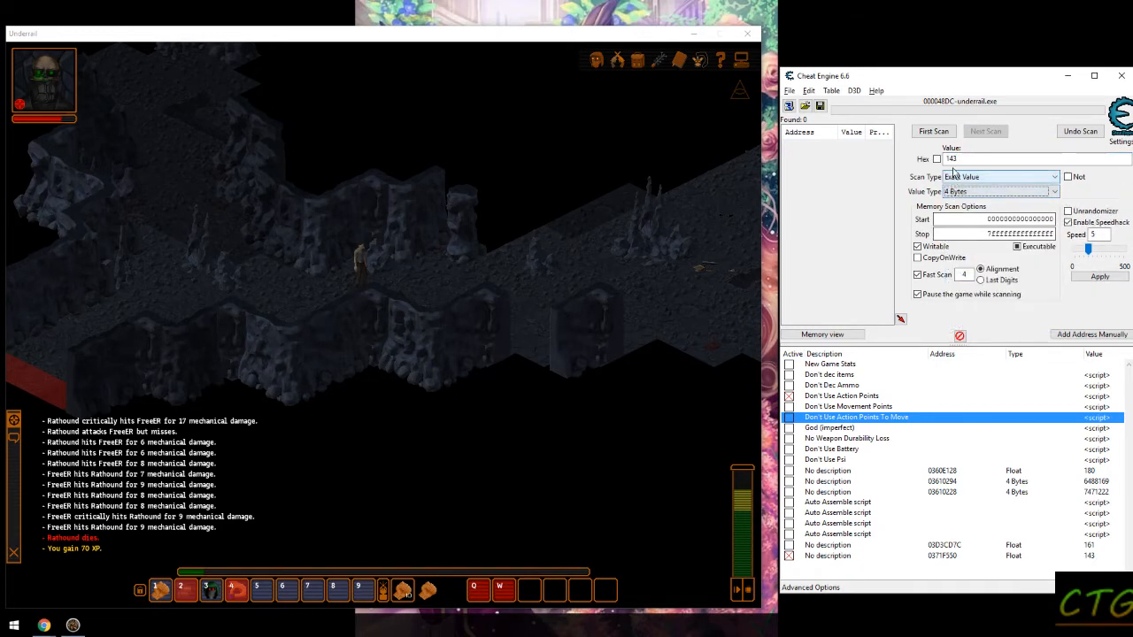
{"action": "type", "text": "70"}
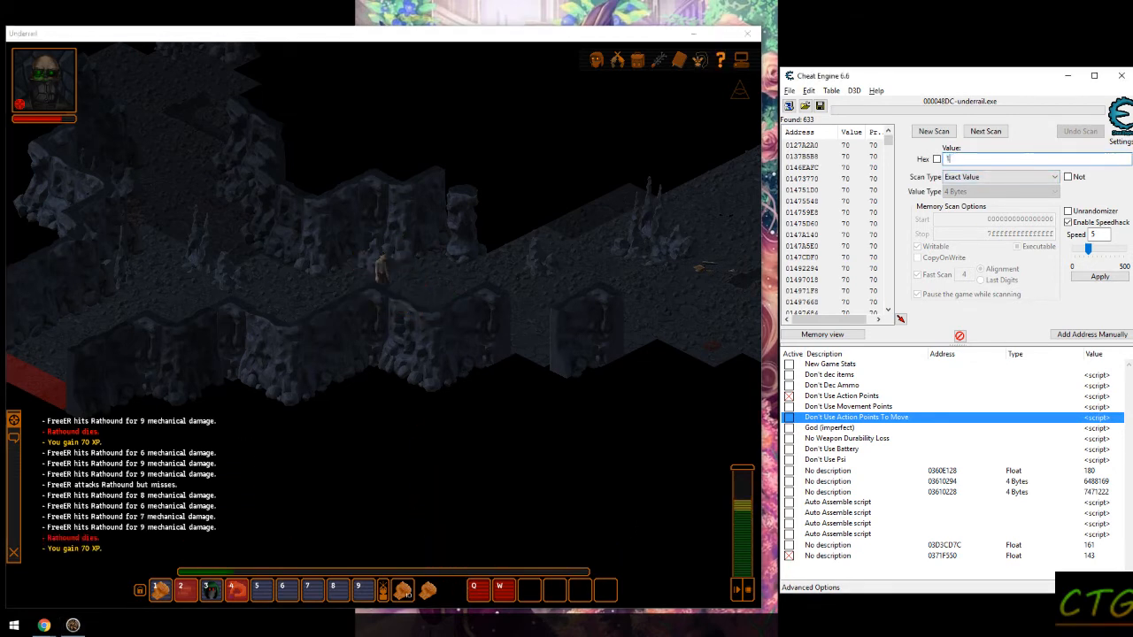
{"action": "left_click", "coordinate": [985, 131]}
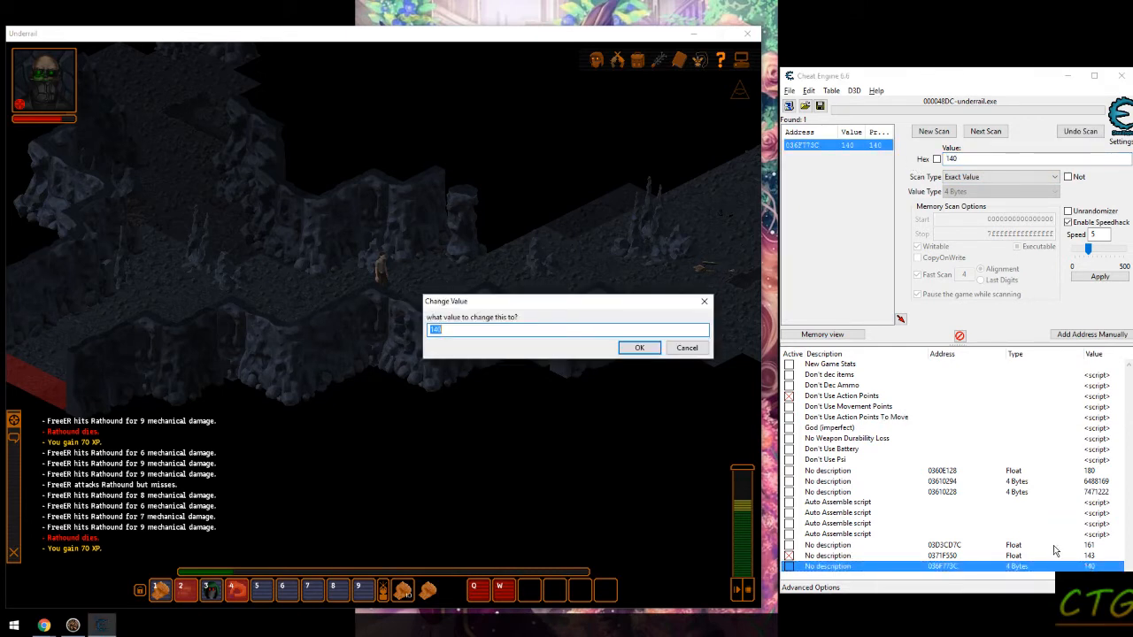
{"action": "left_click", "coordinate": [639, 346]}
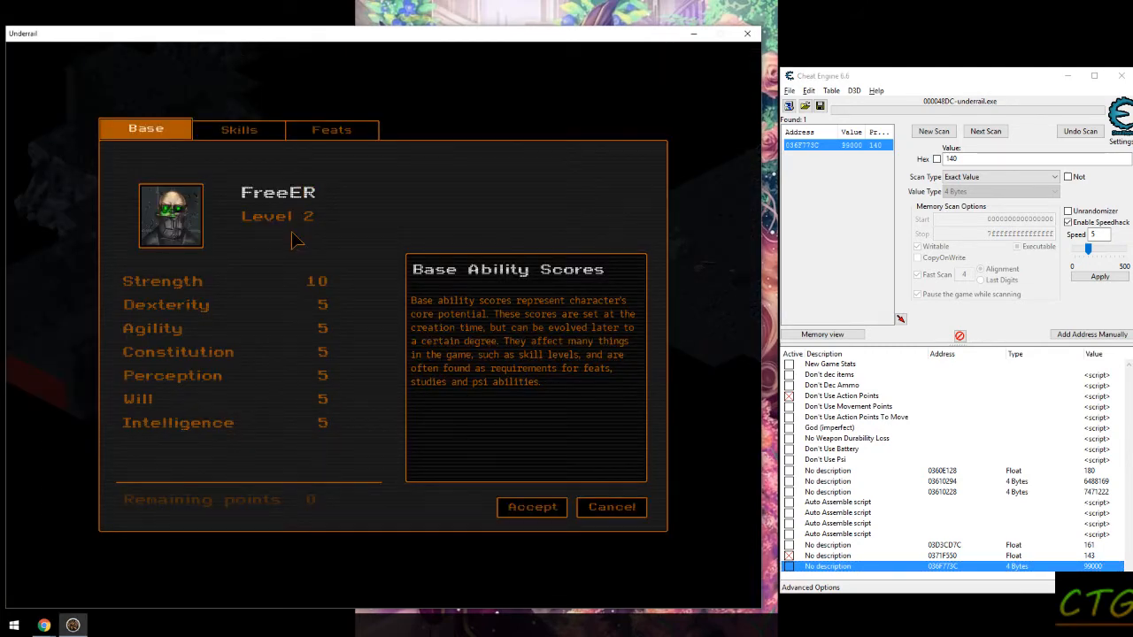
- Raise Dodge, Evasion and Crossbows on the level-up Skills page and view the feats
{"action": "left_click", "coordinate": [239, 129]}
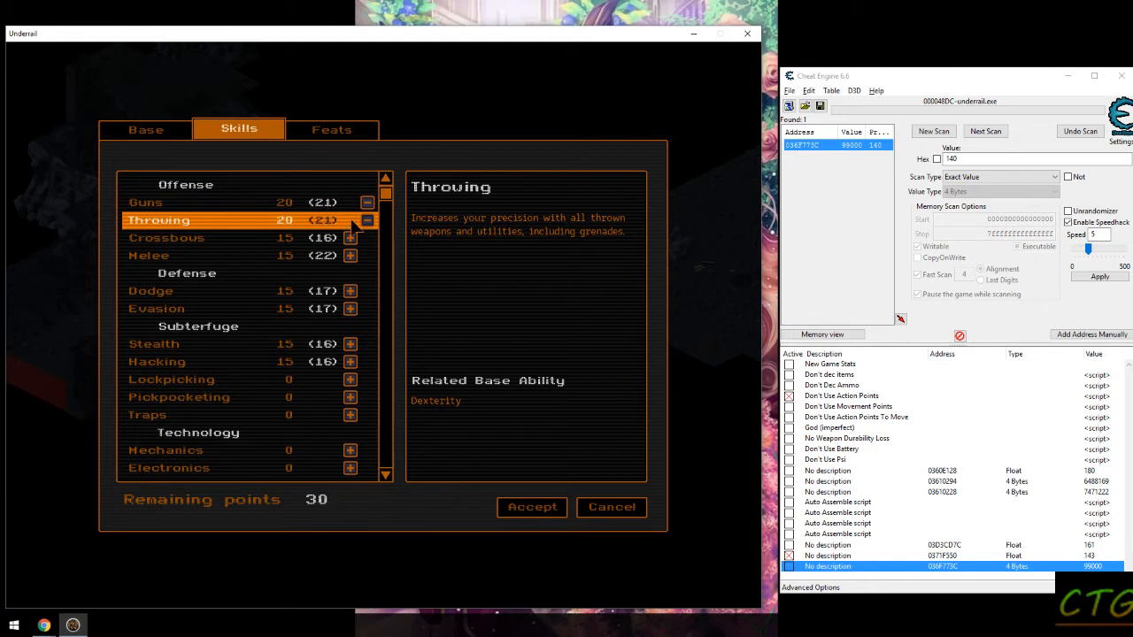
{"action": "left_click", "coordinate": [351, 255]}
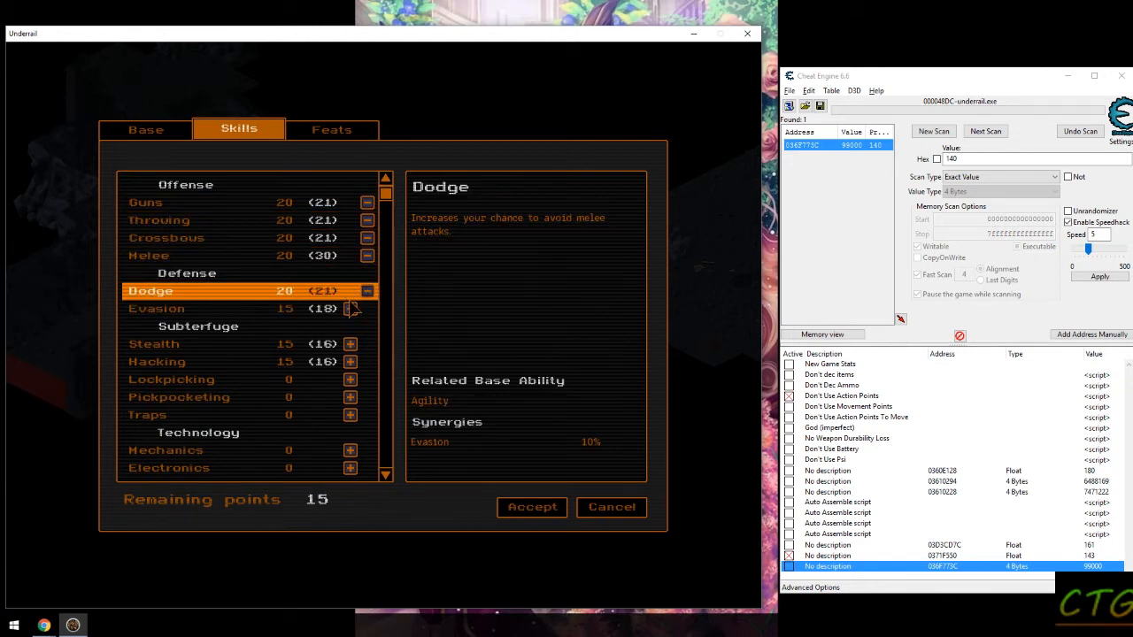
{"action": "left_click", "coordinate": [350, 343]}
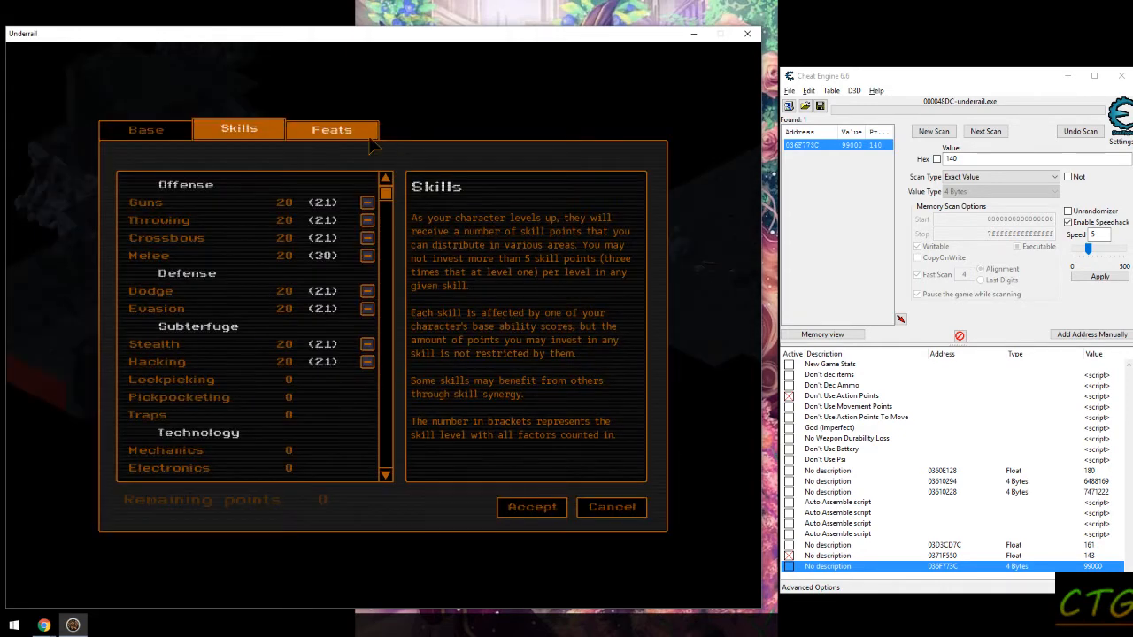
{"action": "left_click", "coordinate": [531, 506]}
{"action": "type", "text": "2"}
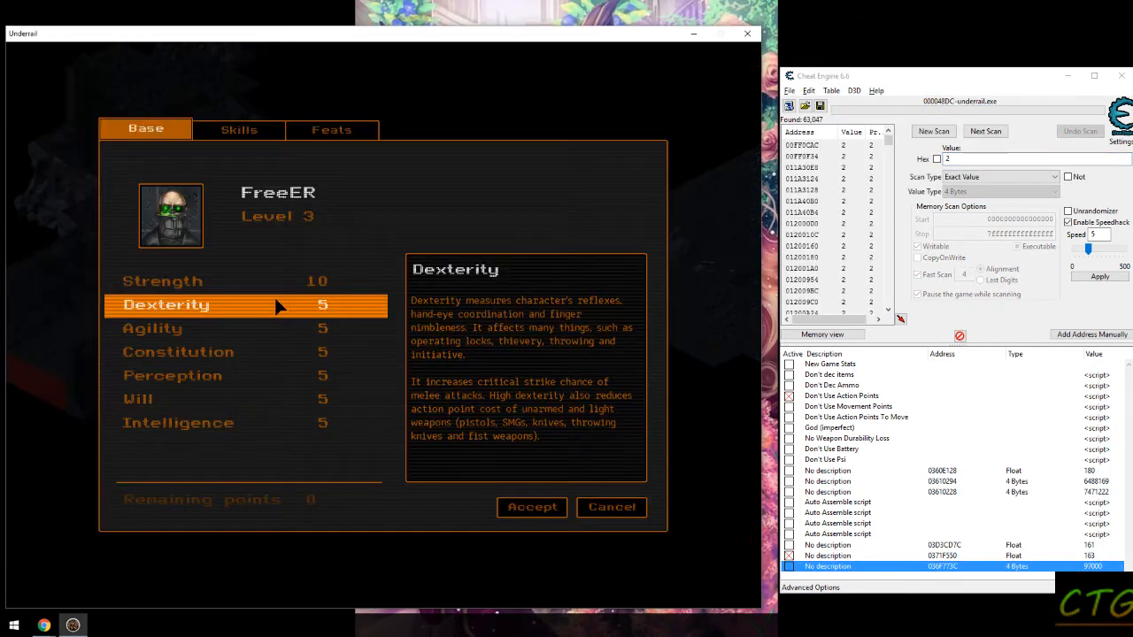
{"action": "left_click", "coordinate": [238, 129]}
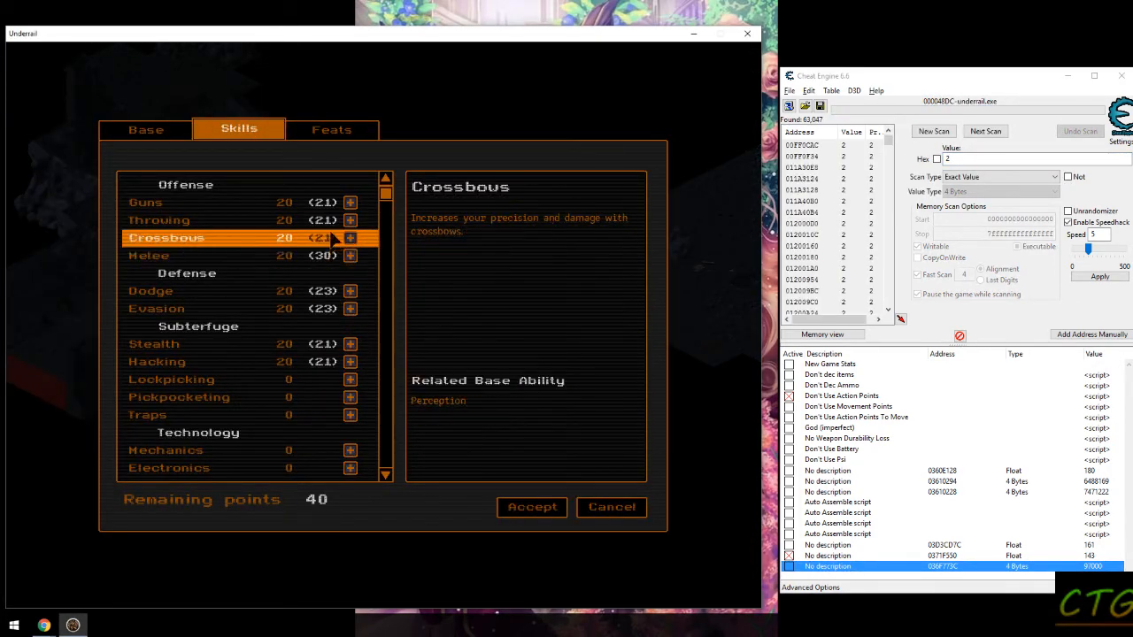
{"action": "left_click", "coordinate": [350, 219]}
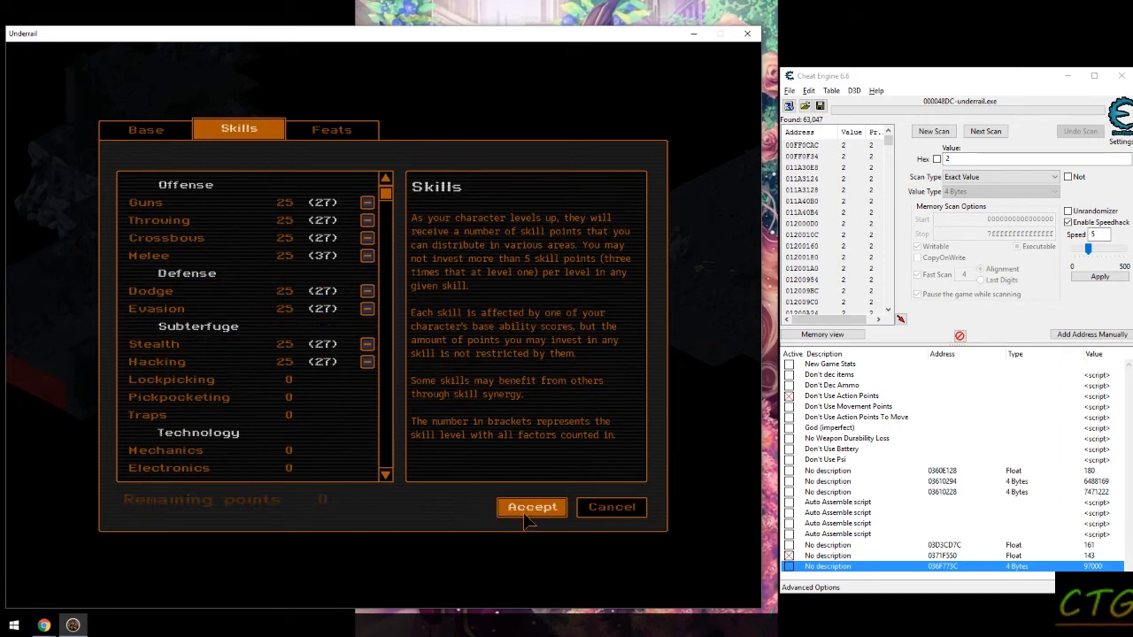
- Accept the level-up, Next Scan for 3, then start another level-up raising Strength and combat skills
{"action": "left_click", "coordinate": [531, 507]}
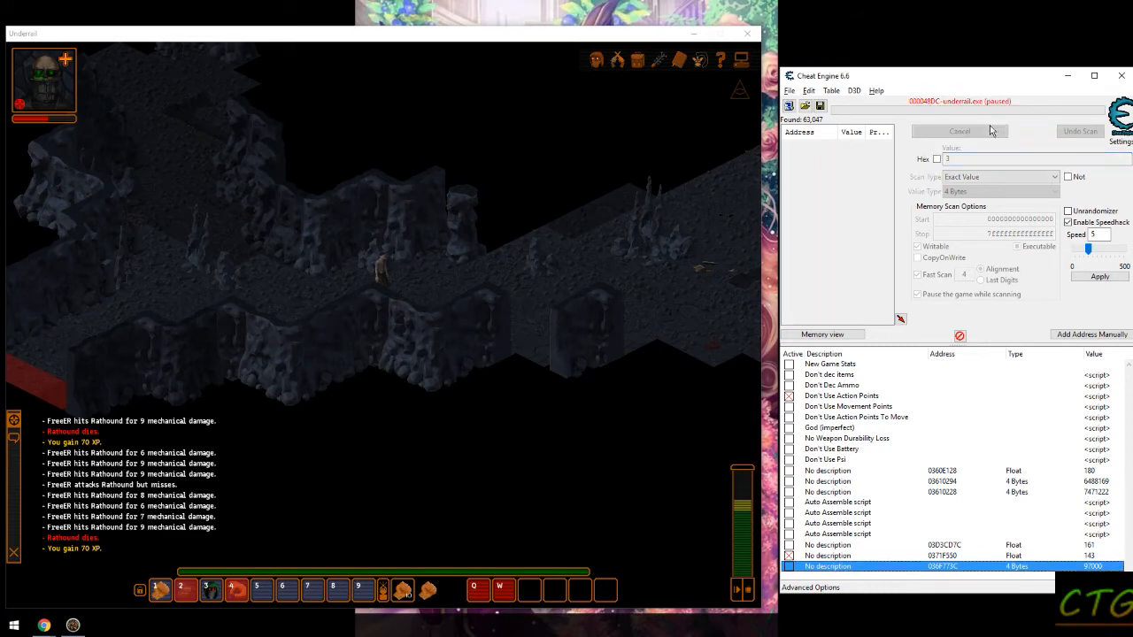
{"action": "left_click", "coordinate": [984, 131]}
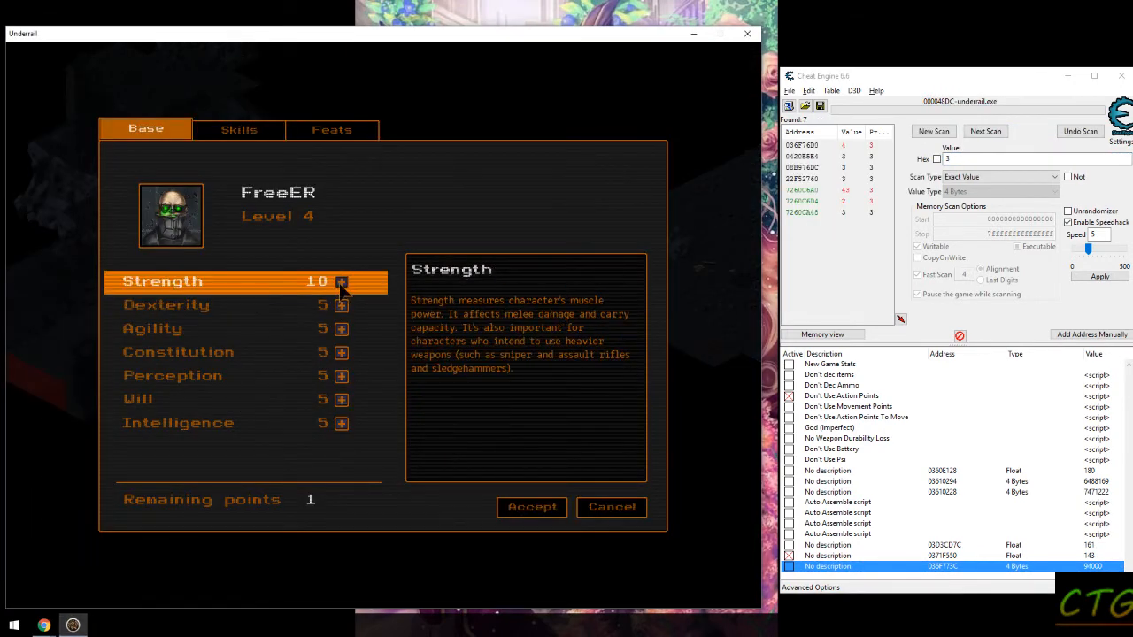
{"action": "left_click", "coordinate": [239, 130]}
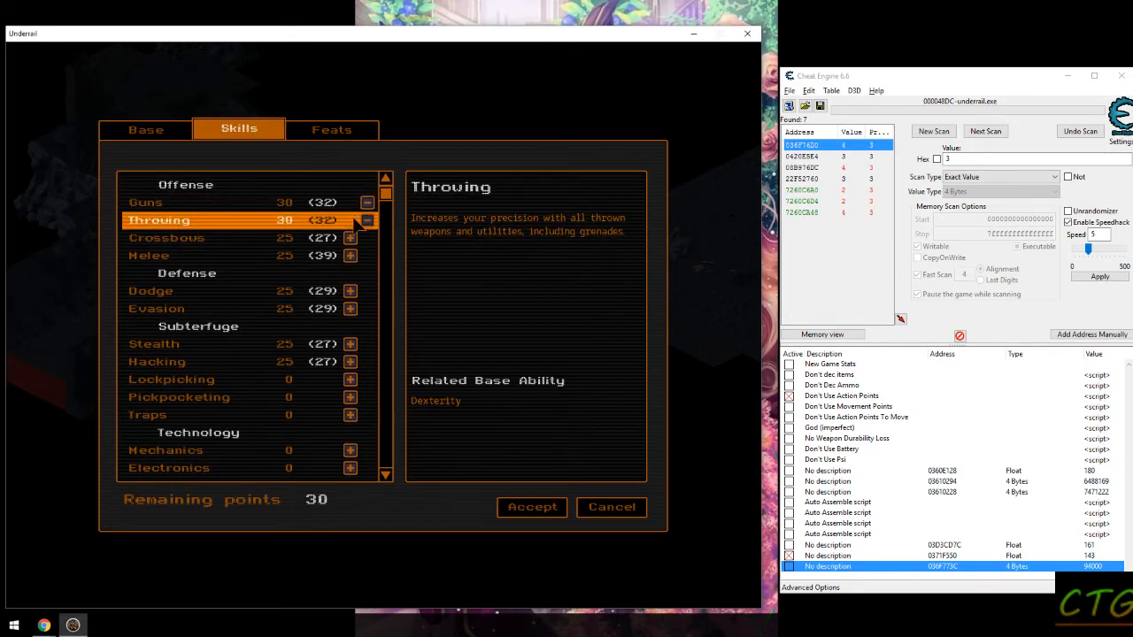
{"action": "left_click", "coordinate": [350, 255]}
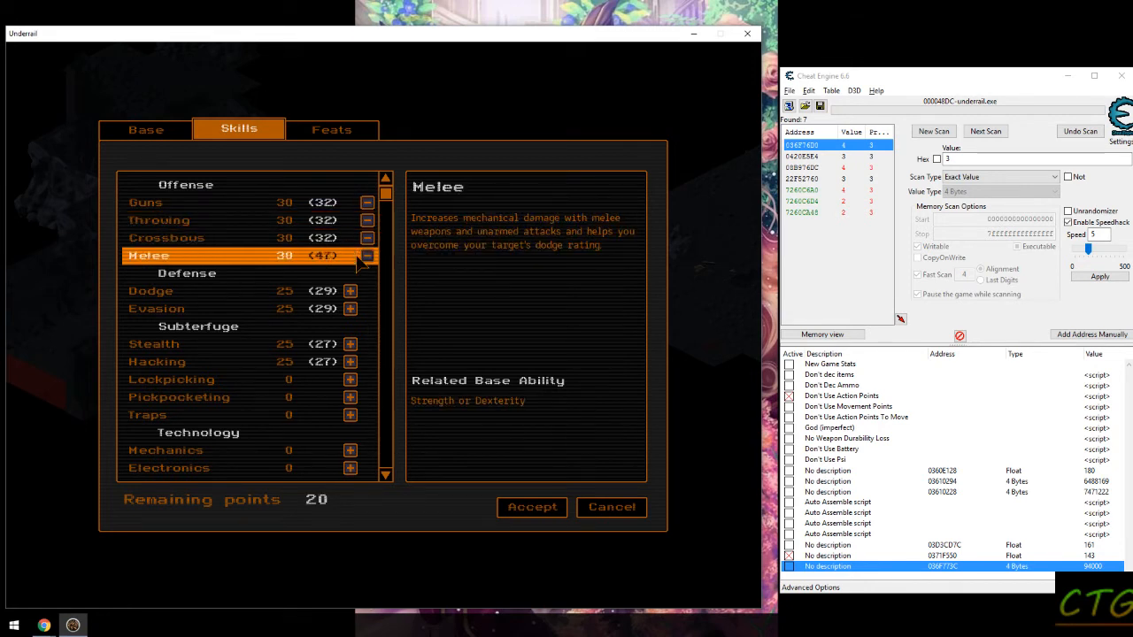
{"action": "left_click", "coordinate": [350, 308]}
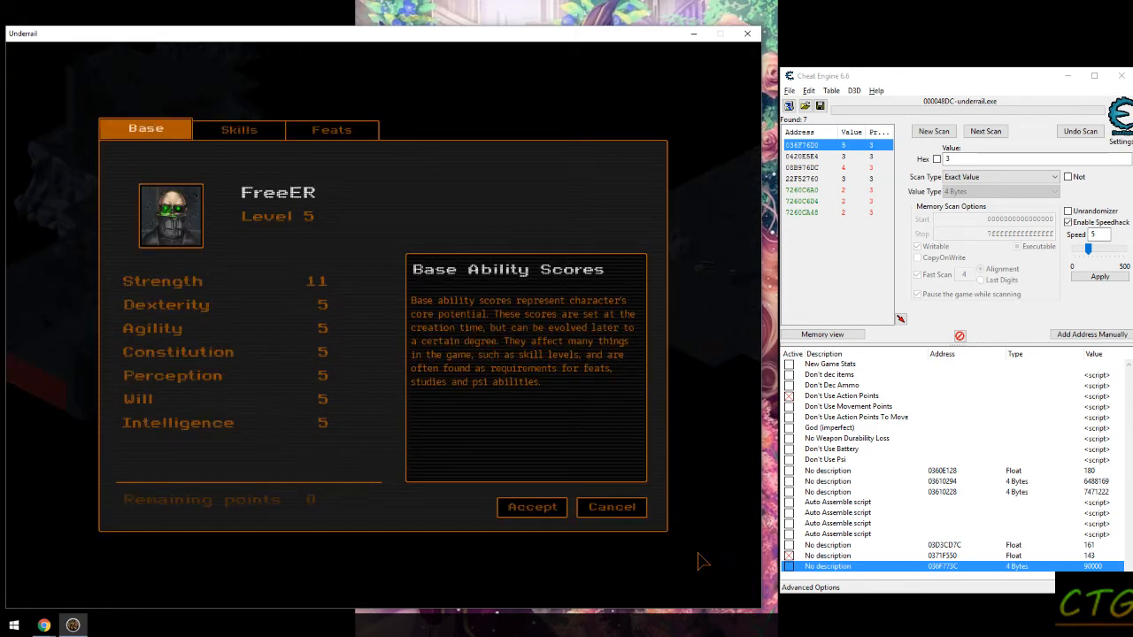
- Cancel that level-up, scan for 4 to isolate the level address, and re-spend points on Guns
{"action": "left_click", "coordinate": [612, 506]}
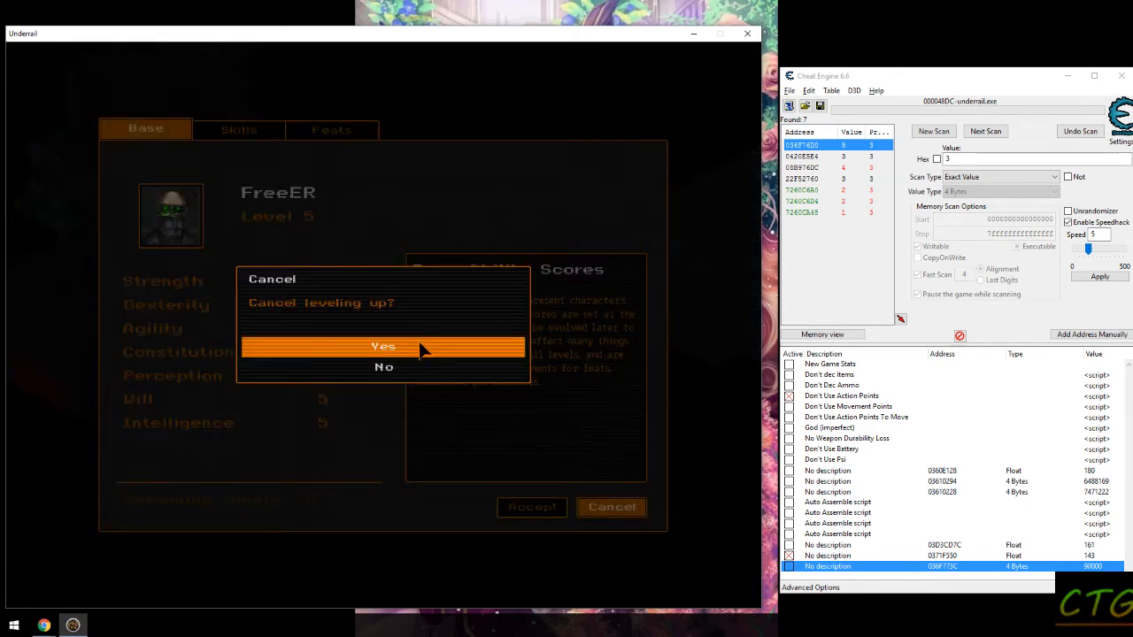
{"action": "left_click", "coordinate": [382, 345]}
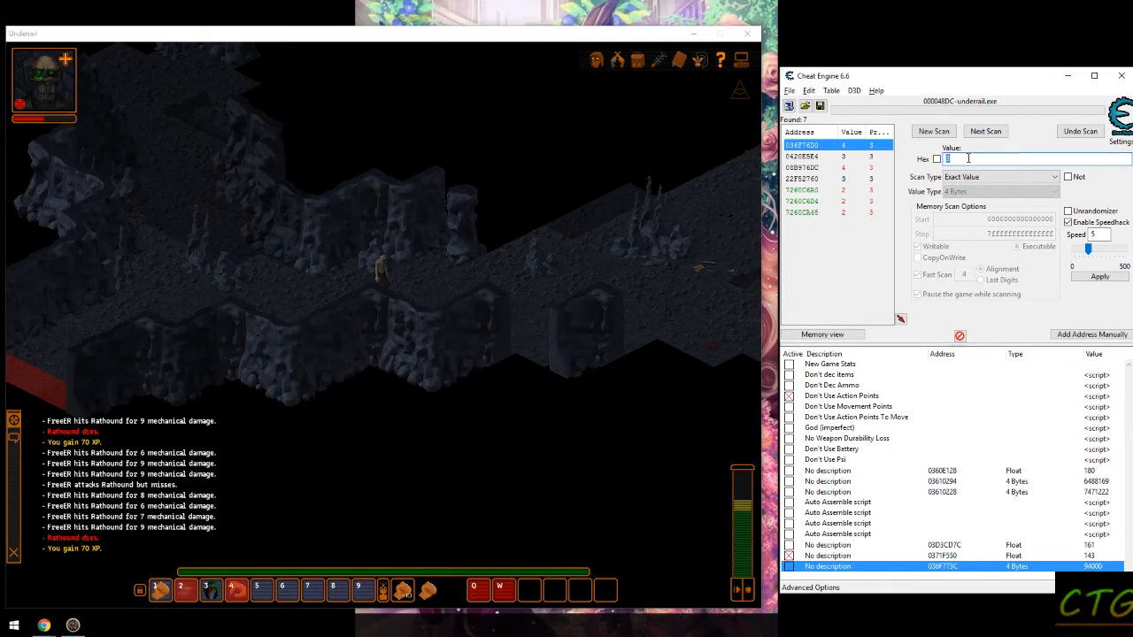
{"action": "type", "text": "4"}
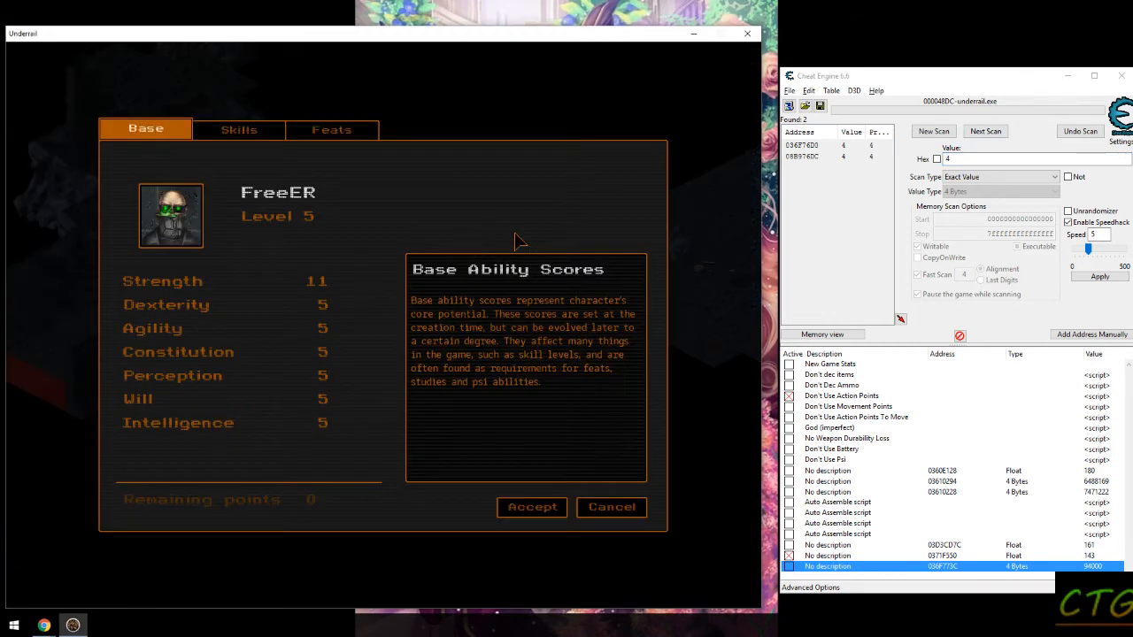
{"action": "left_click", "coordinate": [237, 129]}
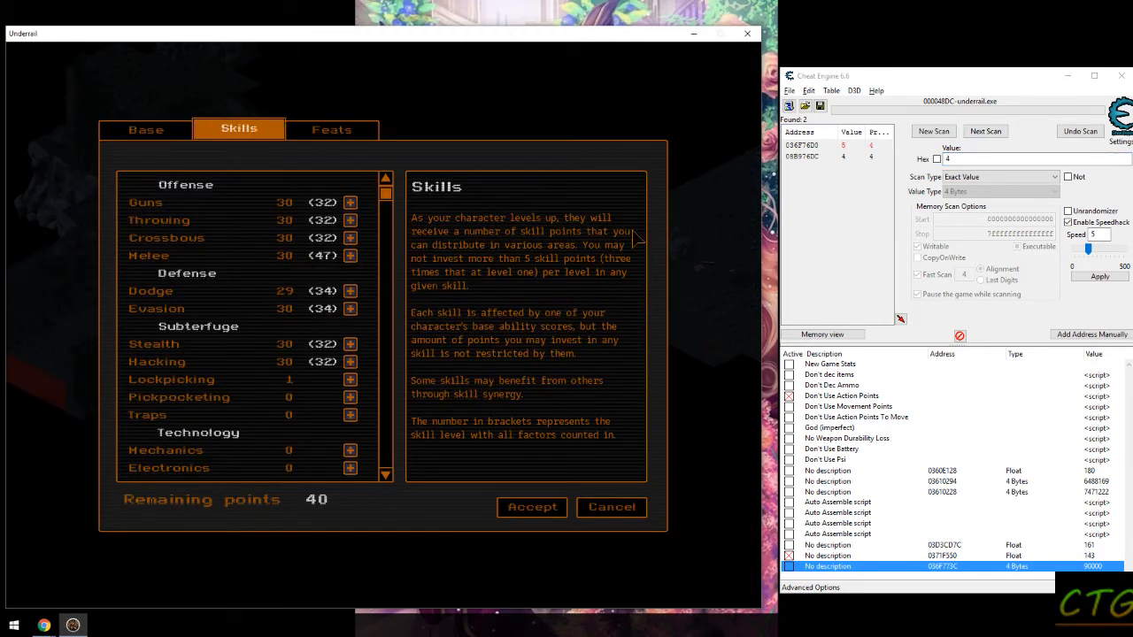
{"action": "left_click", "coordinate": [350, 202]}
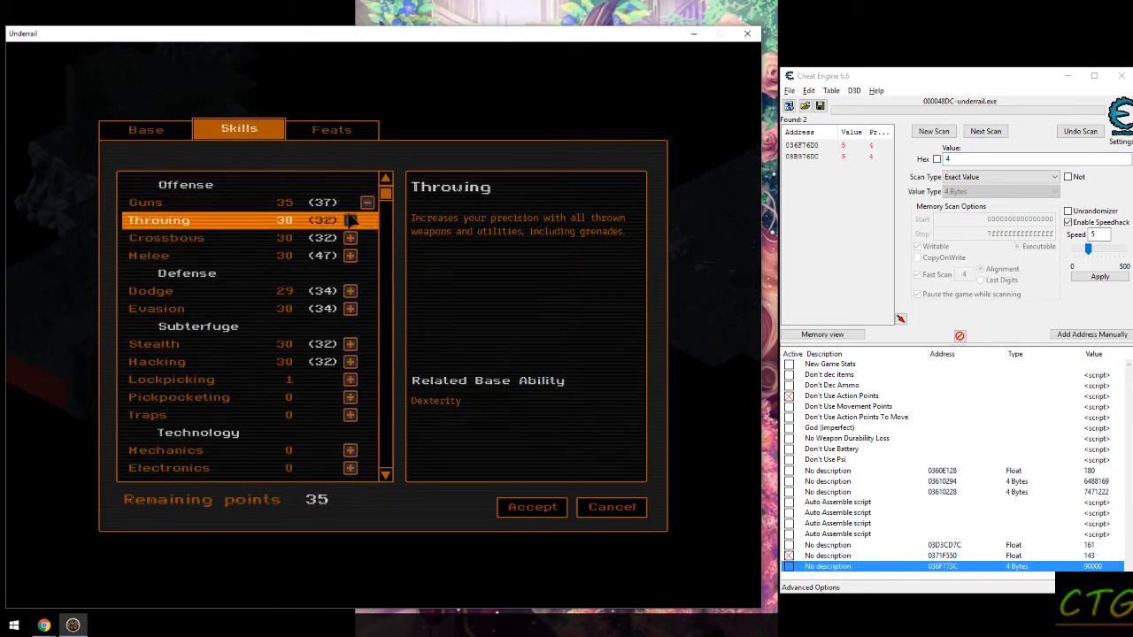
{"action": "left_click", "coordinate": [351, 238]}
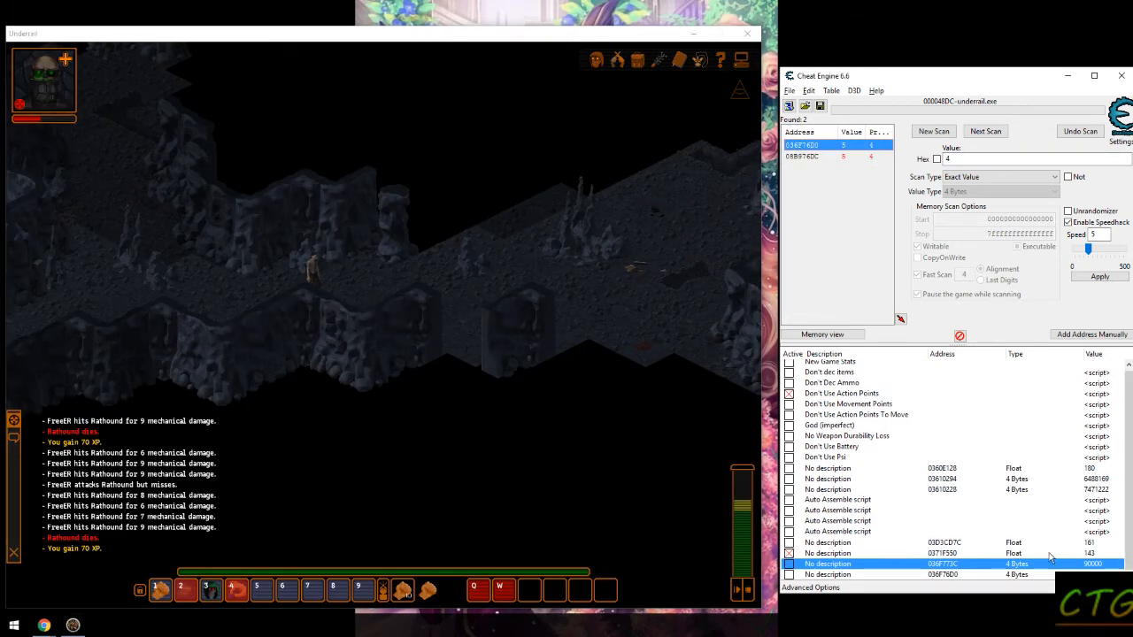
- Set a higher level through the level address and put the new skill points into Guns
{"action": "double_click", "coordinate": [1092, 573]}
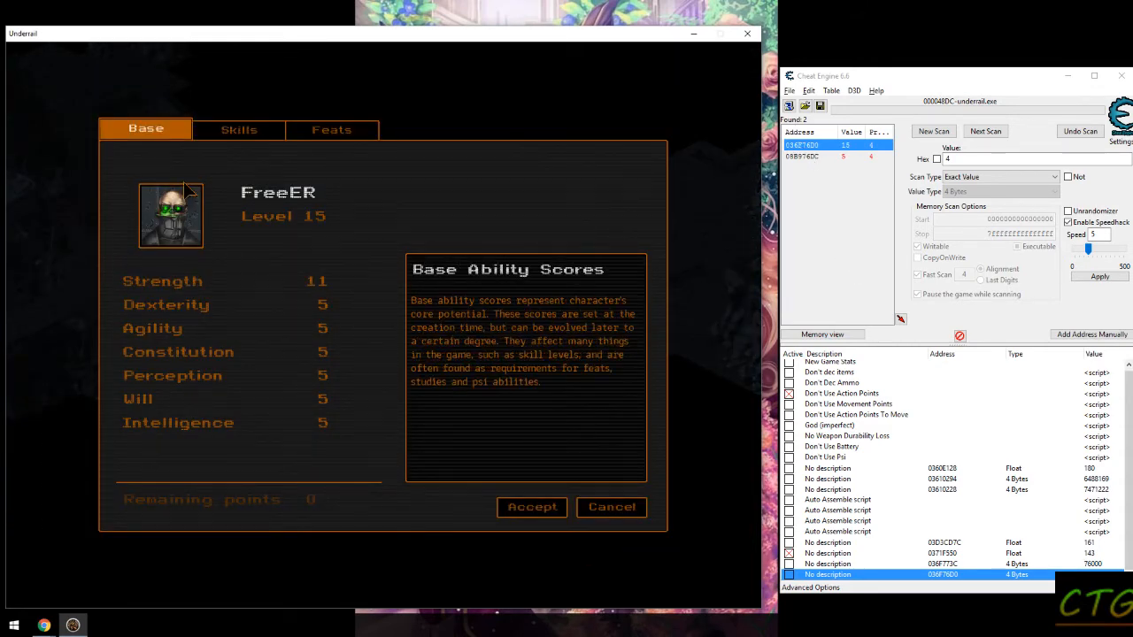
{"action": "left_click", "coordinate": [238, 129]}
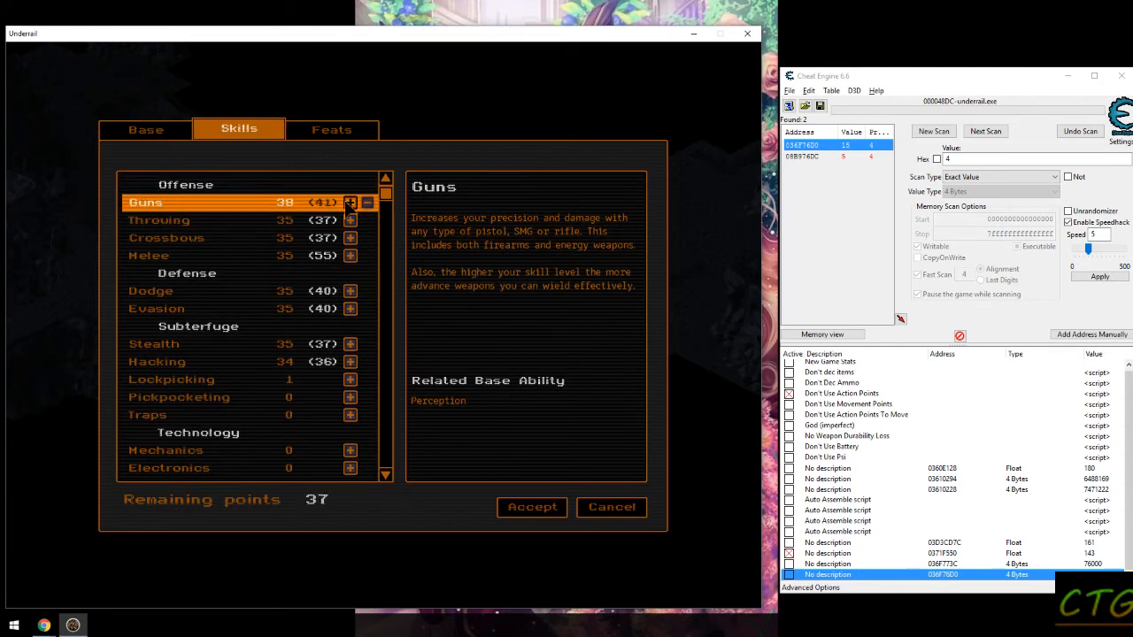
{"action": "left_click", "coordinate": [350, 202]}
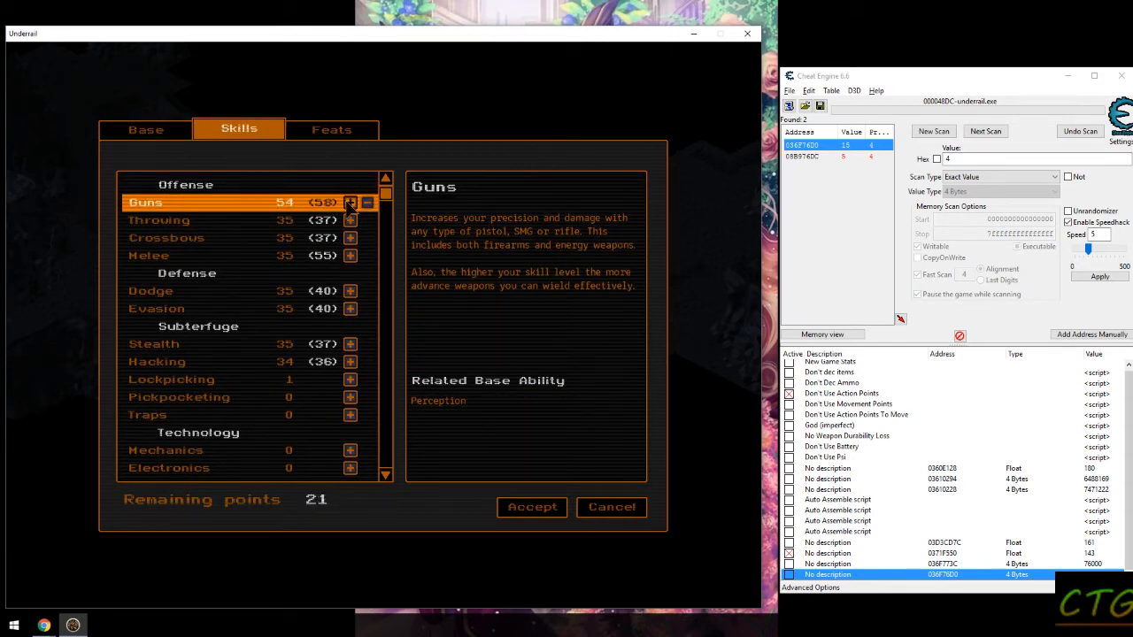
{"action": "left_click", "coordinate": [351, 202]}
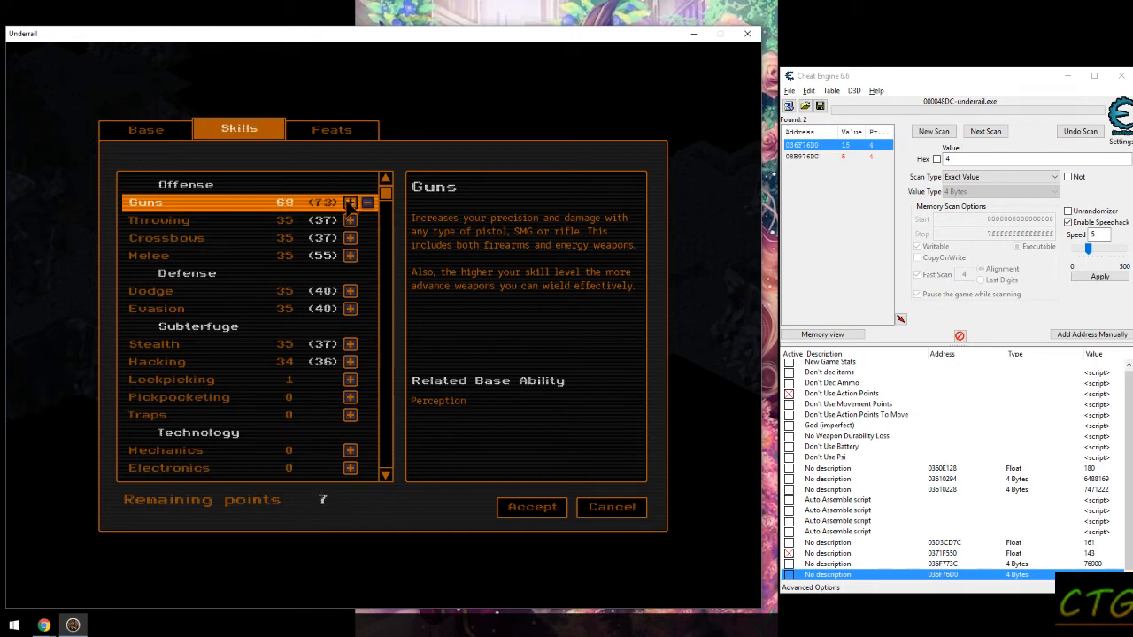
{"action": "left_click", "coordinate": [351, 202]}
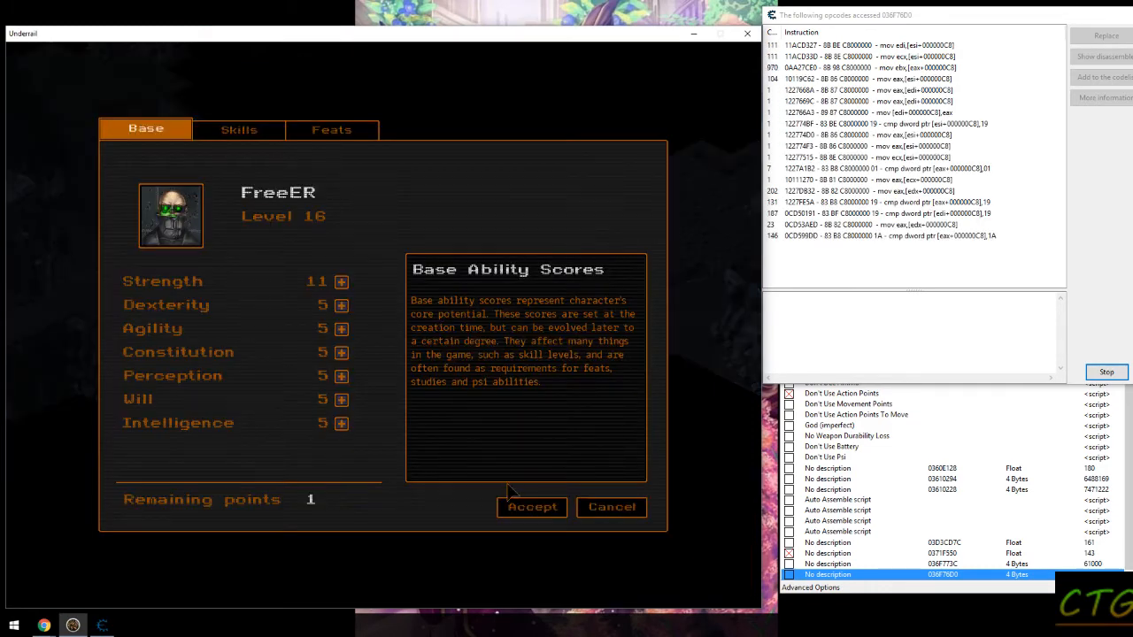
- Accept the level-up and edit the level value again so the character reads level 16
{"action": "left_click", "coordinate": [612, 506]}
{"action": "type", "text": "10"}
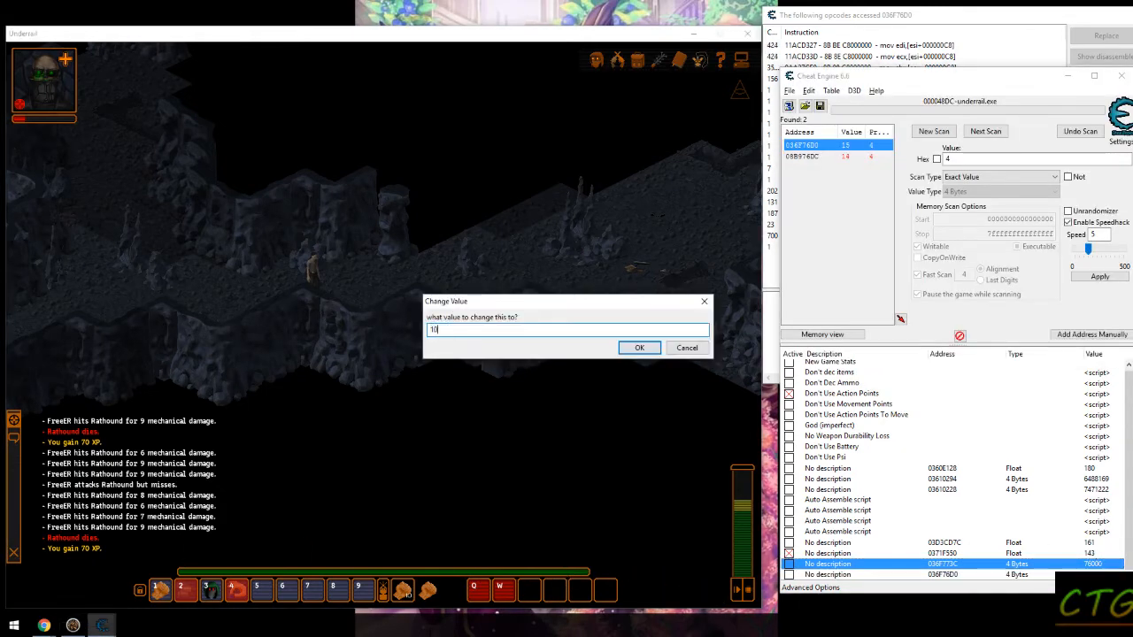
{"action": "left_click", "coordinate": [639, 347]}
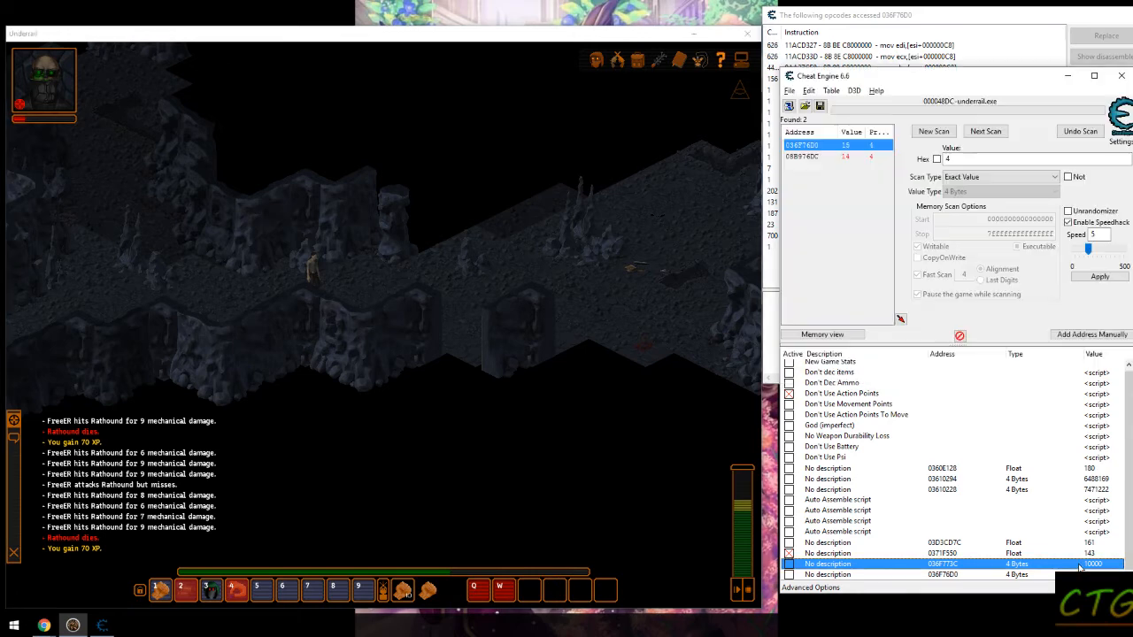
{"action": "double_click", "coordinate": [1094, 563]}
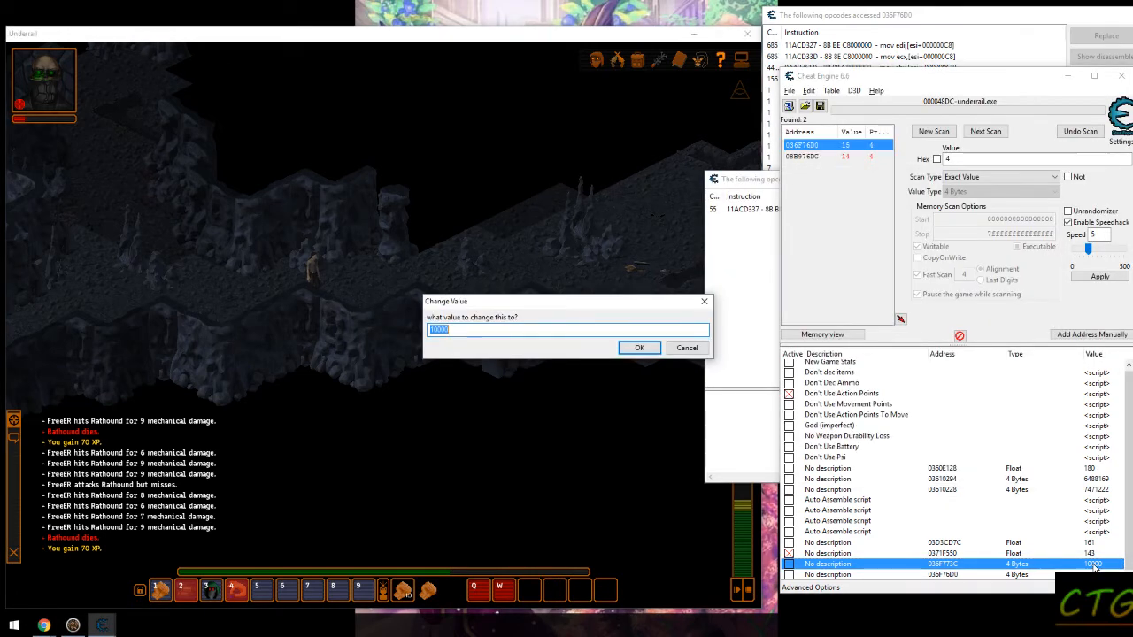
{"action": "left_click", "coordinate": [639, 347]}
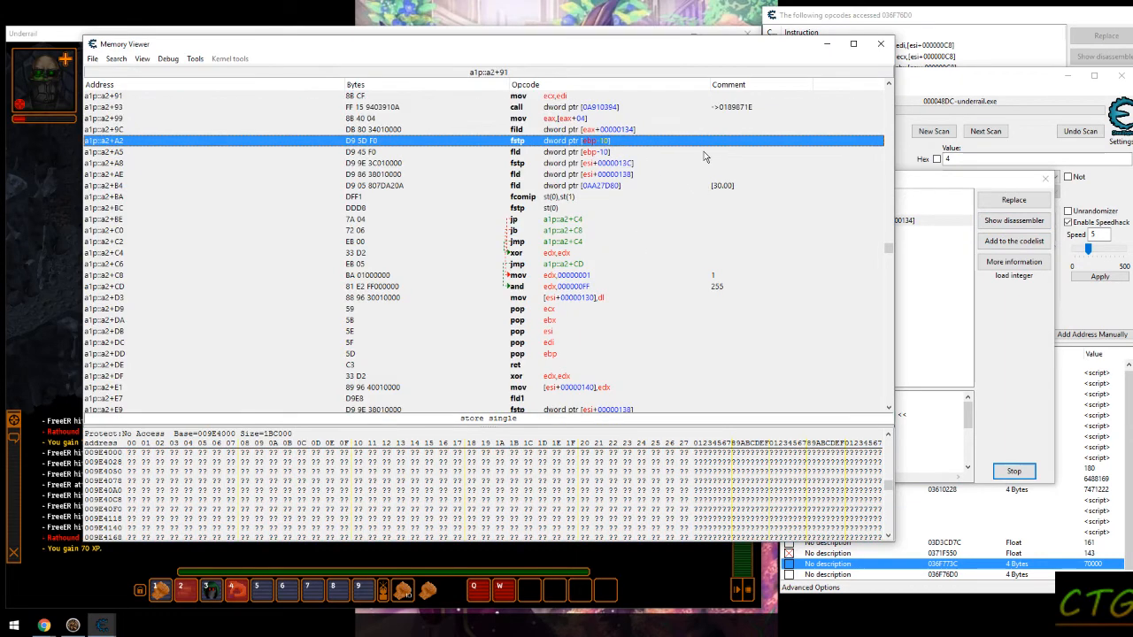
{"action": "mouse_move", "coordinate": [652, 149]}
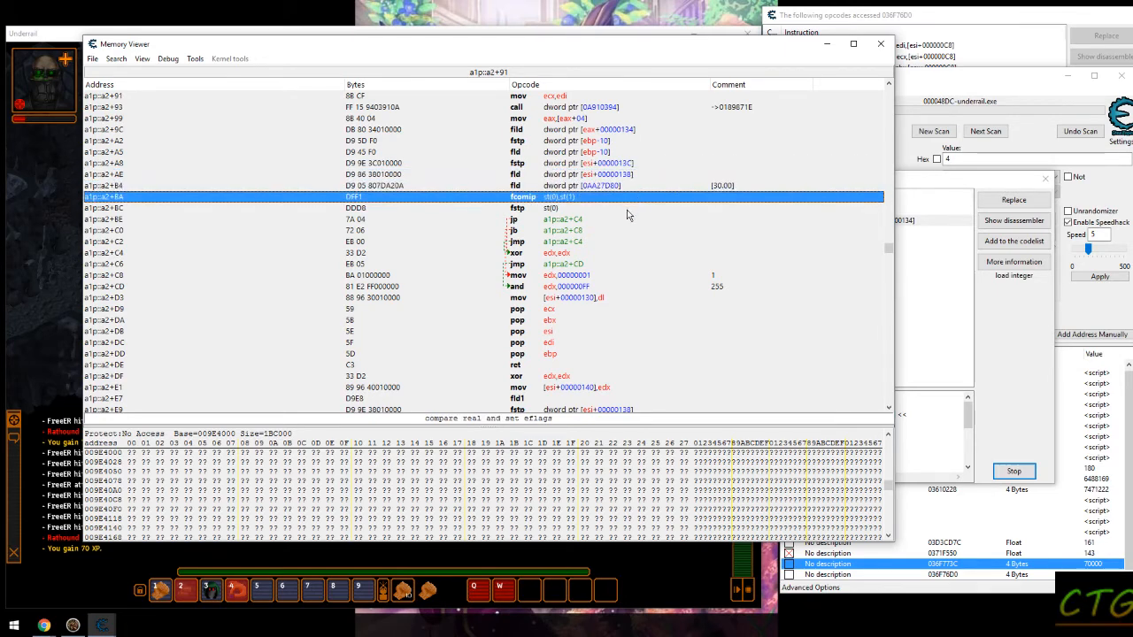
- Select the fstp instruction storing the level and look through its surrounding code in the Memory Viewer
{"action": "left_click", "coordinate": [354, 207]}
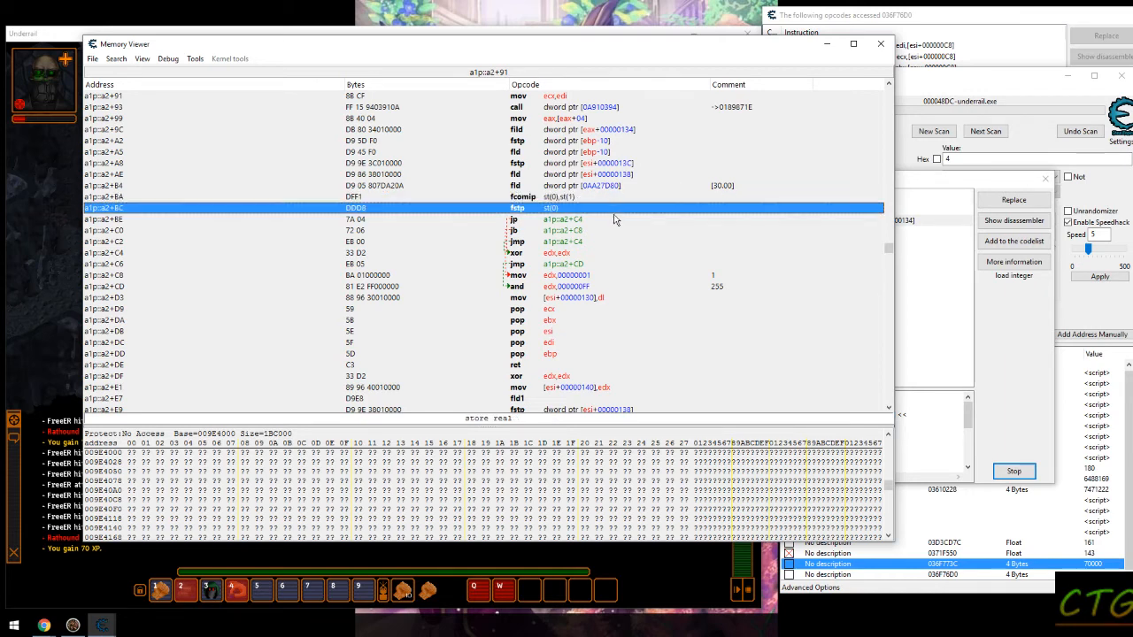
{"action": "mouse_move", "coordinate": [591, 269]}
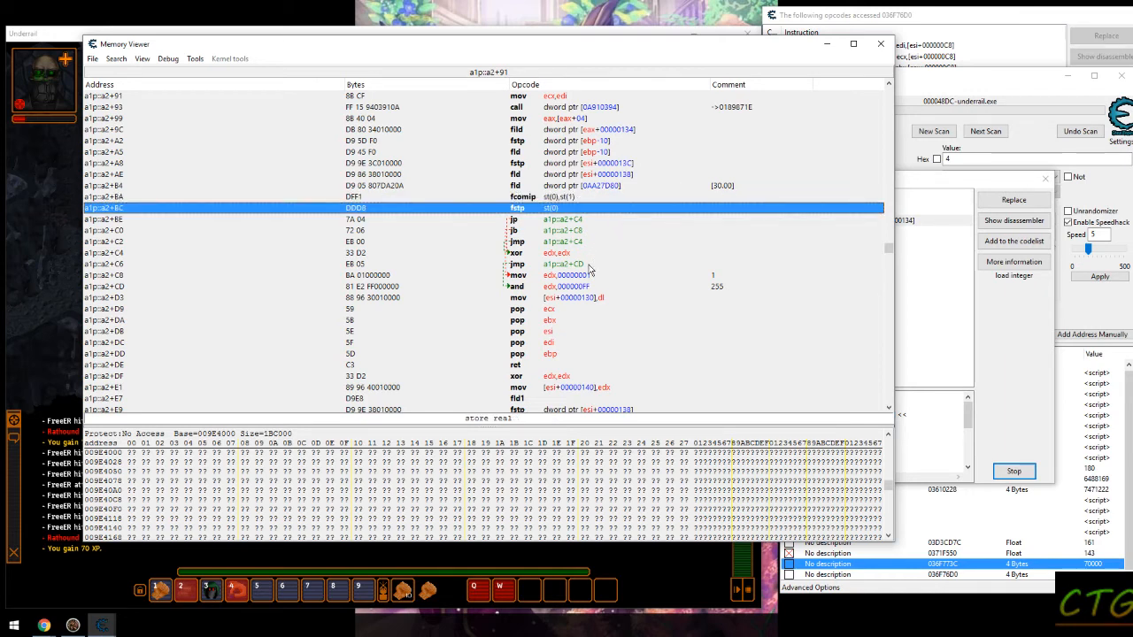
{"action": "mouse_move", "coordinate": [618, 276]}
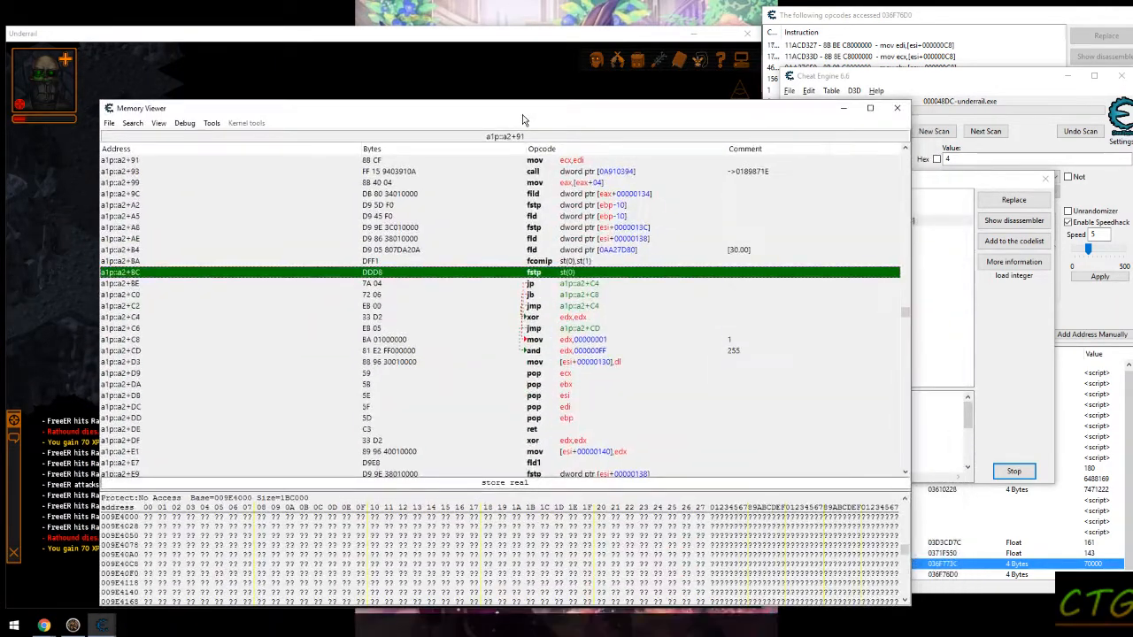
{"action": "scroll", "scroll_direction": "down", "scroll_amount": 3}
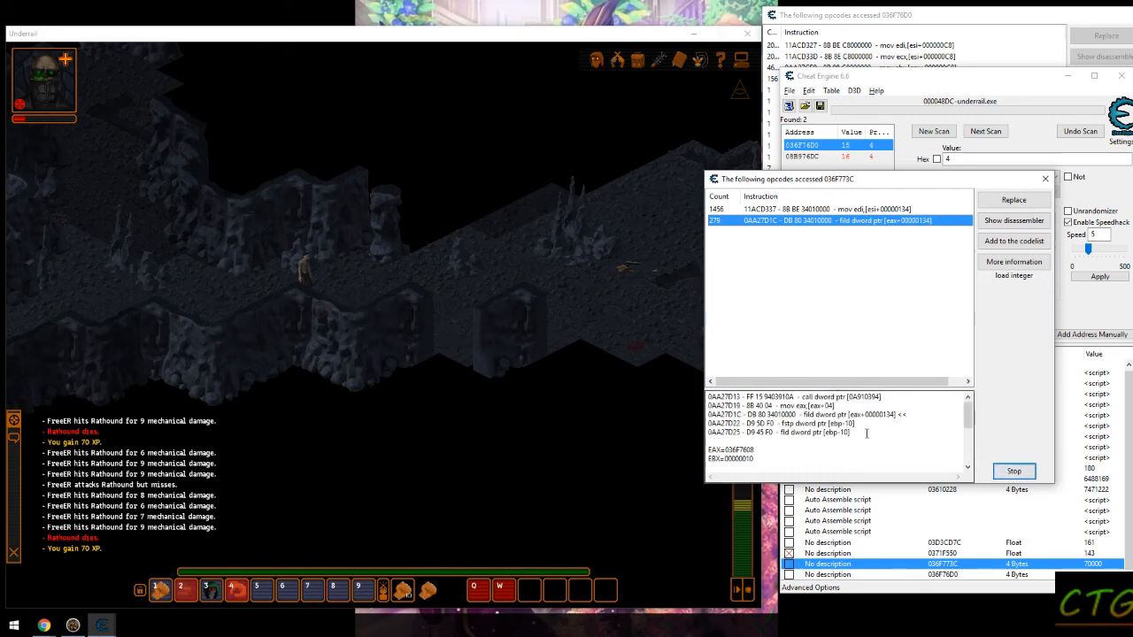
- View More information on the fld instruction loading the level, then show it in the disassembler
{"action": "left_click", "coordinate": [1013, 262]}
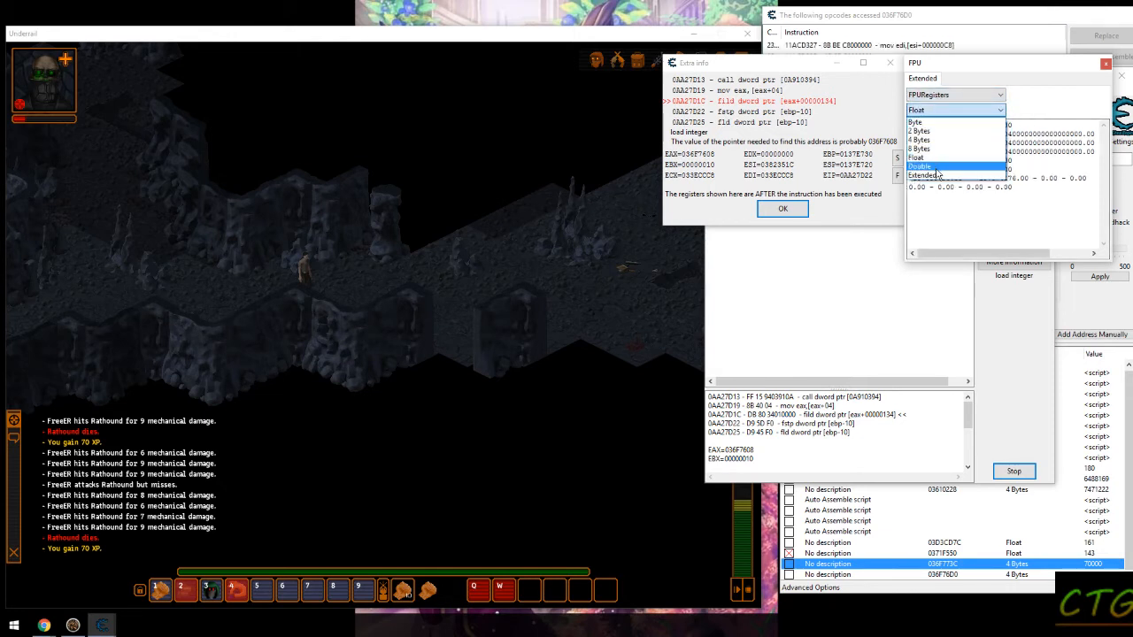
{"action": "left_click", "coordinate": [924, 175]}
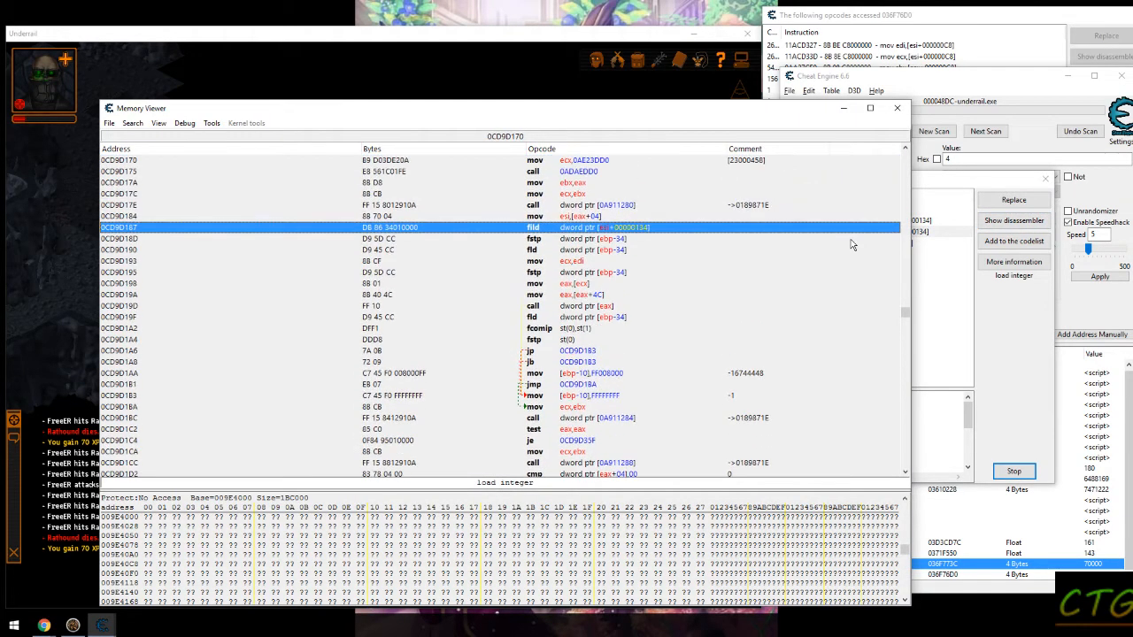
{"action": "mouse_move", "coordinate": [781, 260]}
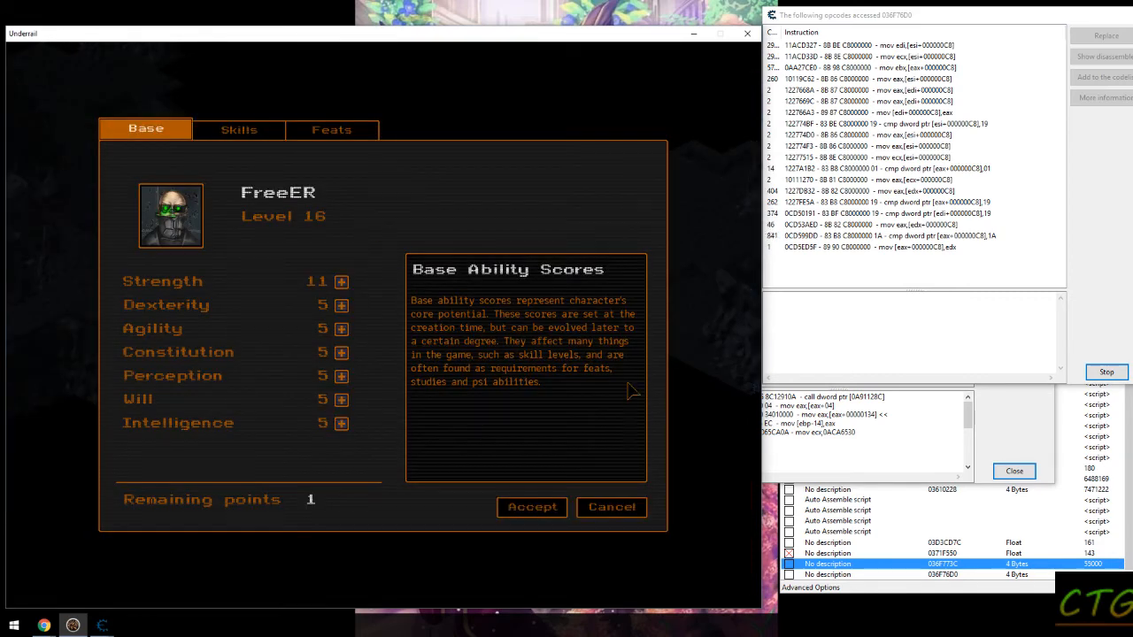
- Review the level 16 character sheet in Underrail and cancel out of it back to the game
{"action": "left_click", "coordinate": [612, 506]}
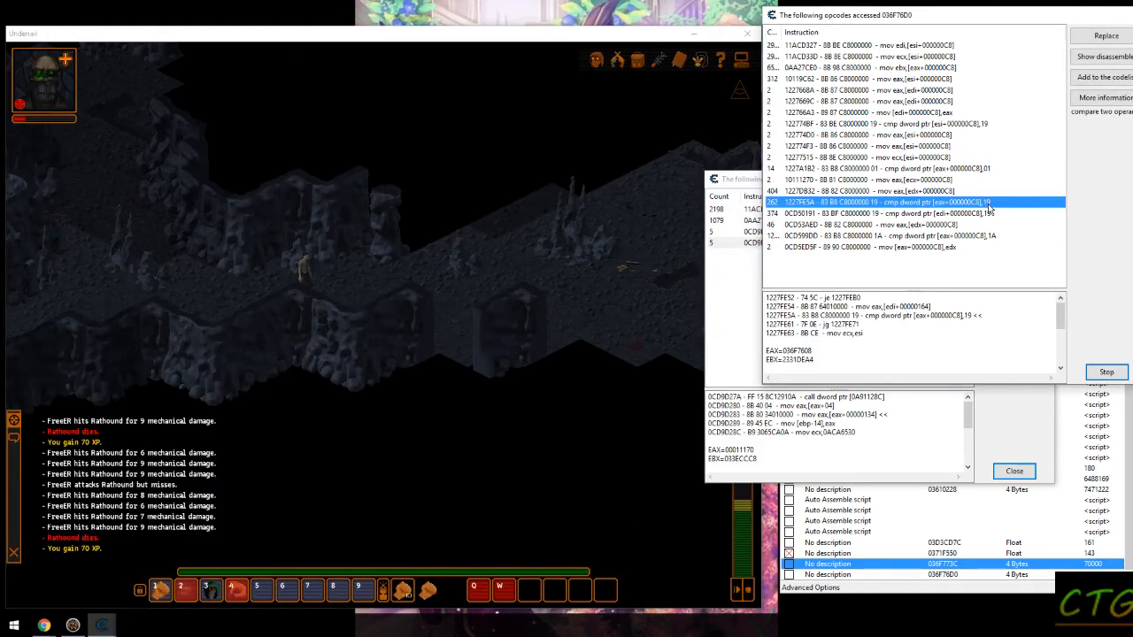
{"action": "left_click", "coordinate": [885, 236]}
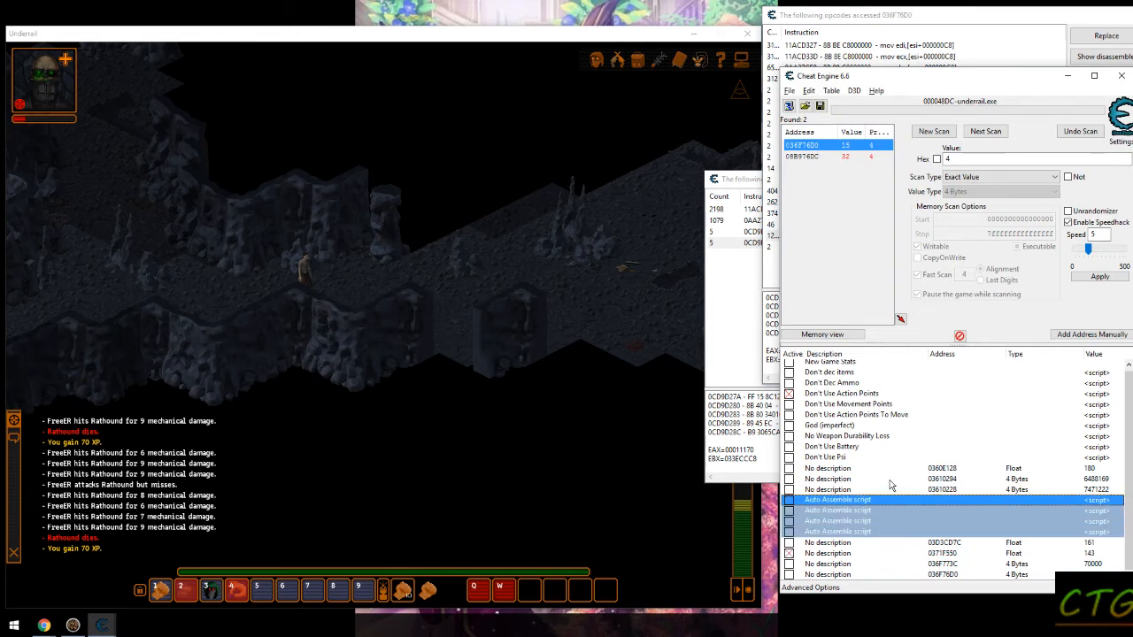
{"action": "mouse_move", "coordinate": [889, 479]}
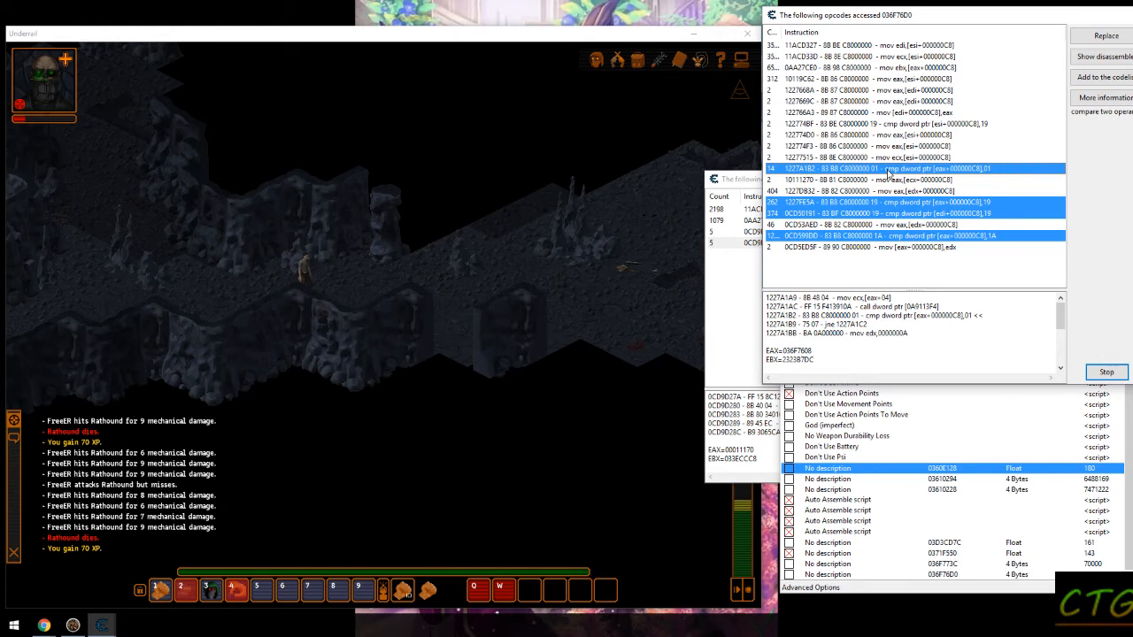
{"action": "left_click", "coordinate": [885, 168]}
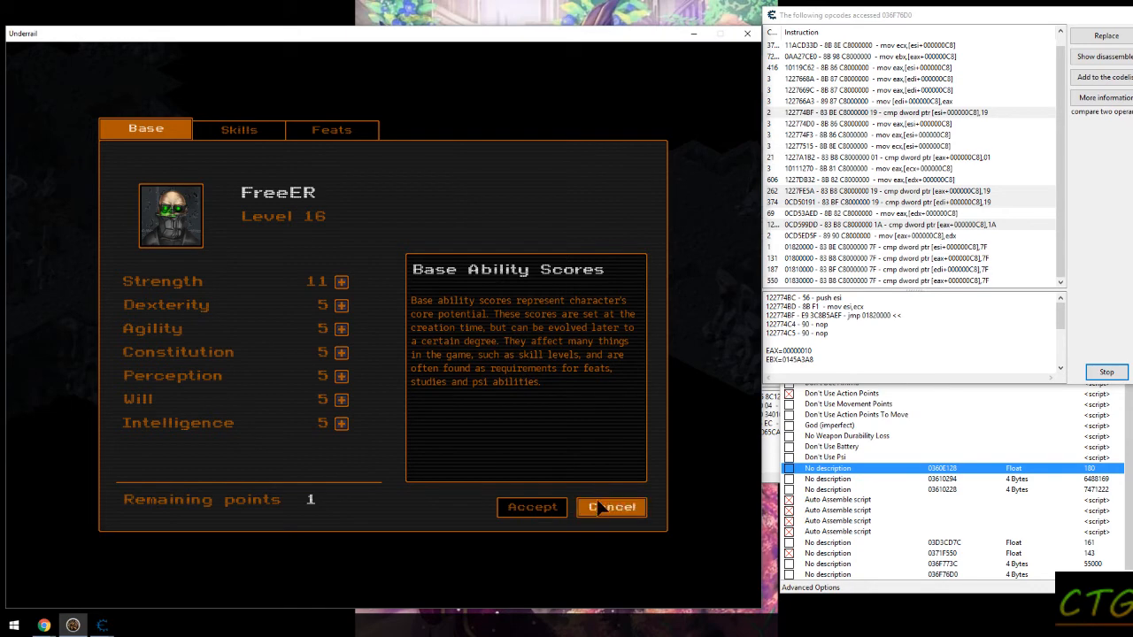
{"action": "left_click", "coordinate": [611, 506]}
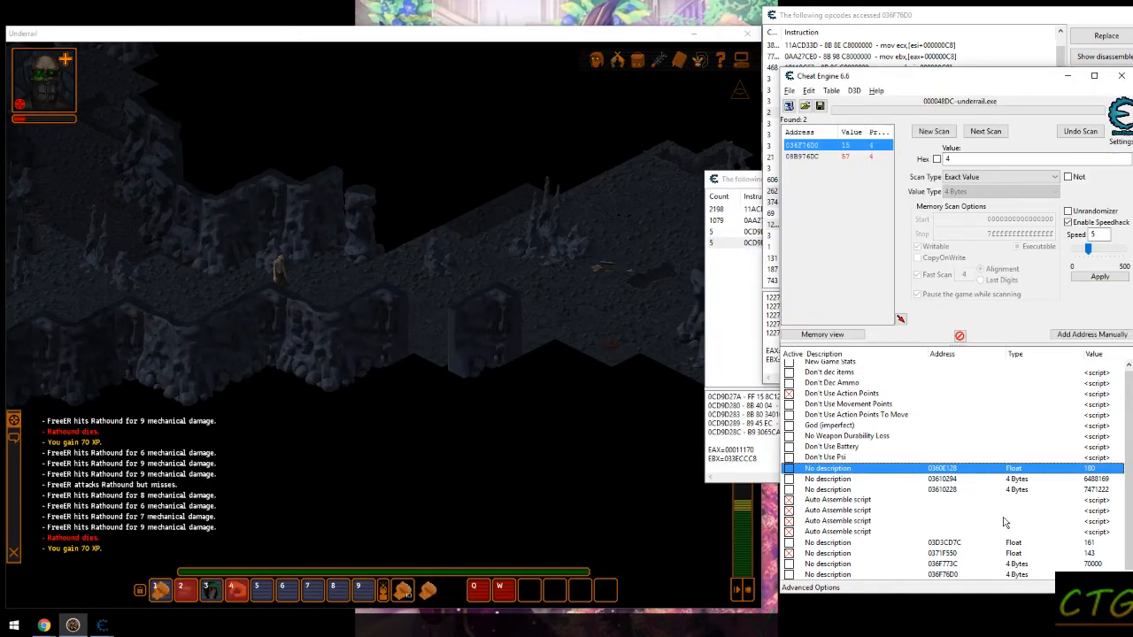
- Set the level address to 25, raise Guns to 115 with the new points, and accept the changes
{"action": "left_click", "coordinate": [837, 500]}
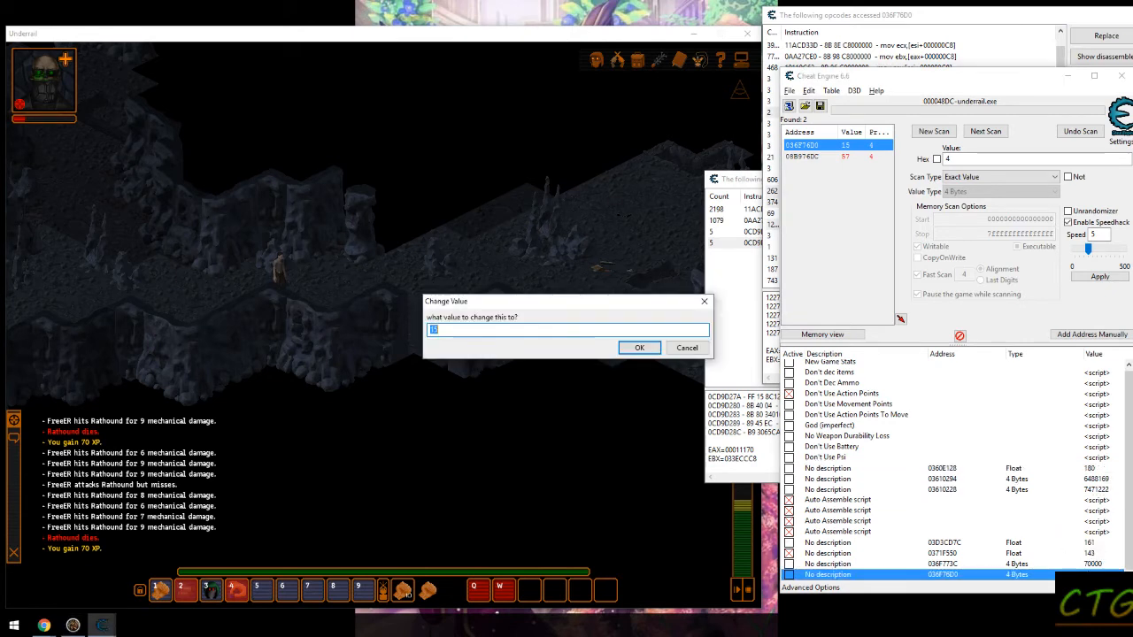
{"action": "left_click", "coordinate": [639, 347]}
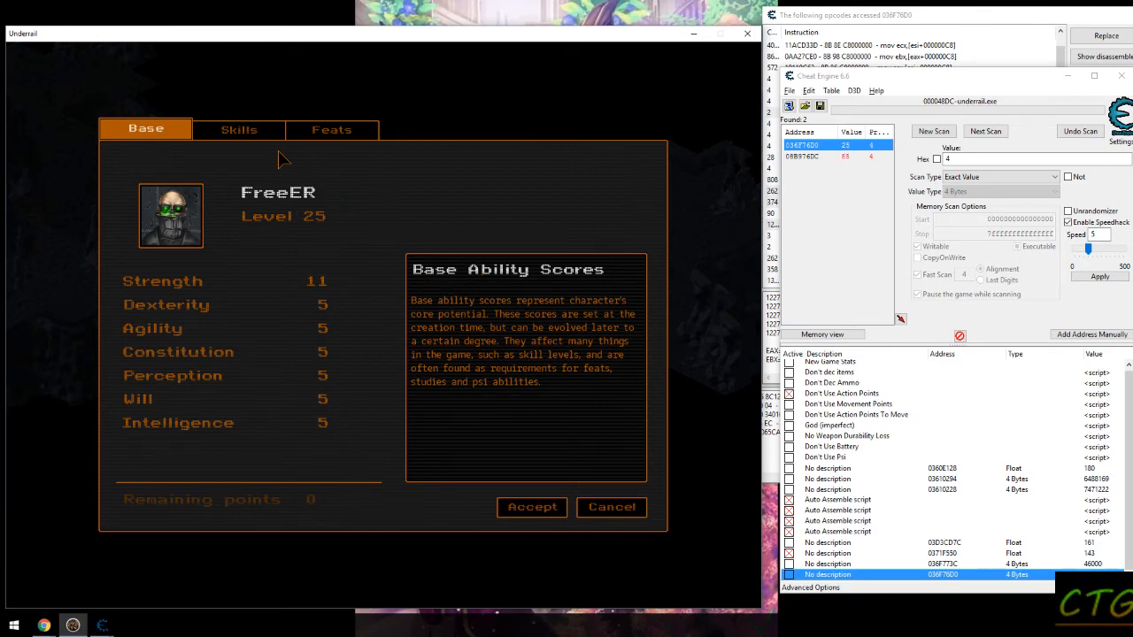
{"action": "left_click", "coordinate": [239, 129]}
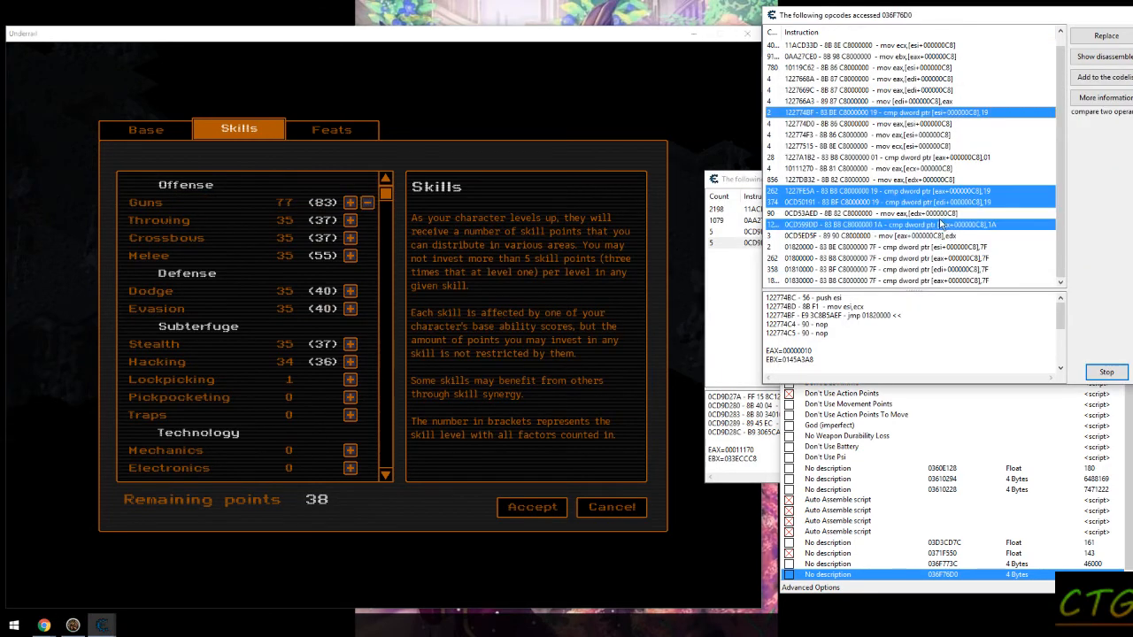
{"action": "left_click", "coordinate": [351, 201]}
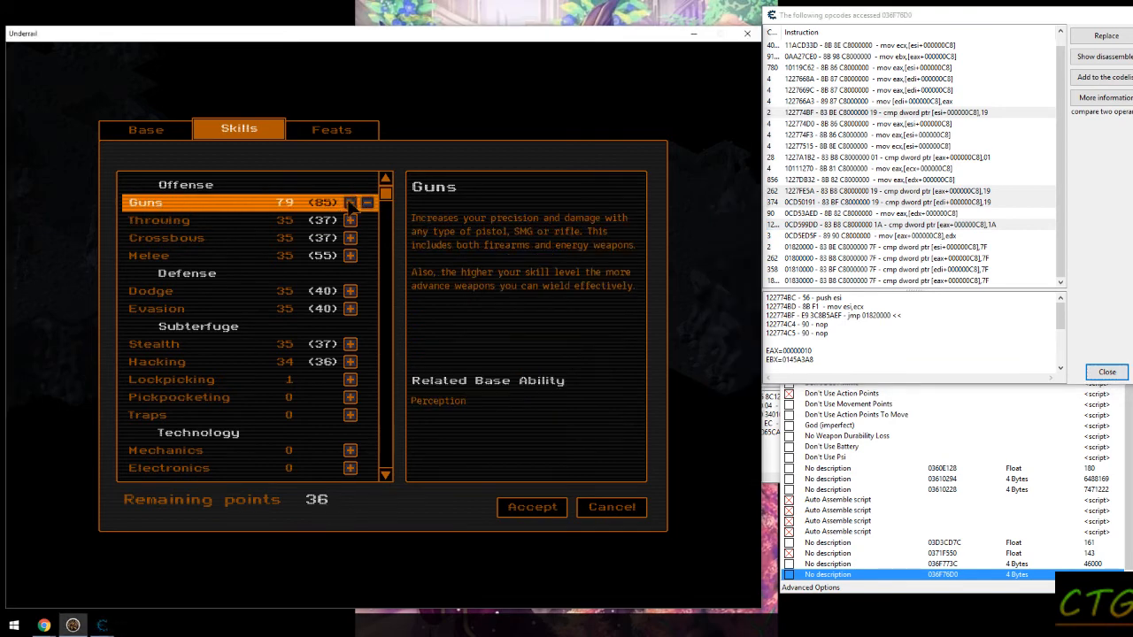
{"action": "left_click", "coordinate": [351, 202]}
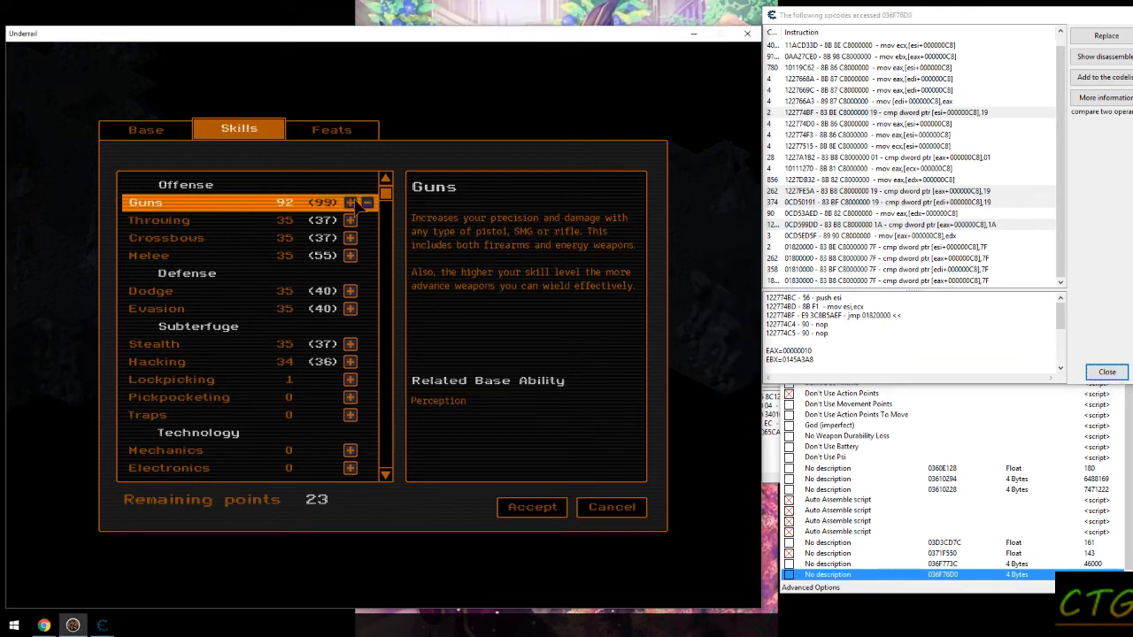
{"action": "left_click", "coordinate": [351, 201]}
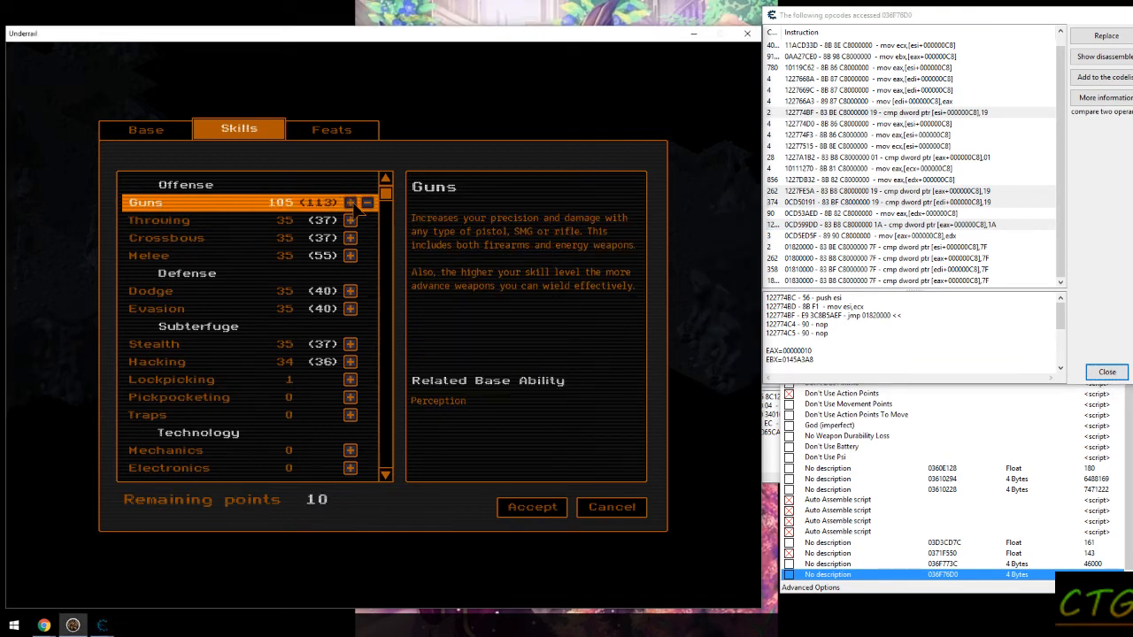
{"action": "left_click", "coordinate": [350, 202]}
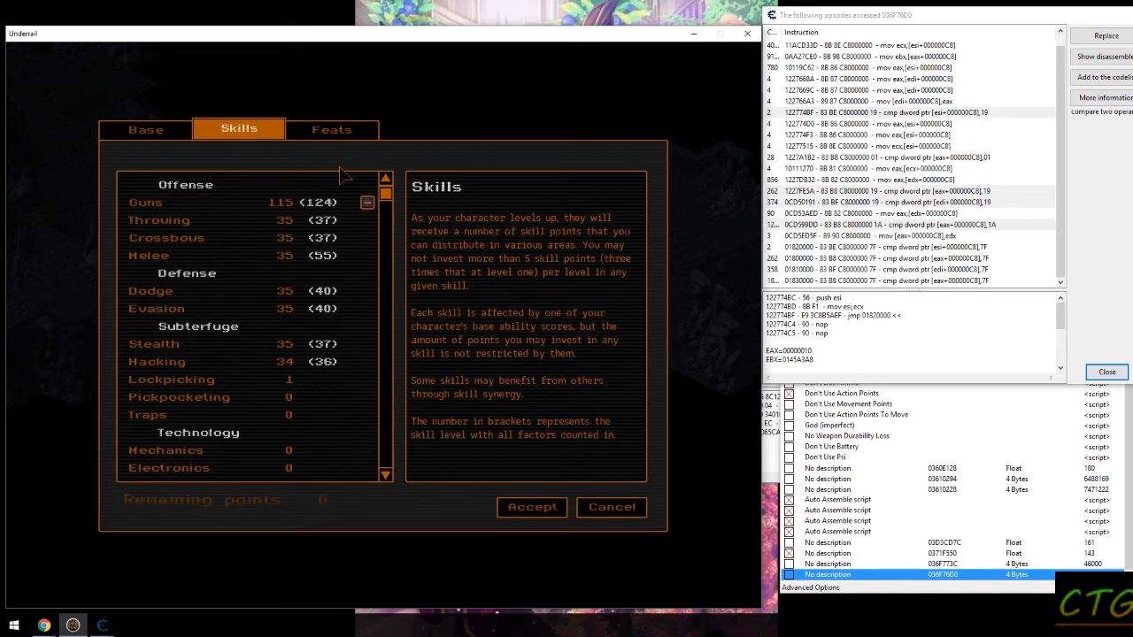
{"action": "left_click", "coordinate": [331, 130]}
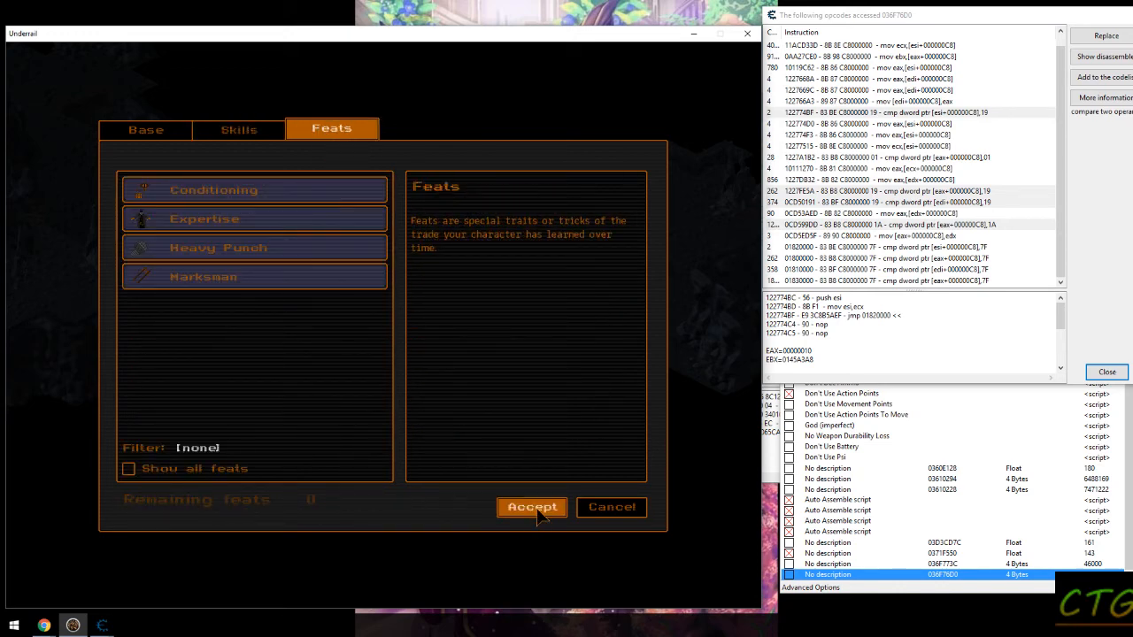
{"action": "left_click", "coordinate": [531, 507]}
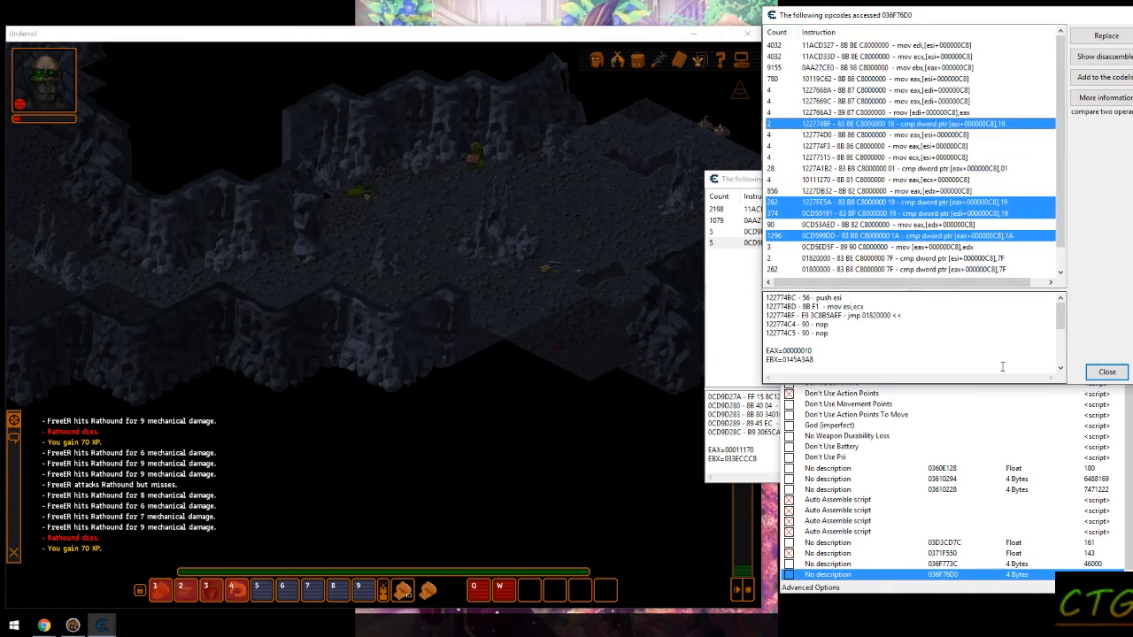
- Write an Auto Assemble script with 'mov [esi+000000C8],3', assign it to the table, and stop the access tracking
{"action": "left_click", "coordinate": [1105, 372]}
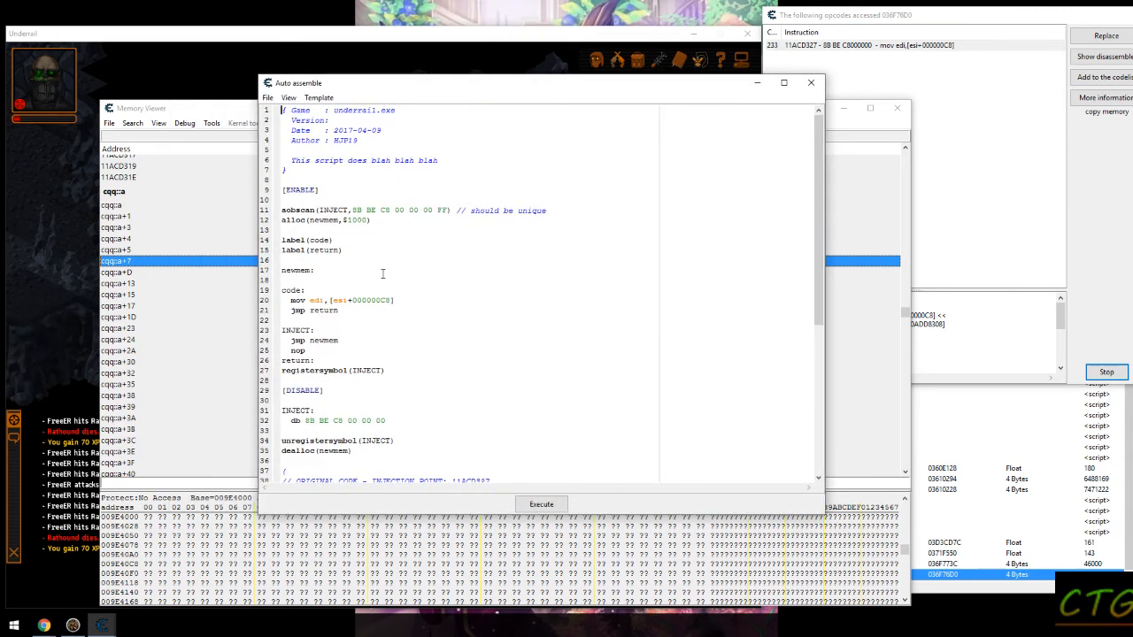
{"action": "double_click", "coordinate": [358, 301]}
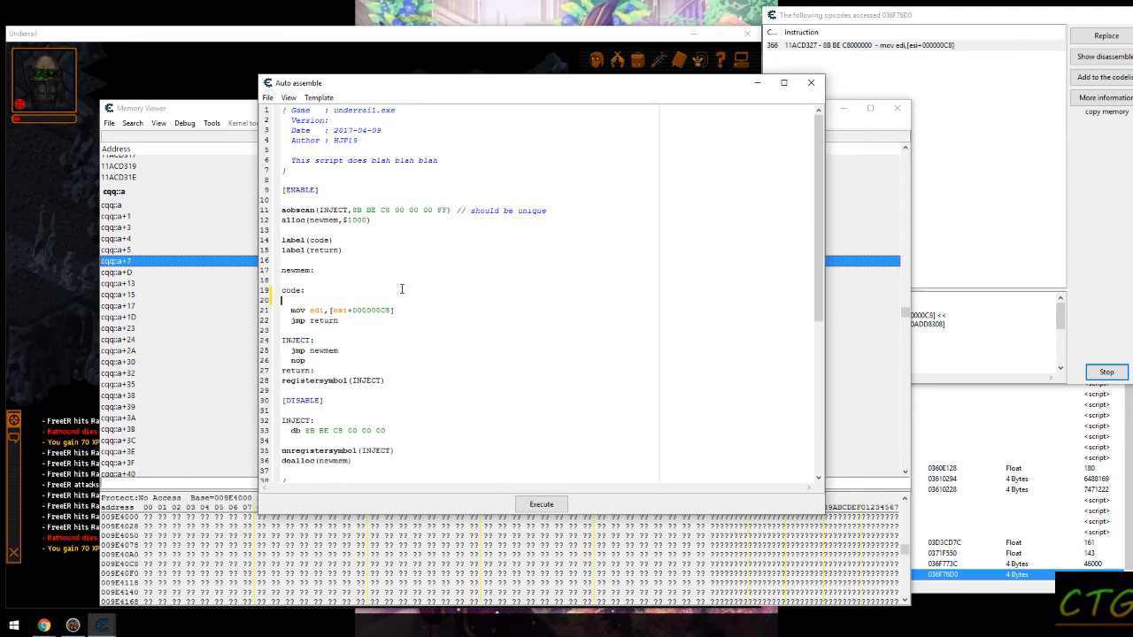
{"action": "type", "text": "mov [esi+000000C8], 3"}
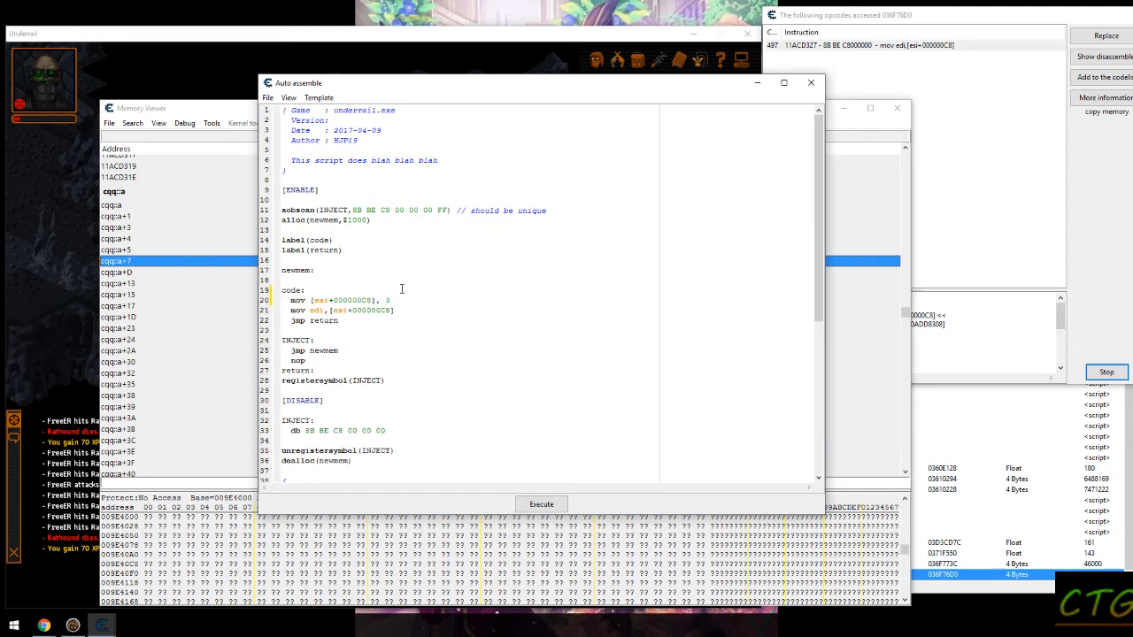
{"action": "left_click", "coordinate": [267, 97]}
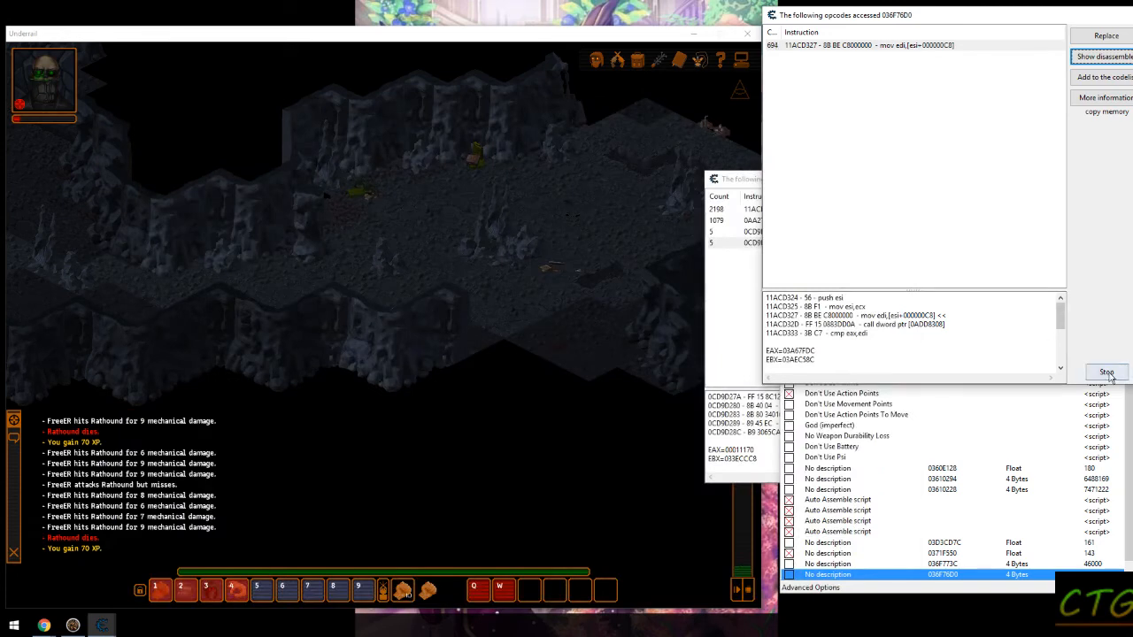
{"action": "left_click", "coordinate": [1106, 372]}
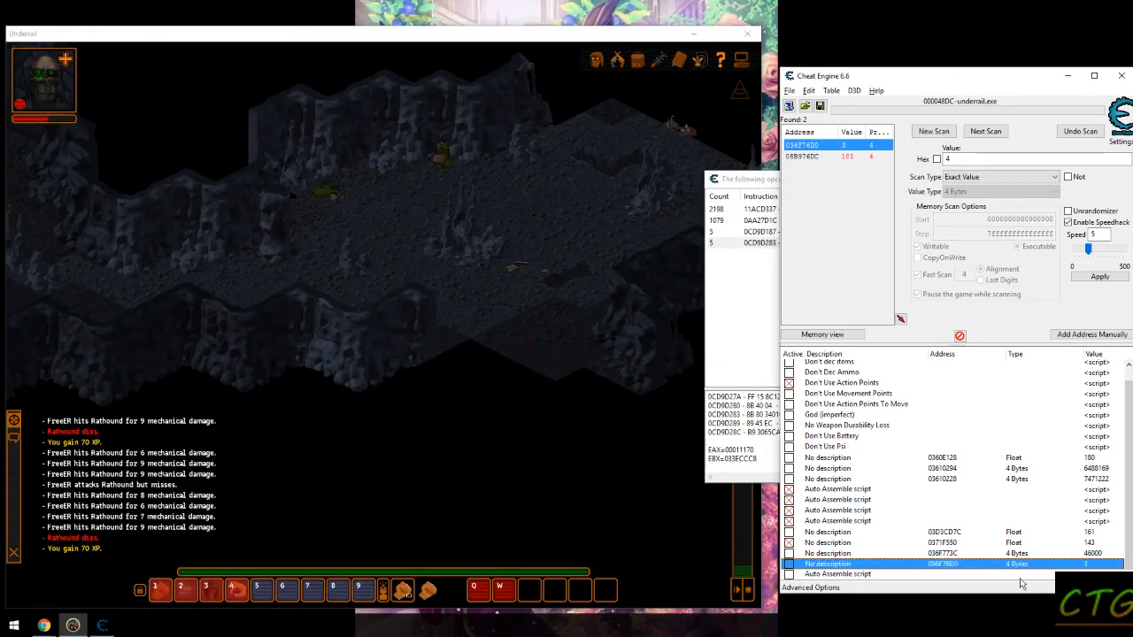
- Load the saved level-1 game named '1' from the Escape menu
{"action": "key", "text": "Escape"}
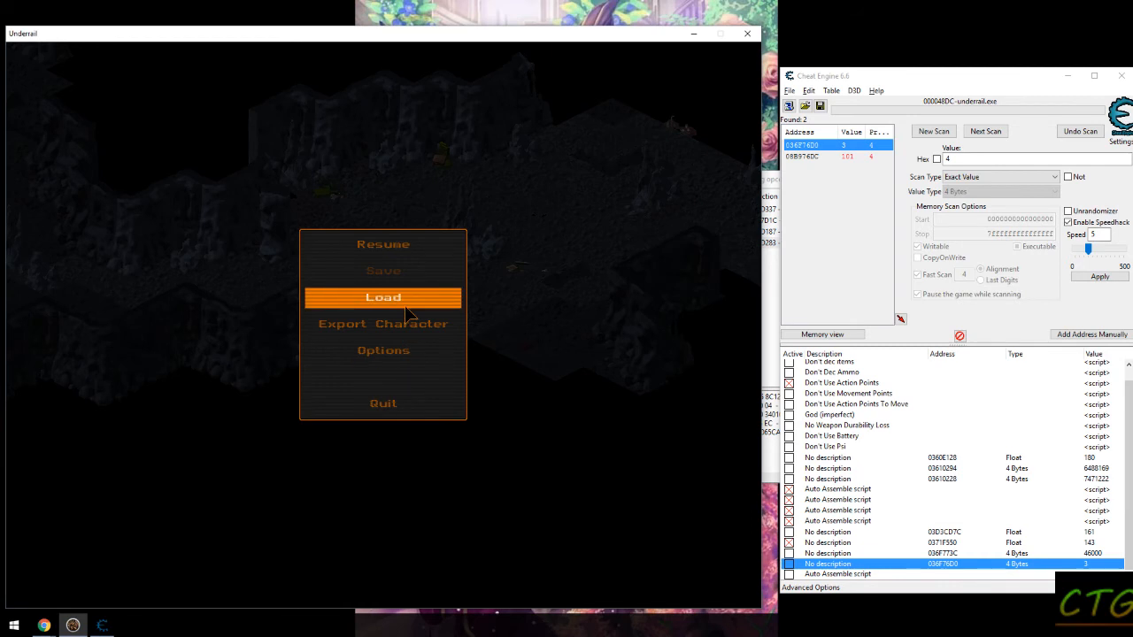
{"action": "left_click", "coordinate": [382, 298]}
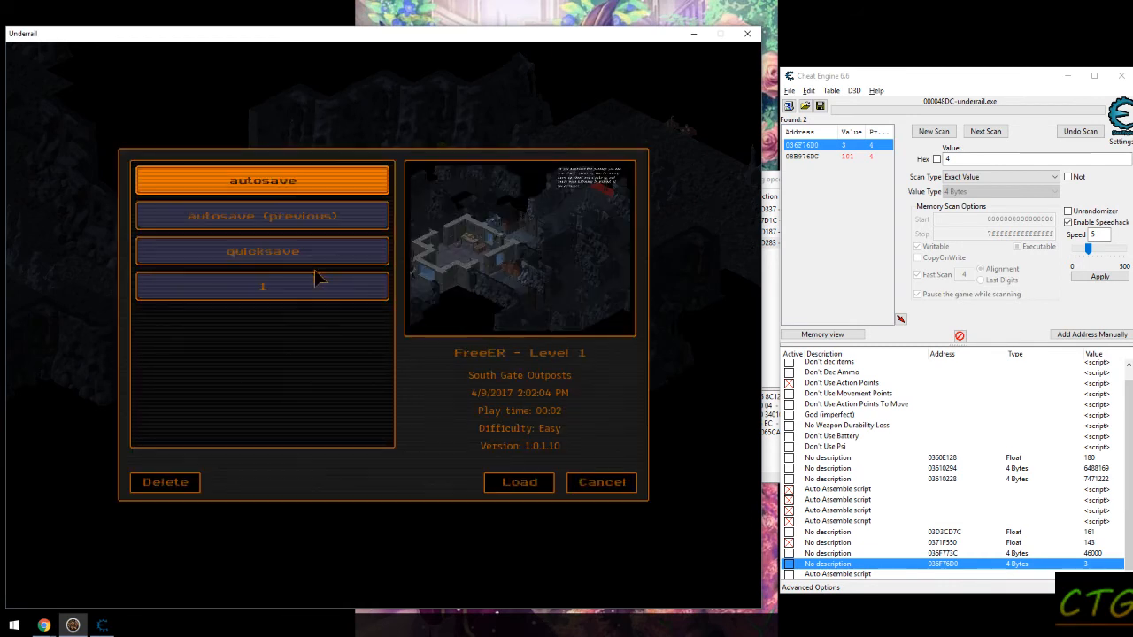
{"action": "left_click", "coordinate": [262, 251]}
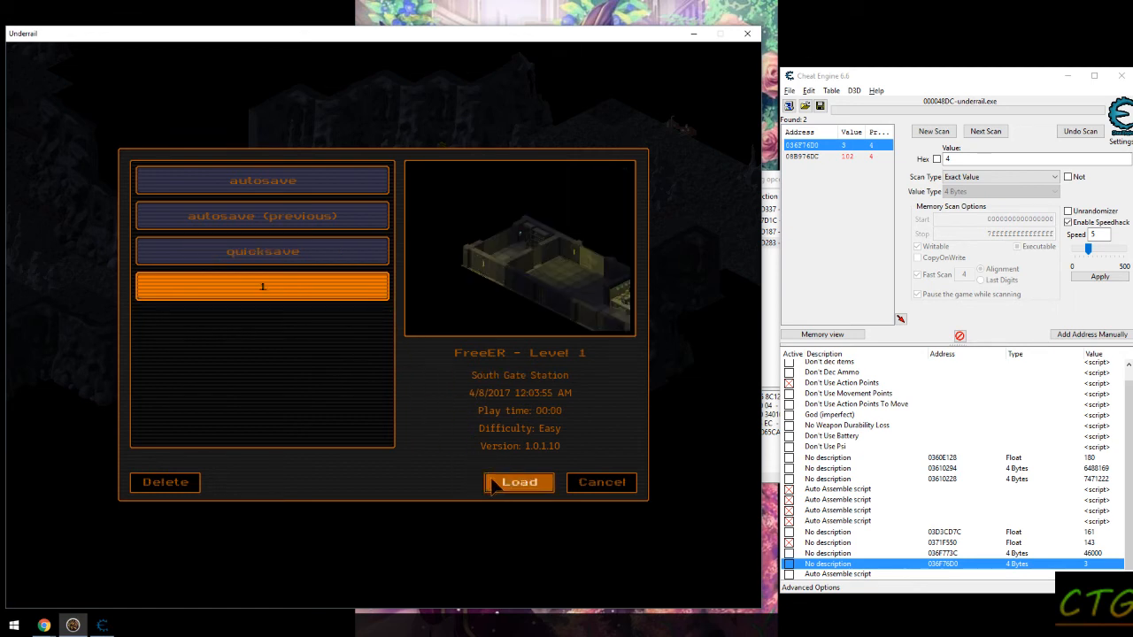
{"action": "left_click", "coordinate": [521, 482]}
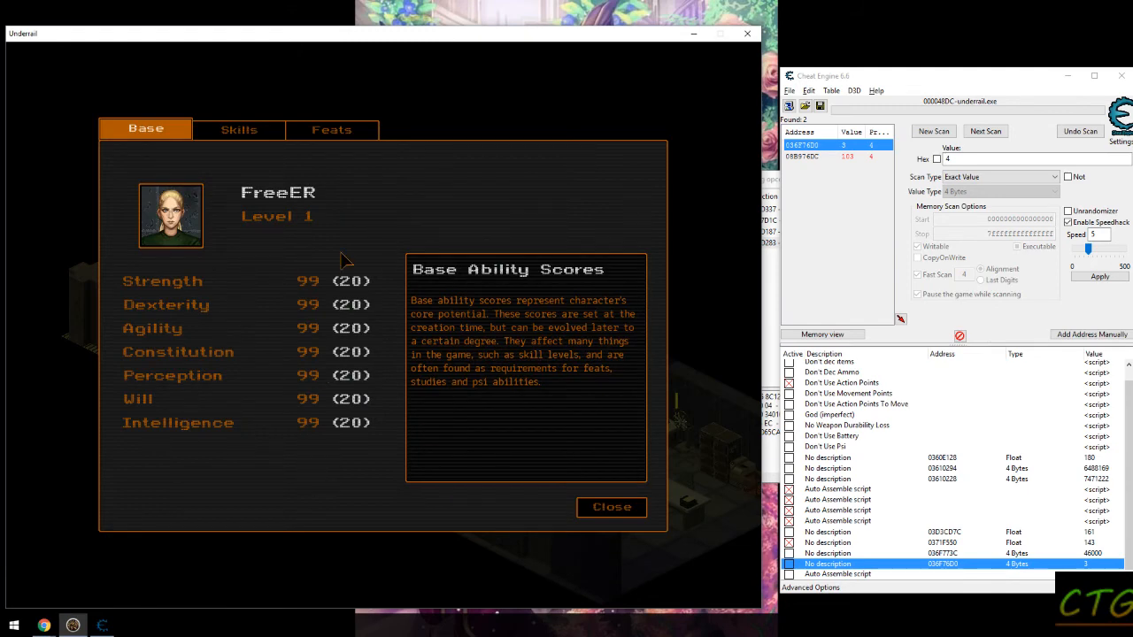
- Reopen the character sheet to see the level-1 character now showing level 3
{"action": "left_click", "coordinate": [610, 506]}
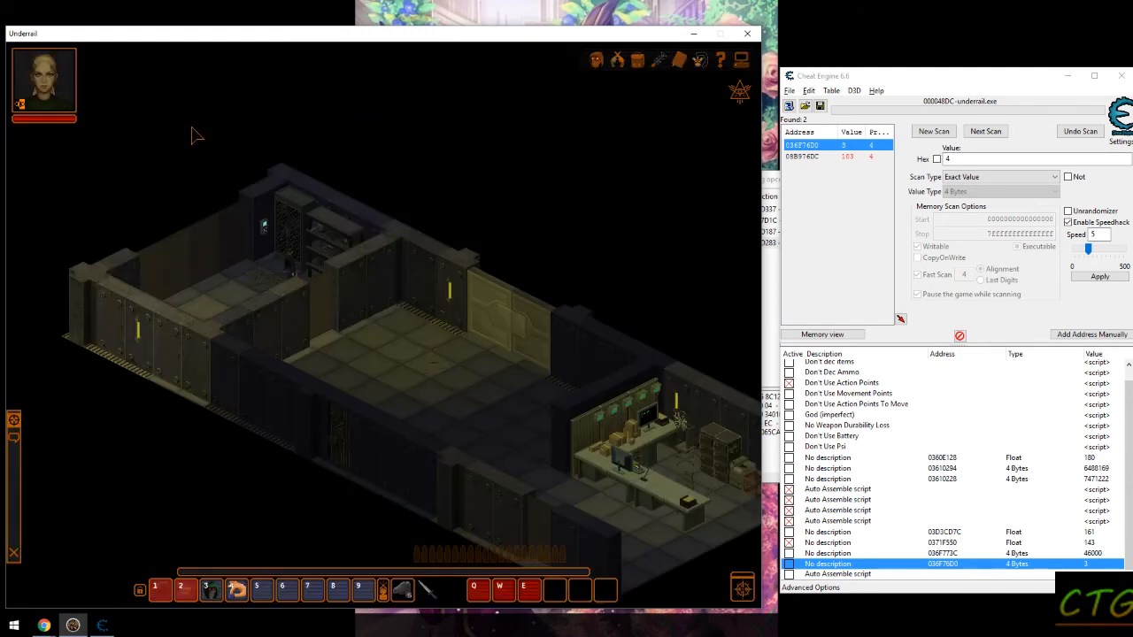
{"action": "left_click", "coordinate": [850, 574]}
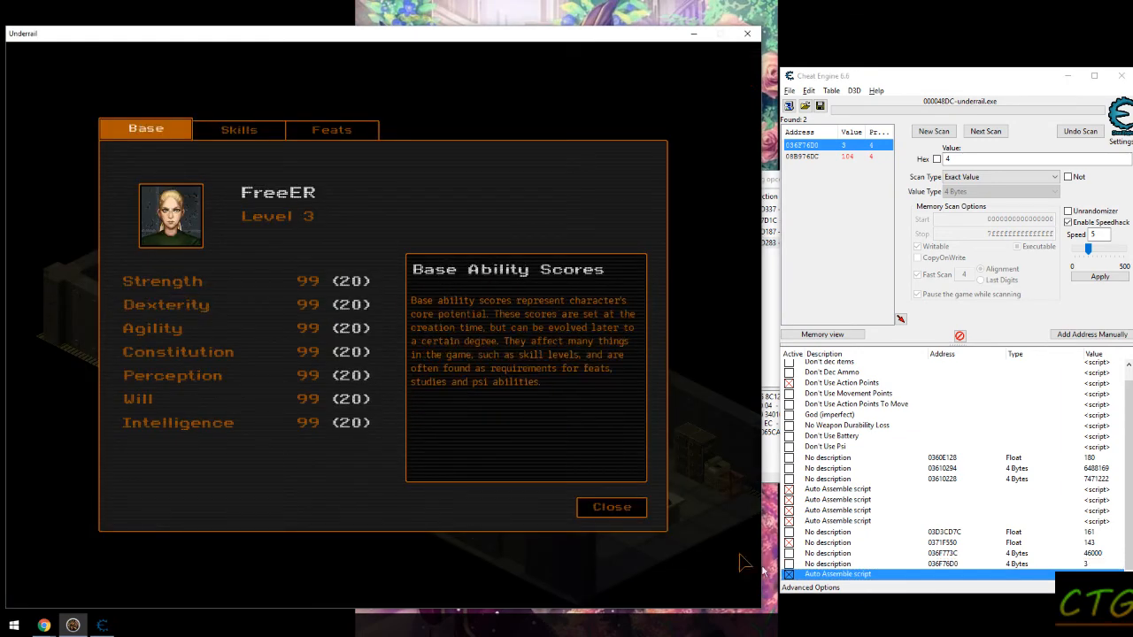
{"action": "left_click", "coordinate": [612, 506]}
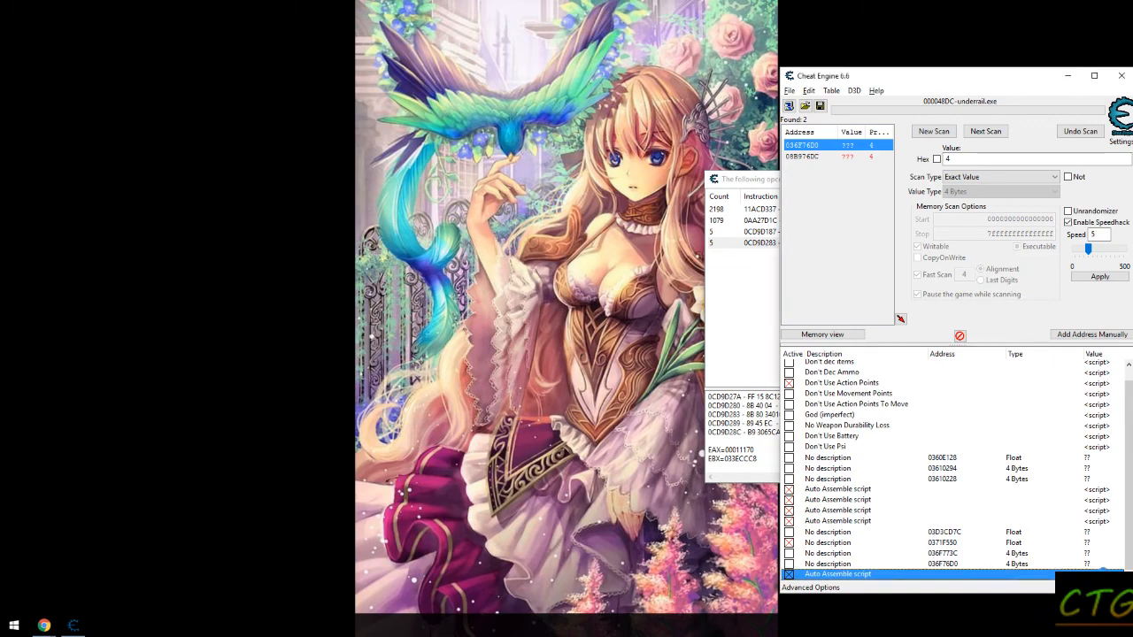
{"action": "double_click", "coordinate": [837, 573]}
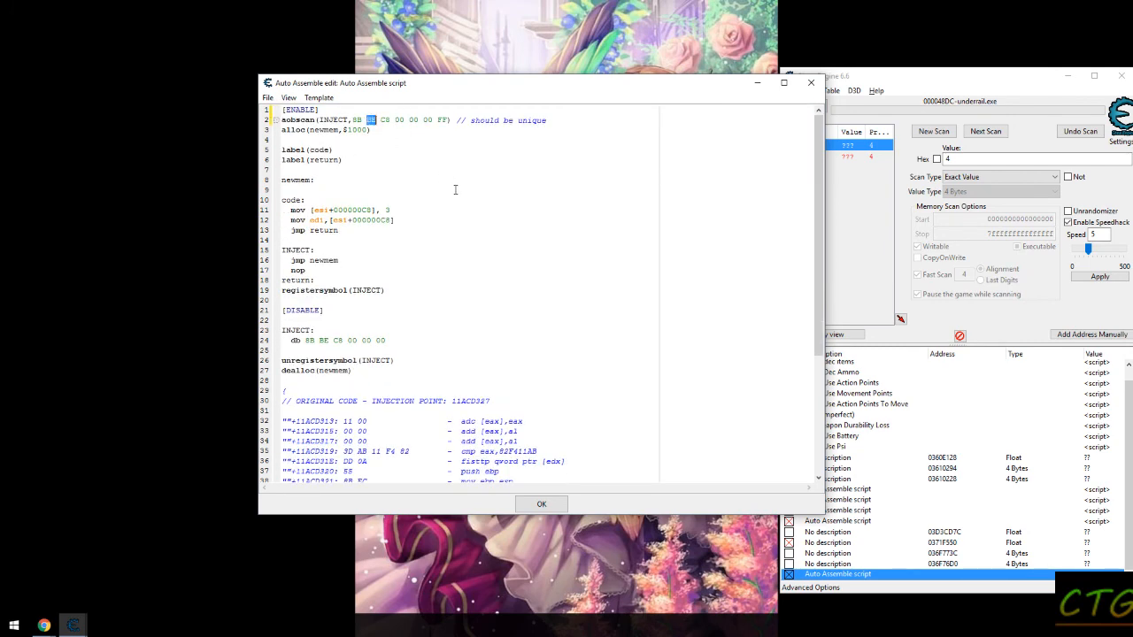
{"action": "scroll", "scroll_direction": "down", "scroll_amount": 3}
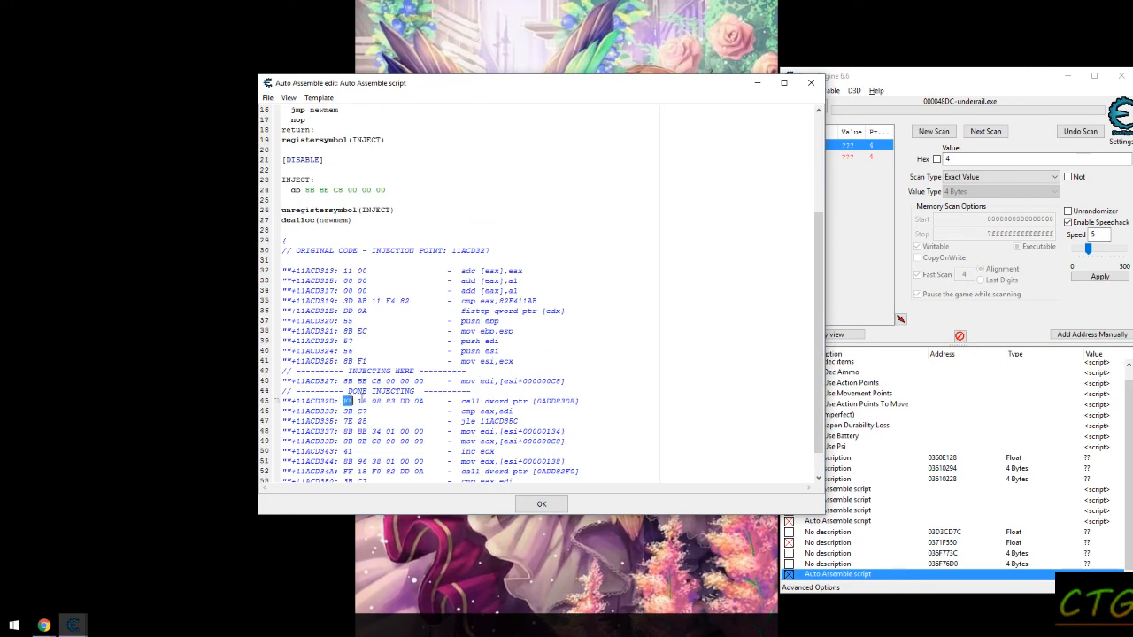
{"action": "scroll", "scroll_direction": "down", "scroll_amount": 3}
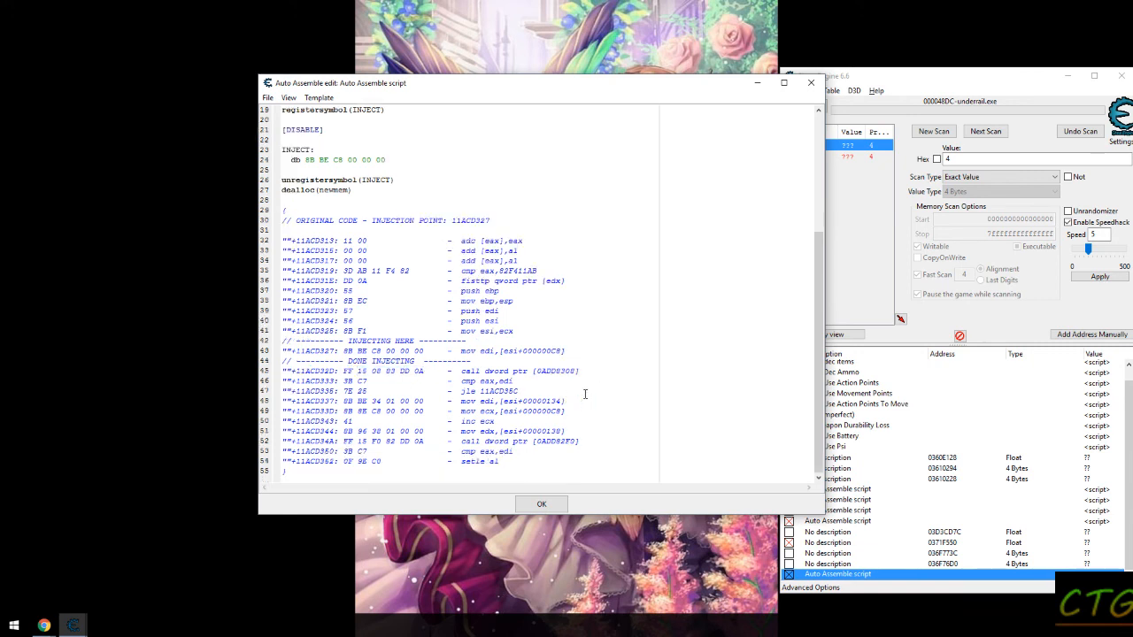
{"action": "double_click", "coordinate": [555, 371]}
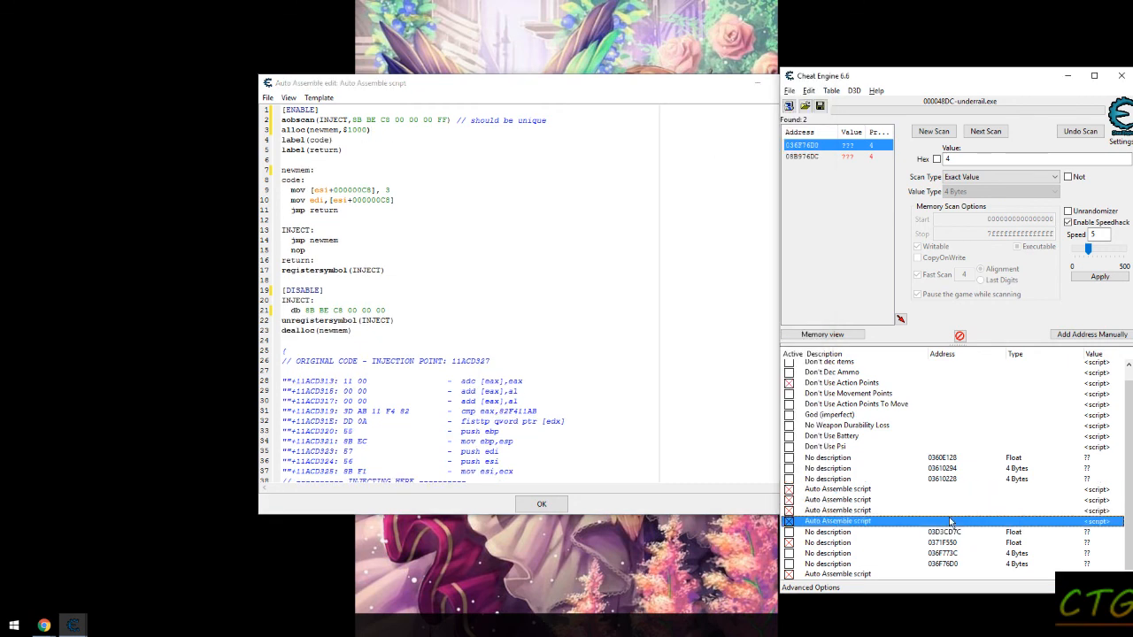
{"action": "left_click", "coordinate": [837, 488]}
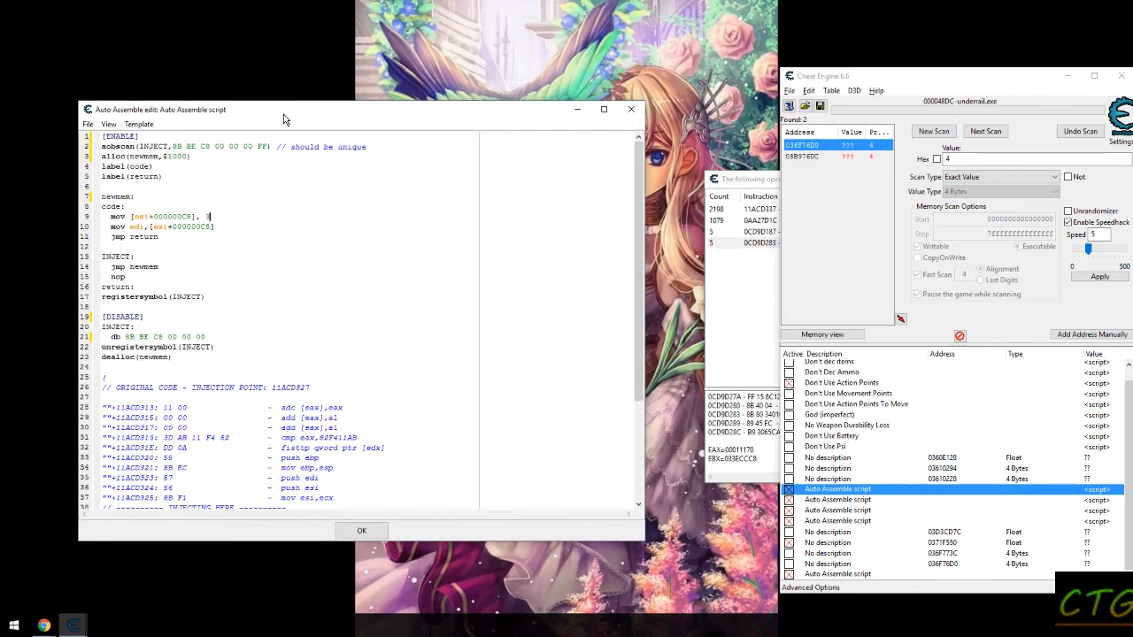
{"action": "left_click", "coordinate": [361, 531]}
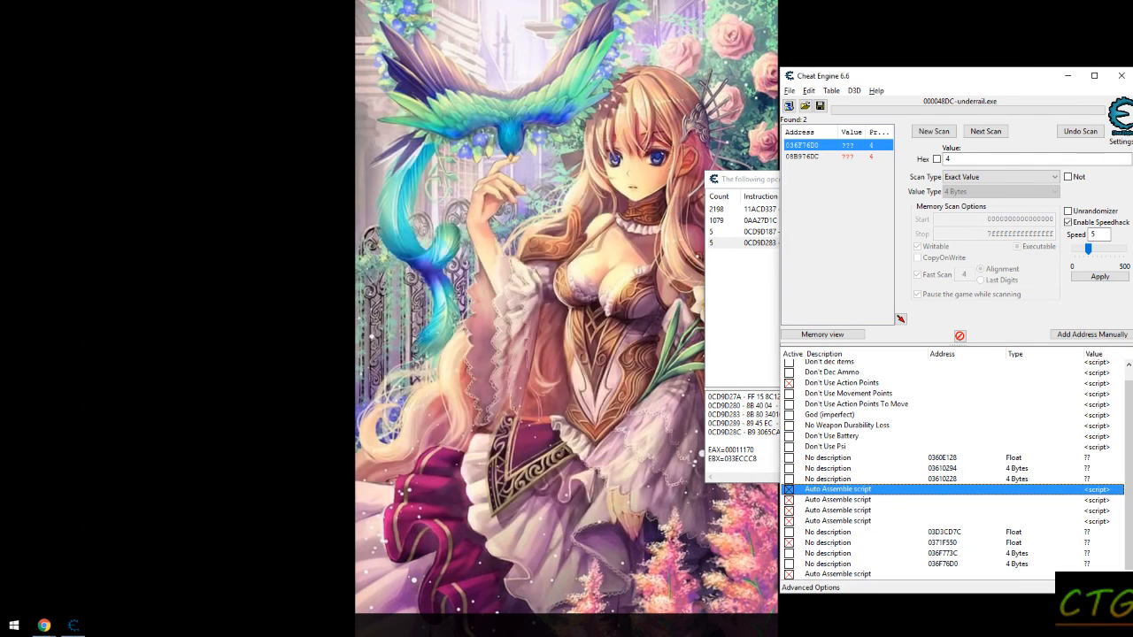